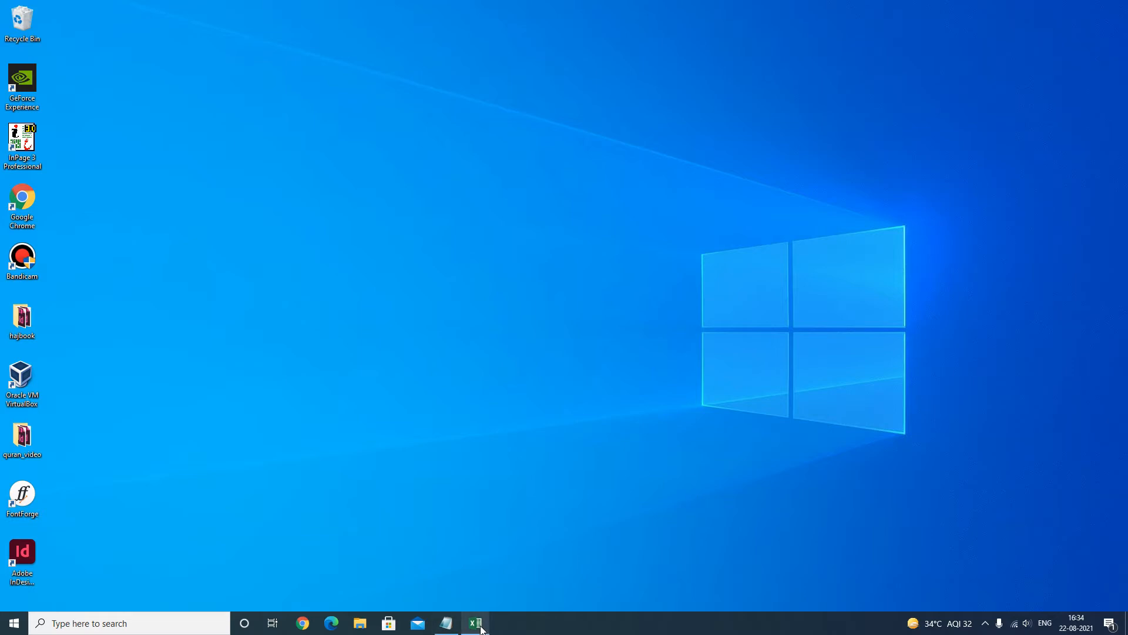
Open the address workbook, review the five address cells in column A and select C2
{"action": "left_click", "coordinate": [474, 623]}
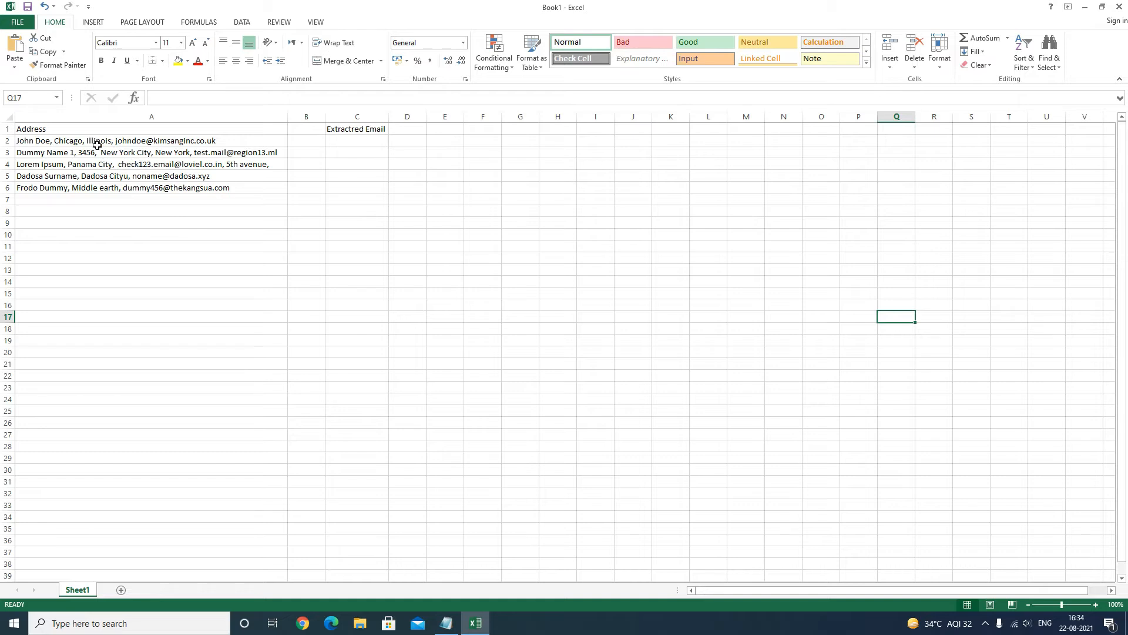
{"action": "left_click_drag", "start_coordinate": [94, 140], "coordinate": [94, 187]}
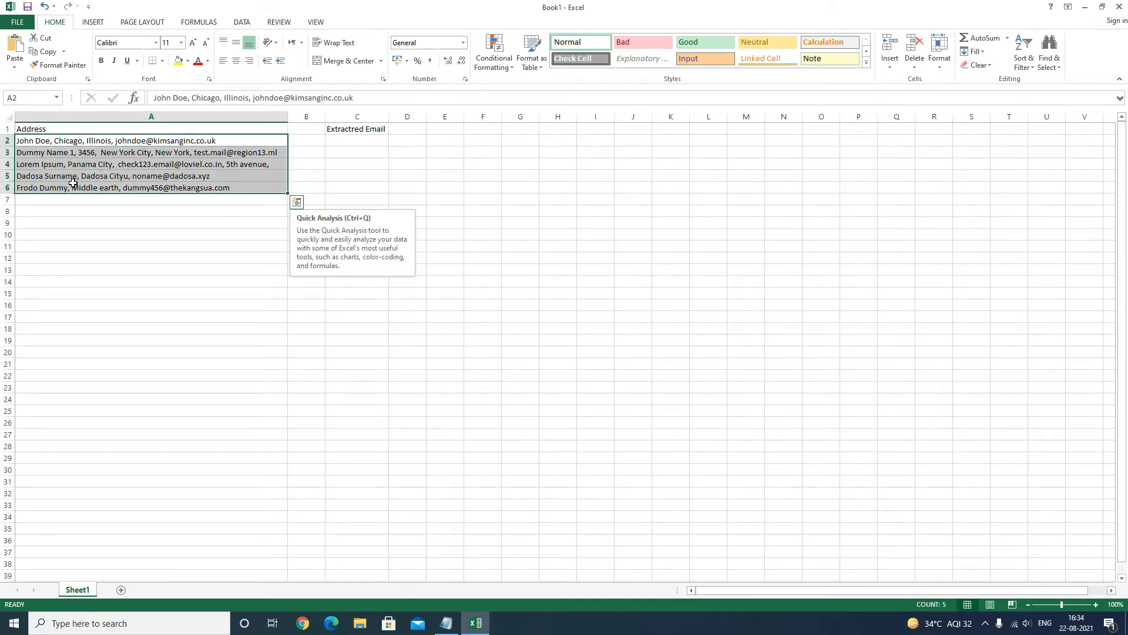
{"action": "left_click", "coordinate": [150, 175]}
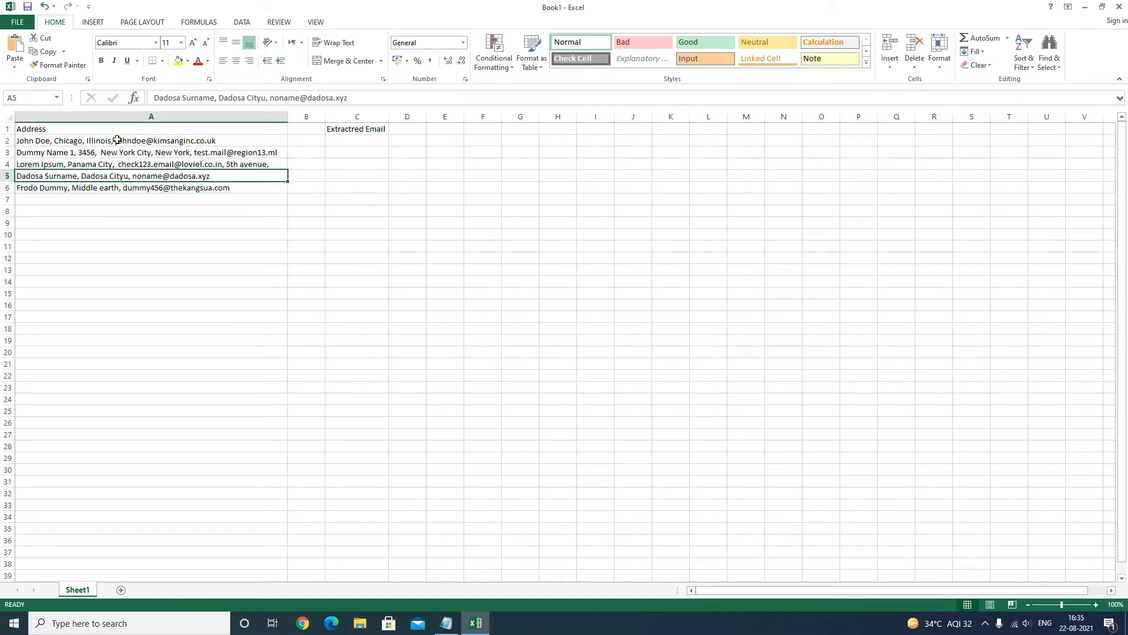
{"action": "left_click", "coordinate": [357, 140]}
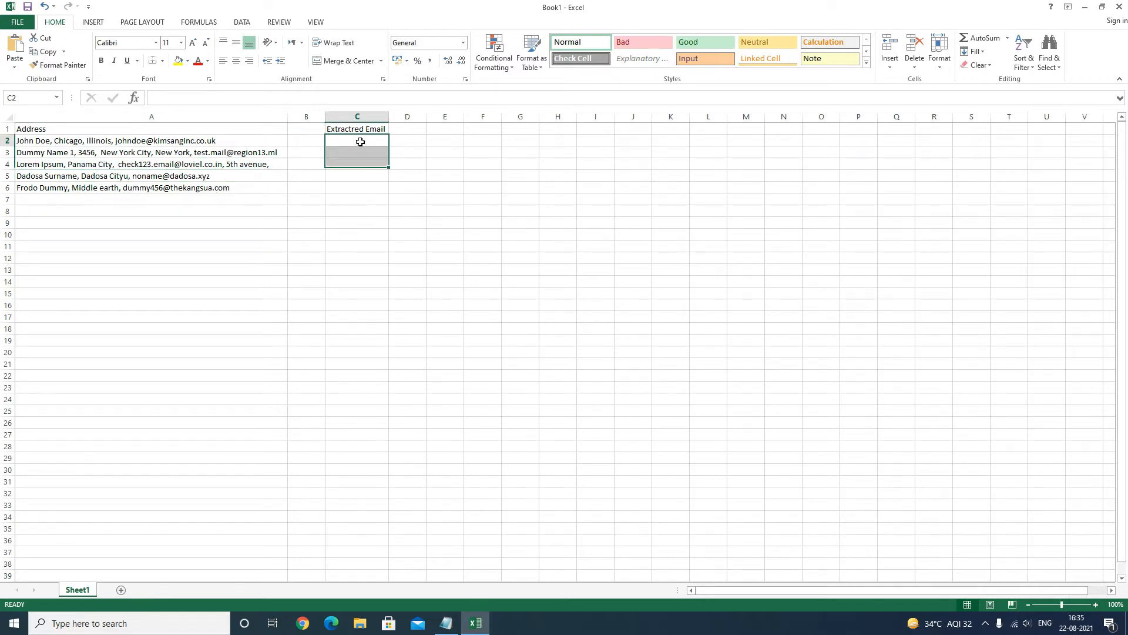
{"action": "left_click", "coordinate": [357, 140]}
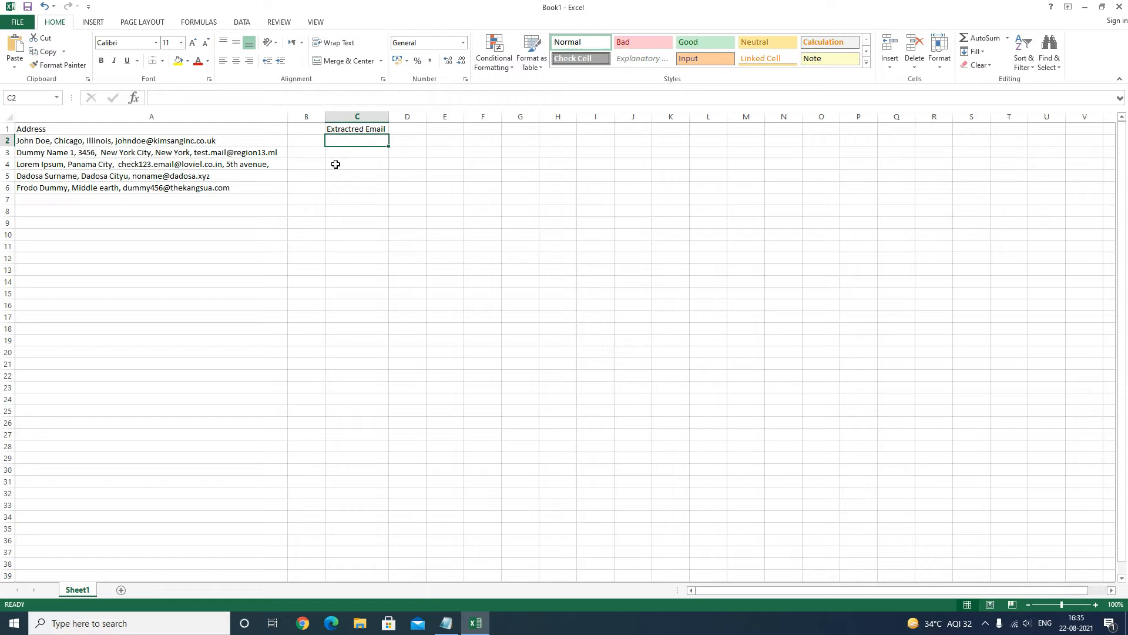
{"action": "mouse_move", "coordinate": [353, 182]}
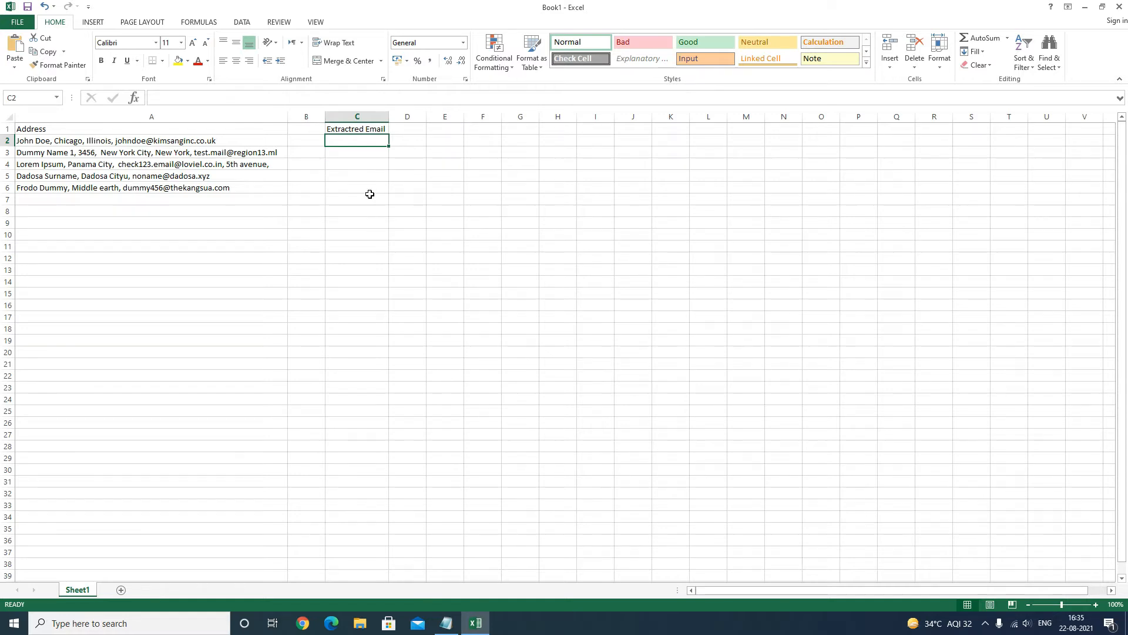
{"action": "mouse_move", "coordinate": [247, 178]}
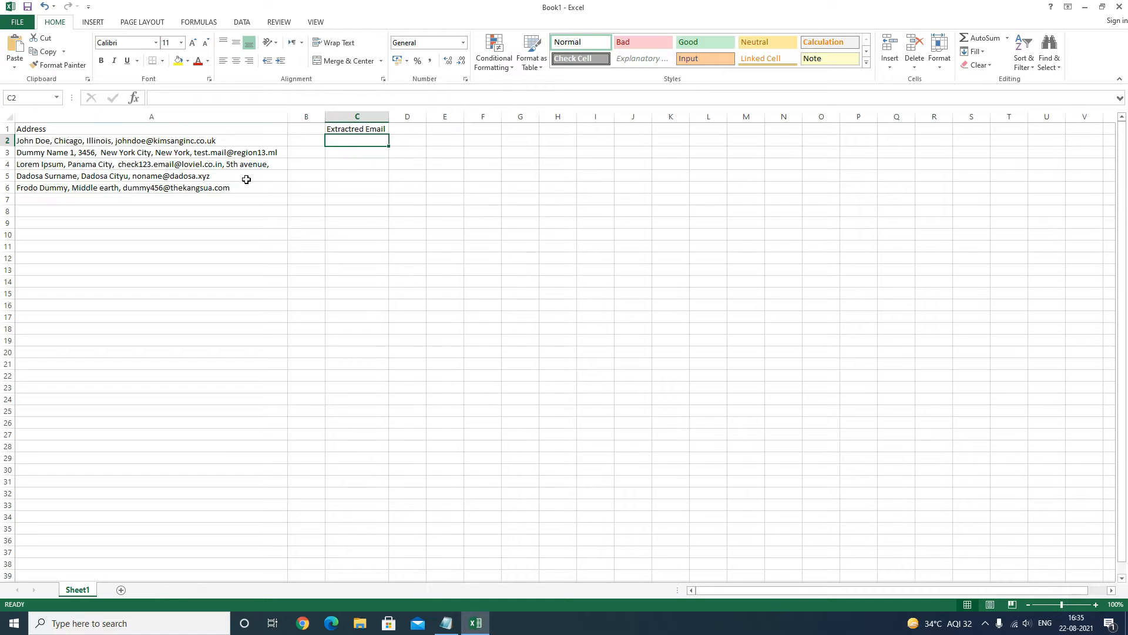
{"action": "mouse_move", "coordinate": [394, 193]}
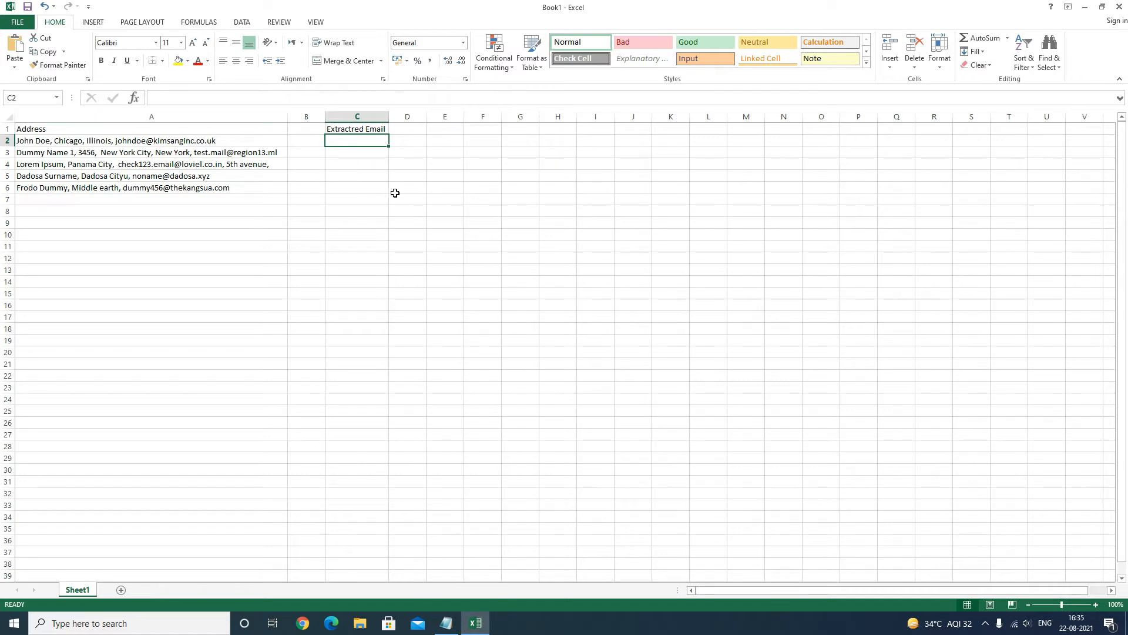
{"action": "mouse_move", "coordinate": [393, 199]}
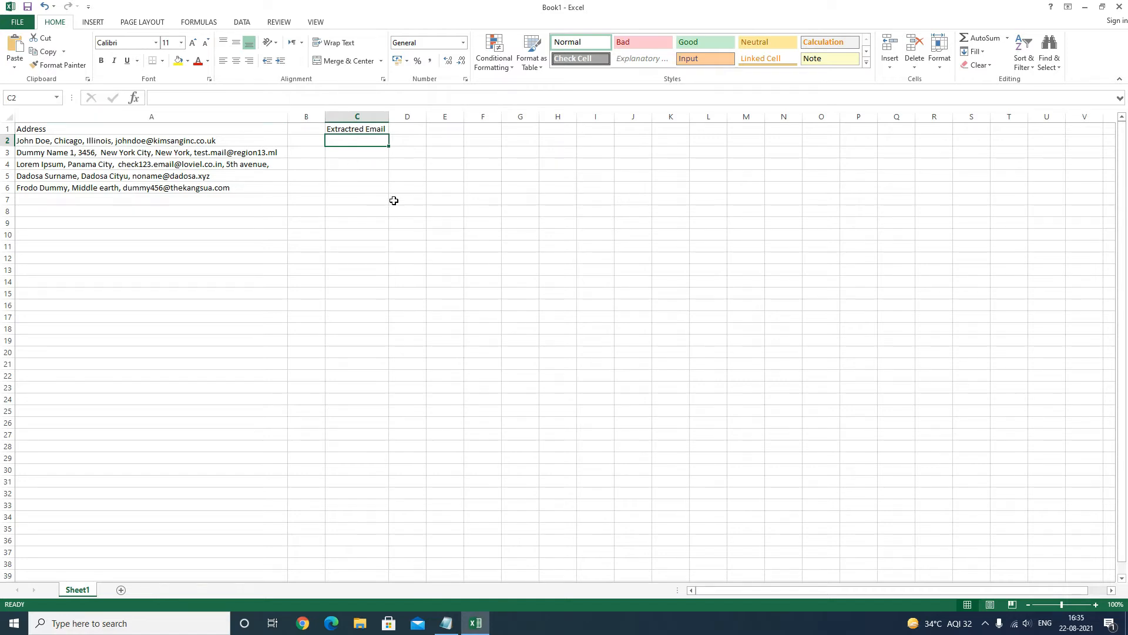
{"action": "mouse_move", "coordinate": [377, 240]}
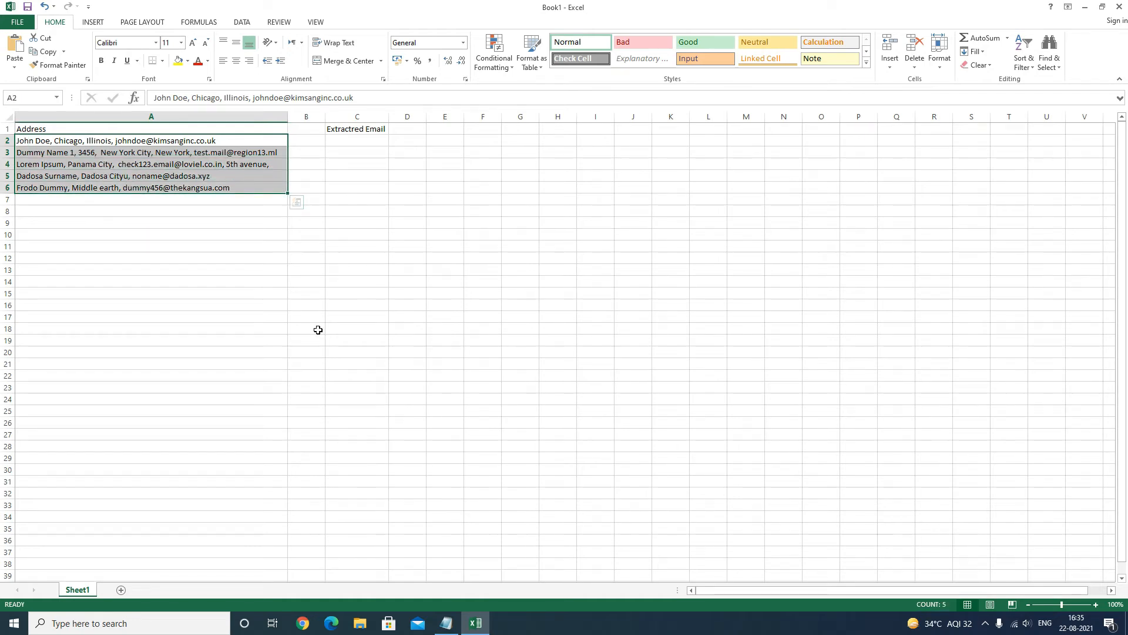
Open the VBA editor with Alt+F11 and insert a new Module1 into the workbook project
{"action": "key", "text": "Alt+F11"}
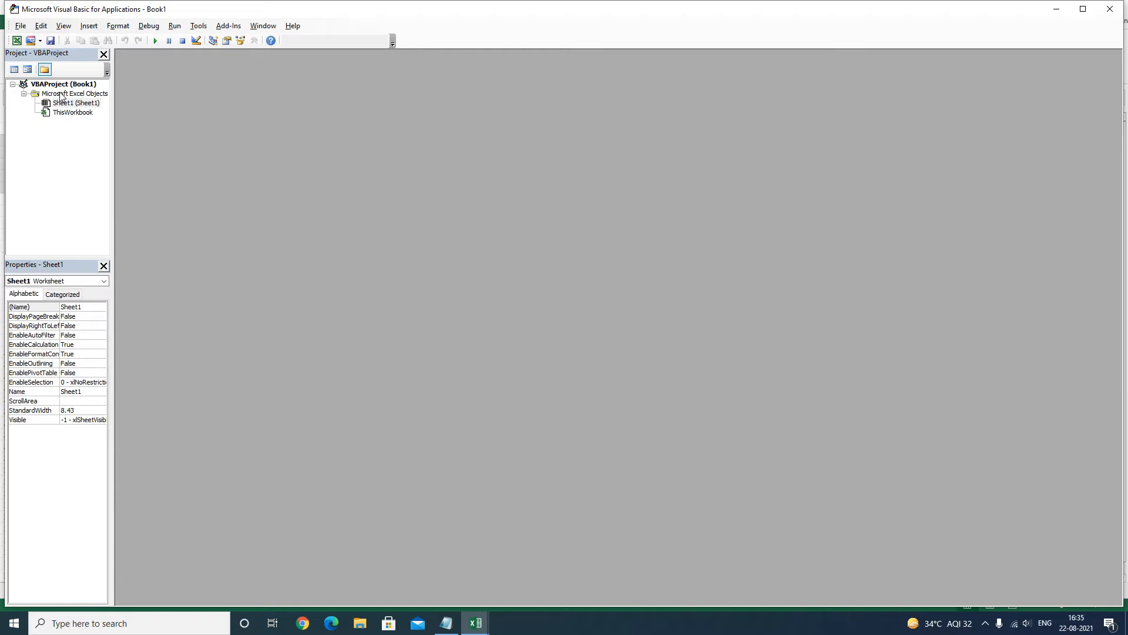
{"action": "right_click", "coordinate": [74, 94]}
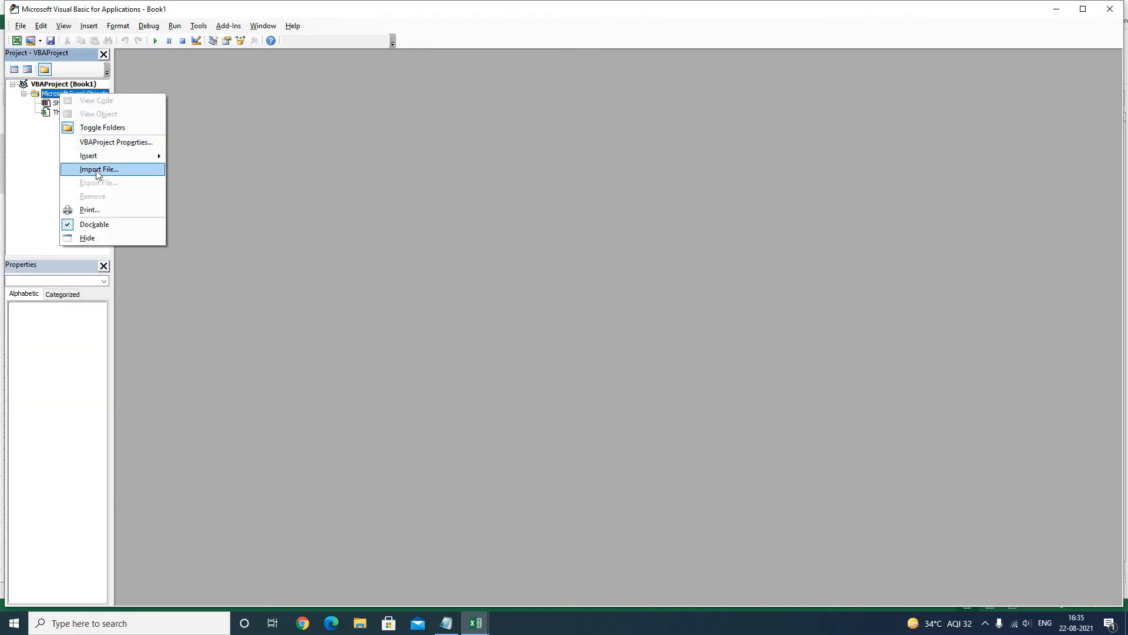
{"action": "mouse_move", "coordinate": [88, 155]}
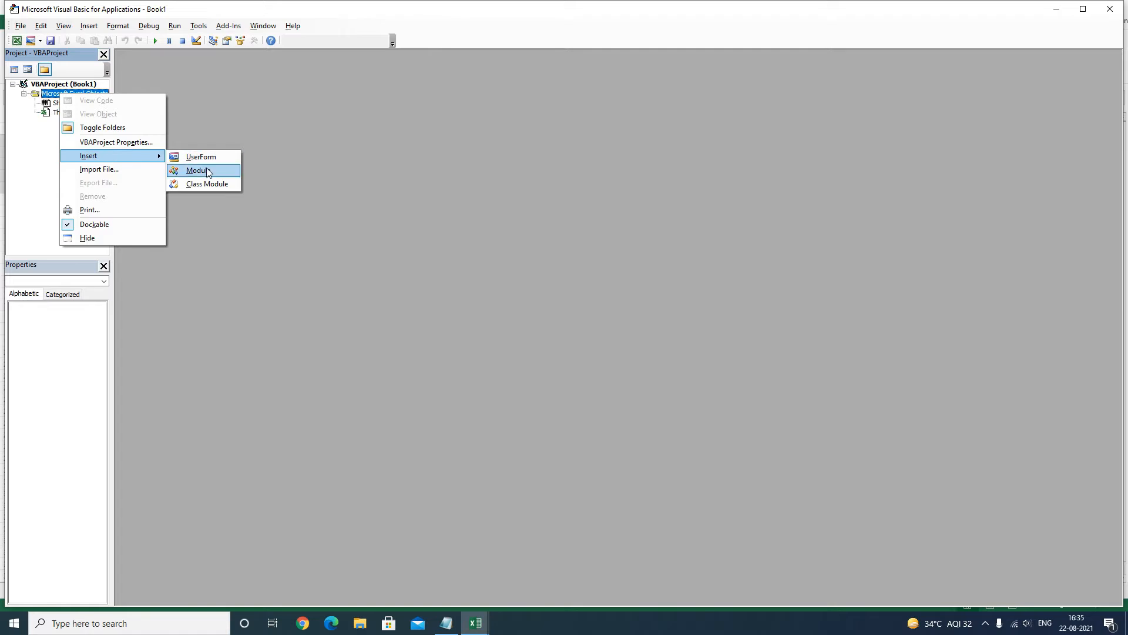
{"action": "left_click", "coordinate": [197, 171]}
{"action": "type", "text": "Function e"}
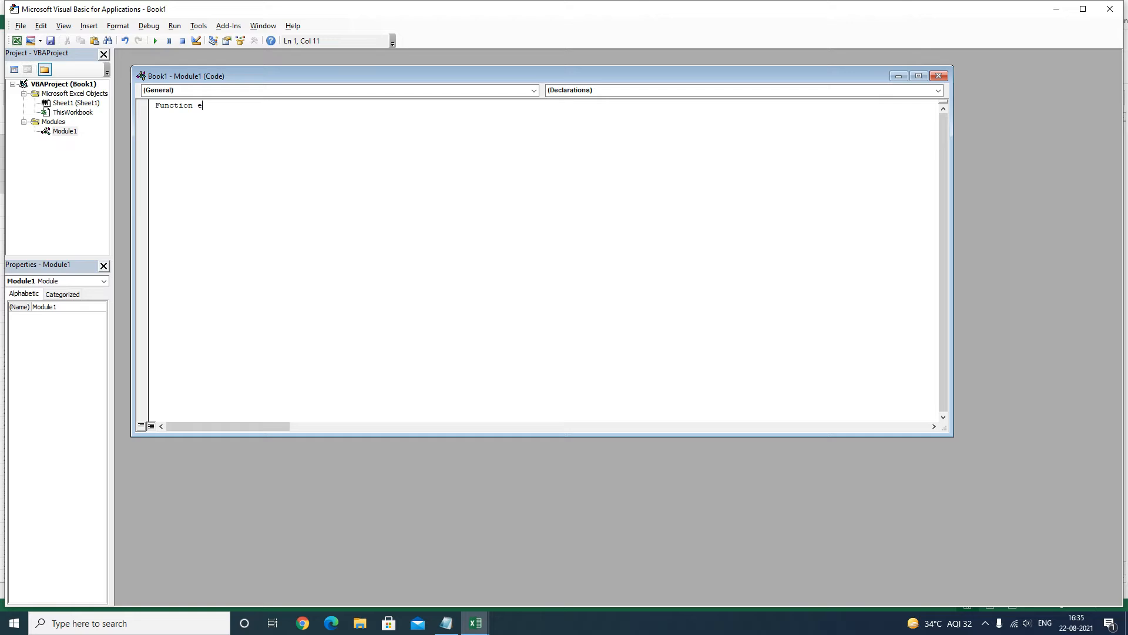
Declare Function getMail(addr As String) in Module1
{"action": "type", "text": "tEDmail"}
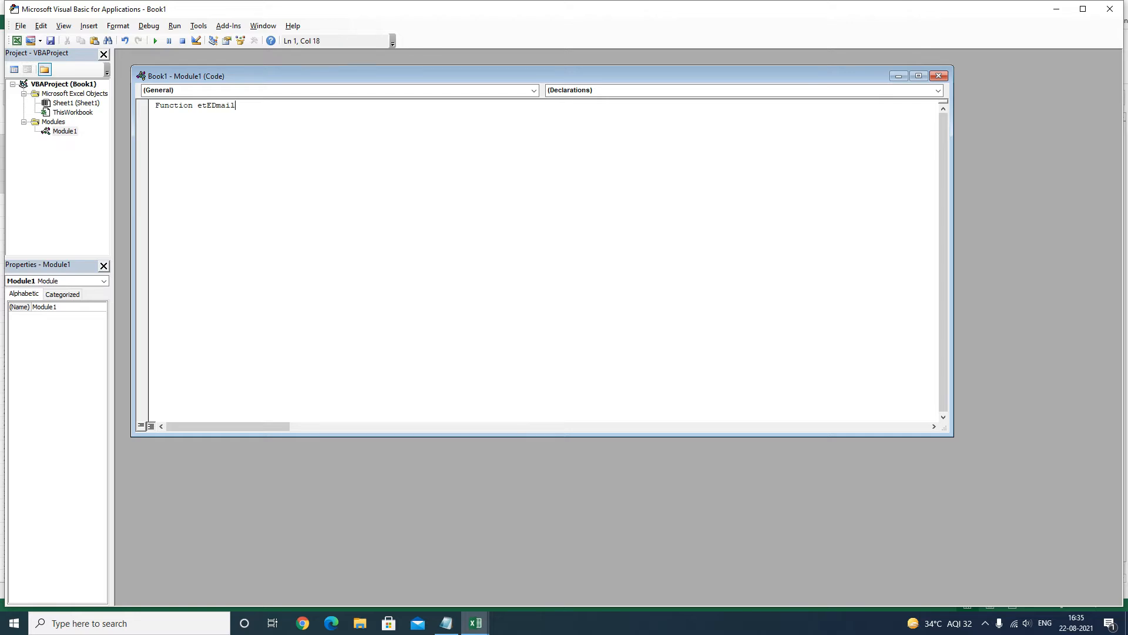
{"action": "key", "text": "BackSpace"}
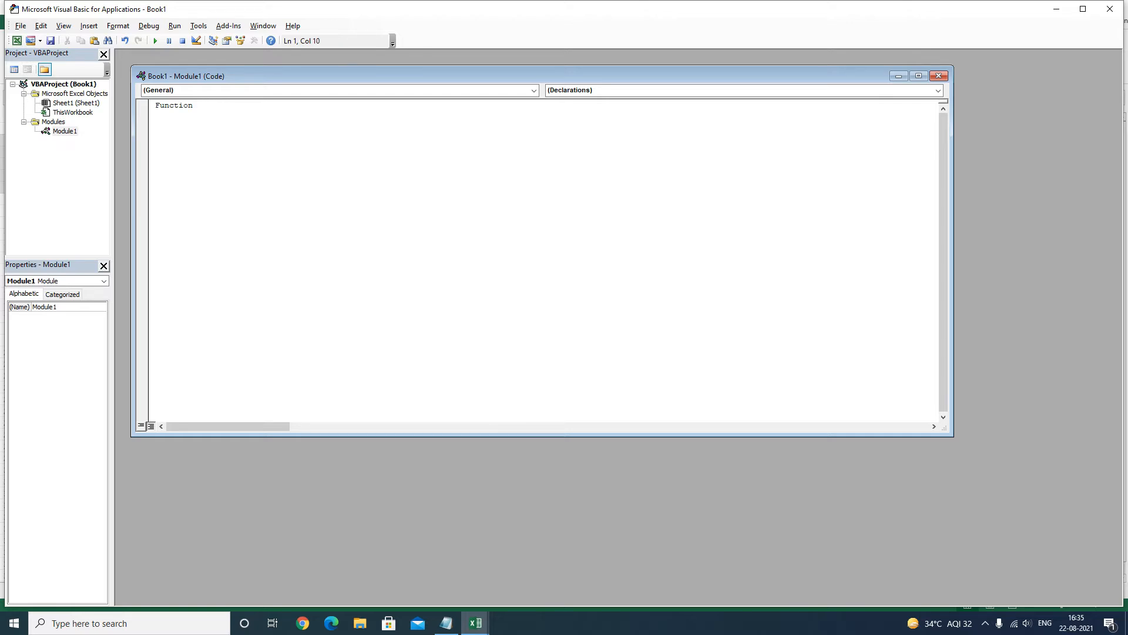
{"action": "type", "text": "getMail"}
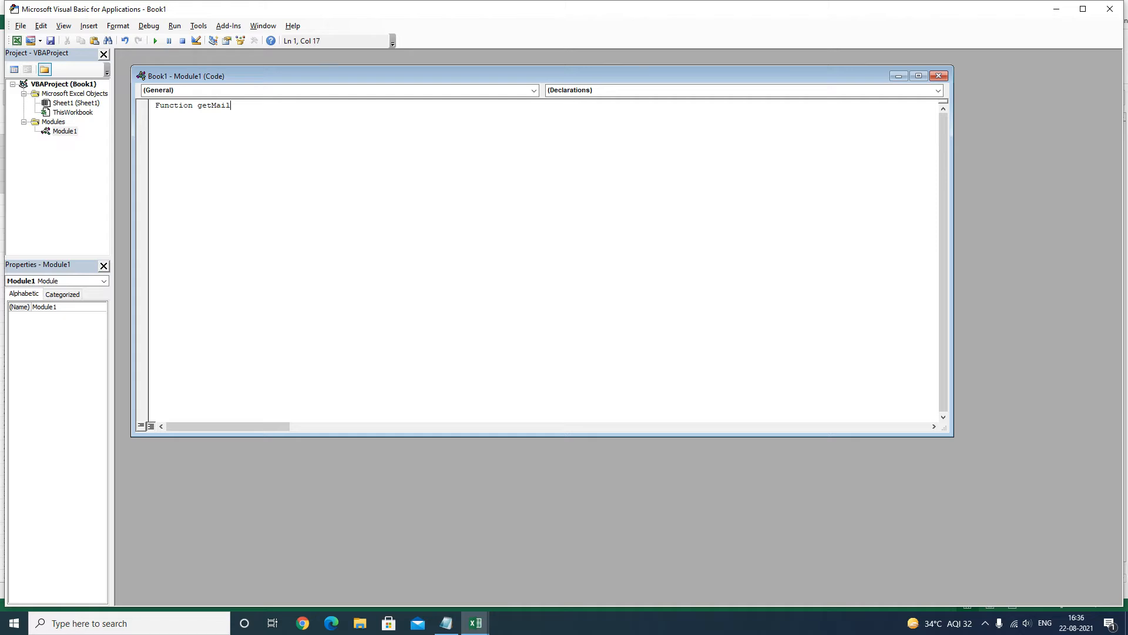
{"action": "type", "text": "()"}
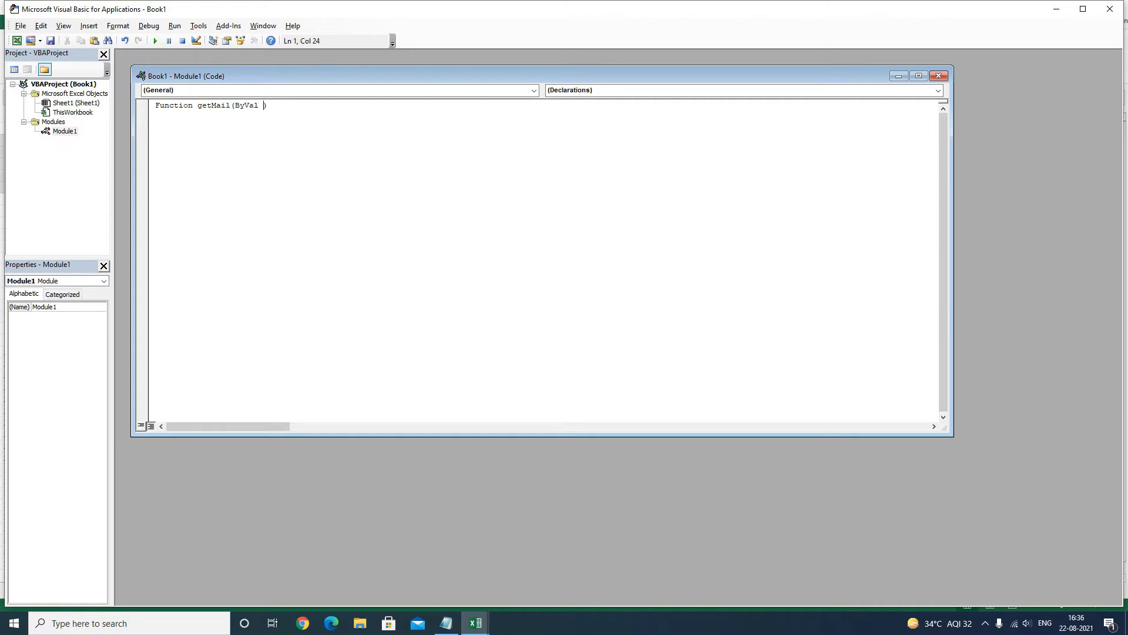
{"action": "type", "text": "addr as"}
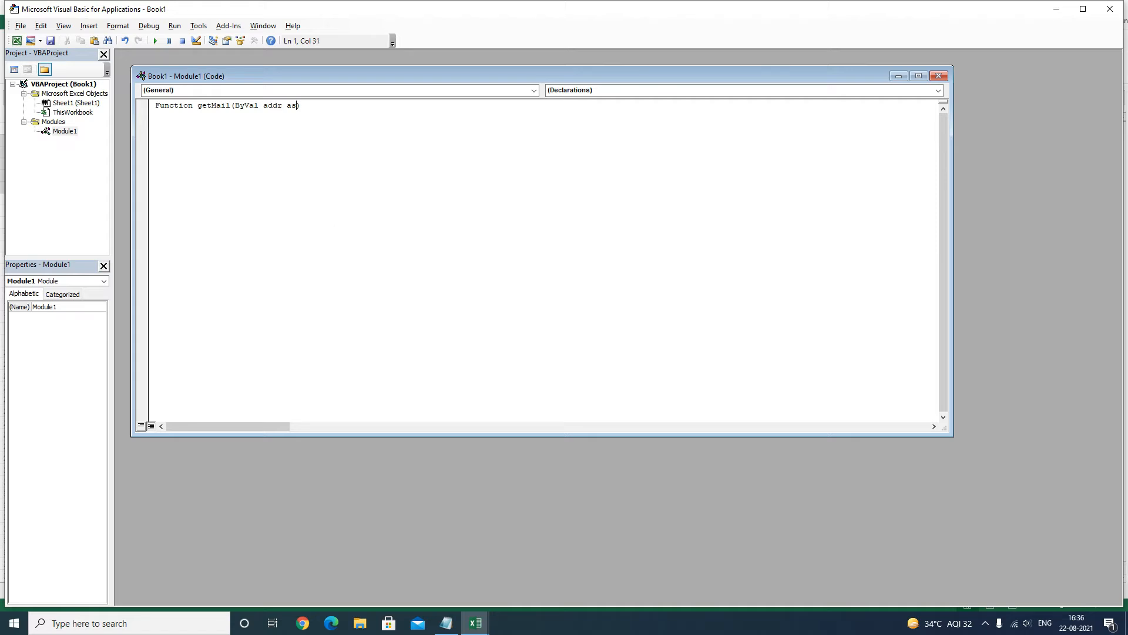
{"action": "type", "text": "String"}
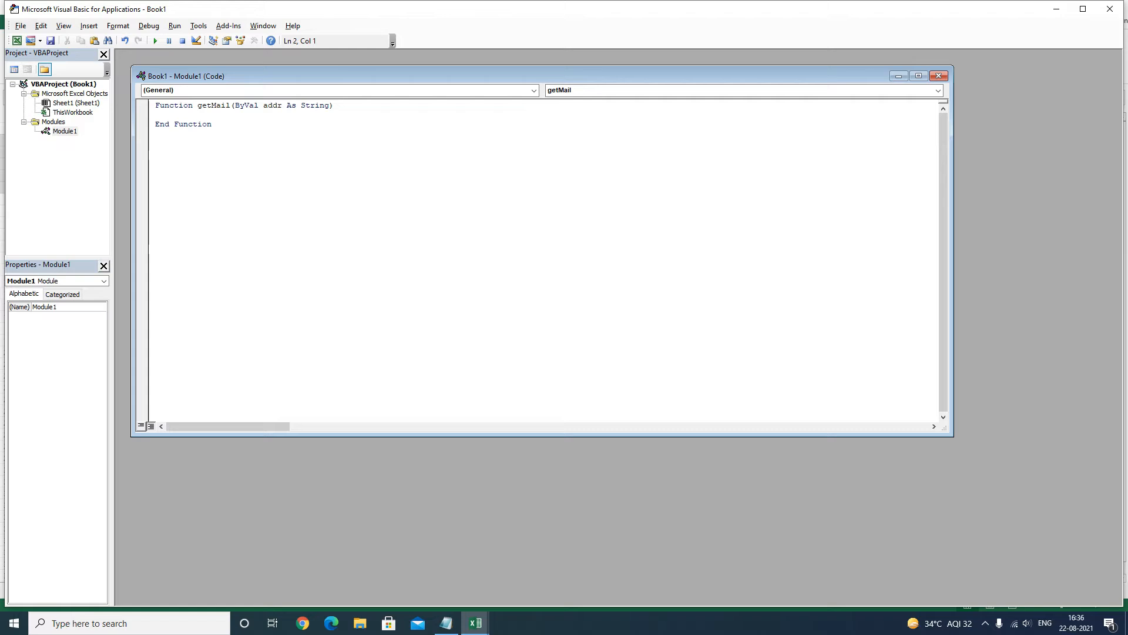
Declare result As String, re As Object and allMatches As Object inside getMail
{"action": "type", "text": "Dim"}
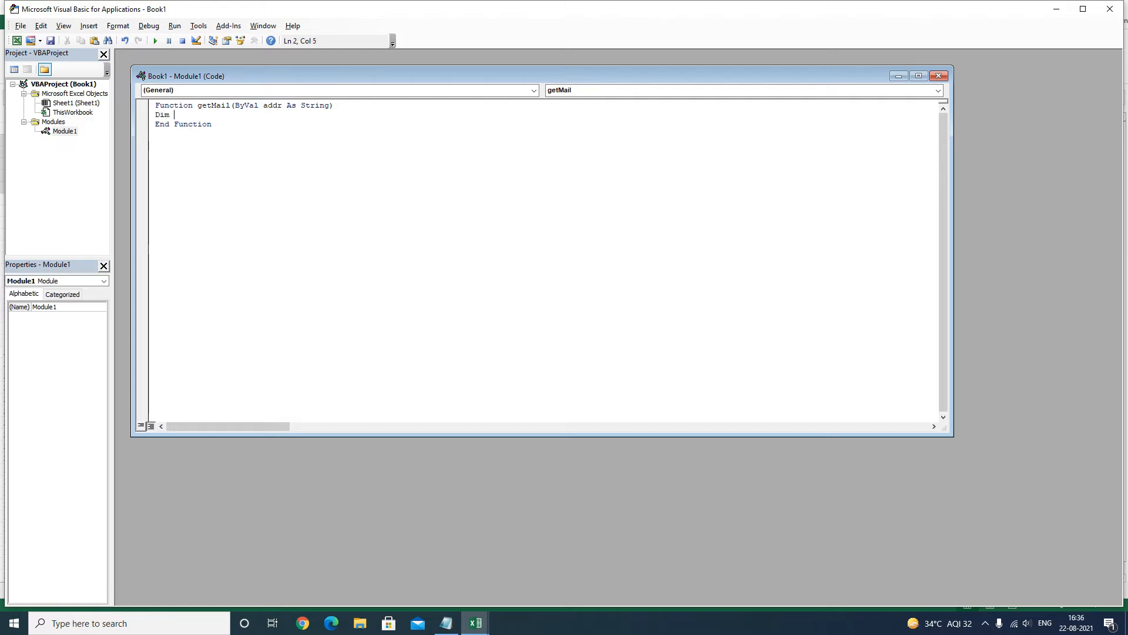
{"action": "type", "text": "result as"}
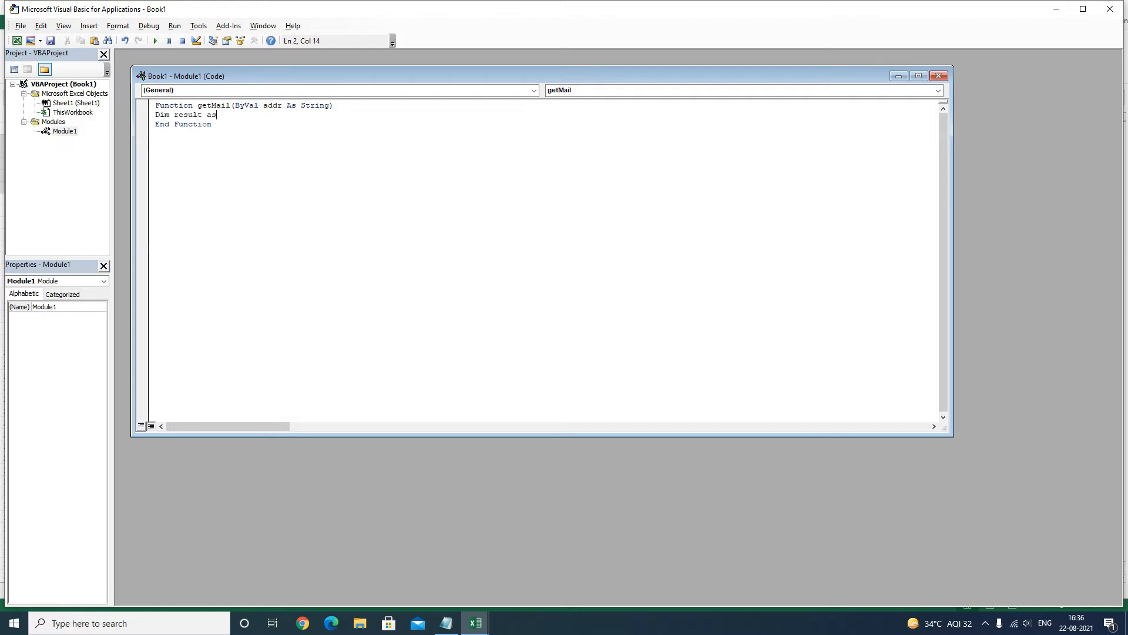
{"action": "type", "text": "String"}
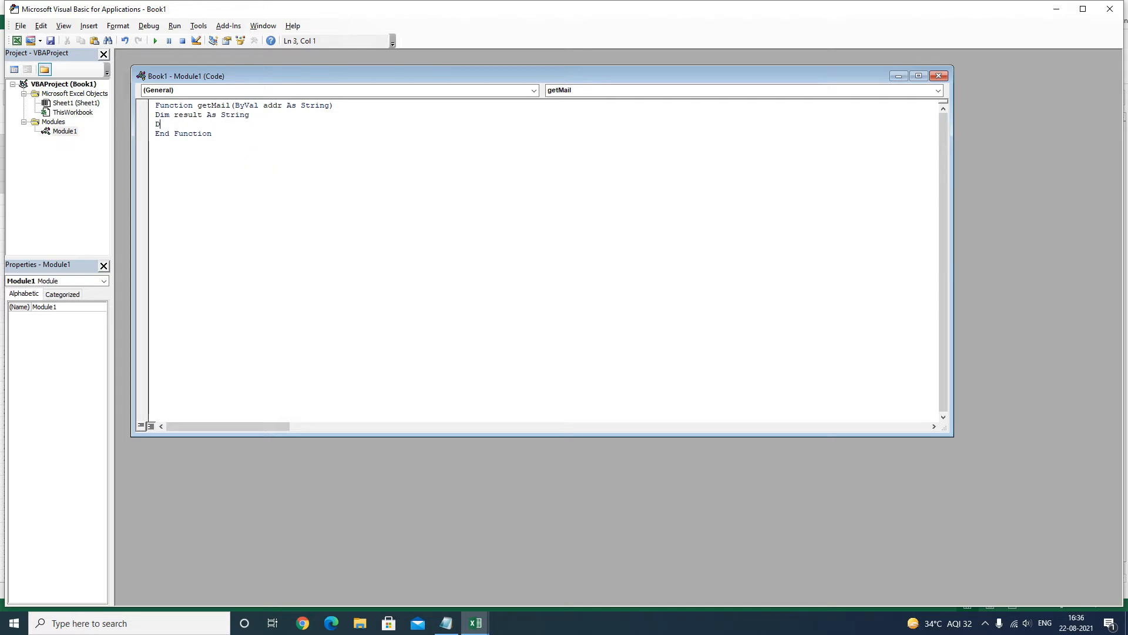
{"action": "type", "text": "Dim re"}
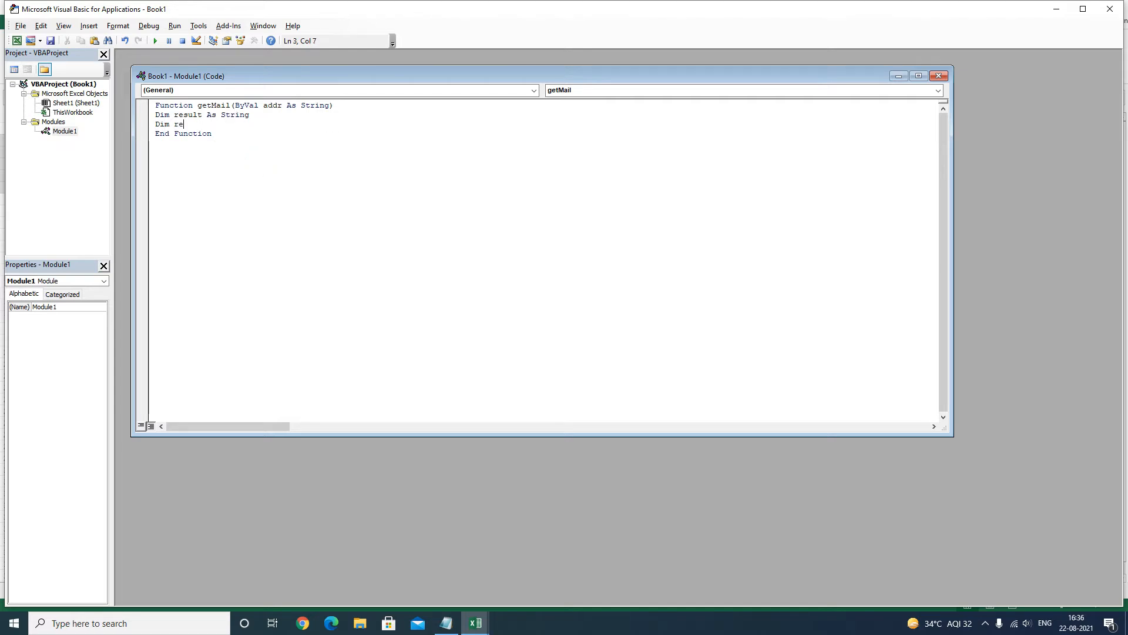
{"action": "type", "text": "as Obje"}
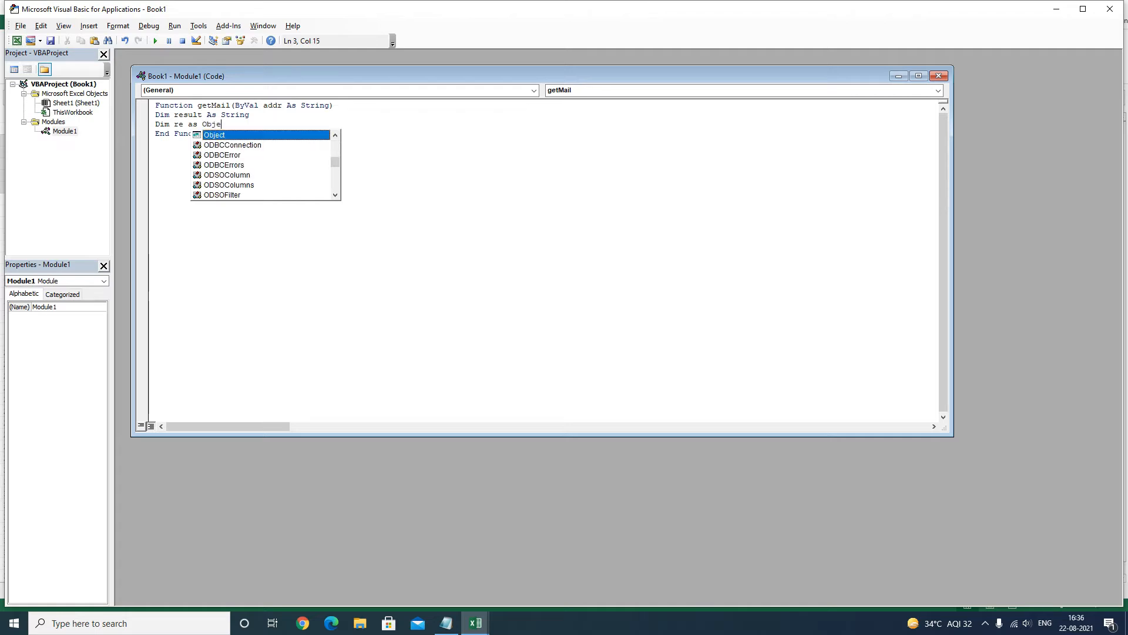
{"action": "key", "text": "enter"}
{"action": "type", "text": "Dim"}
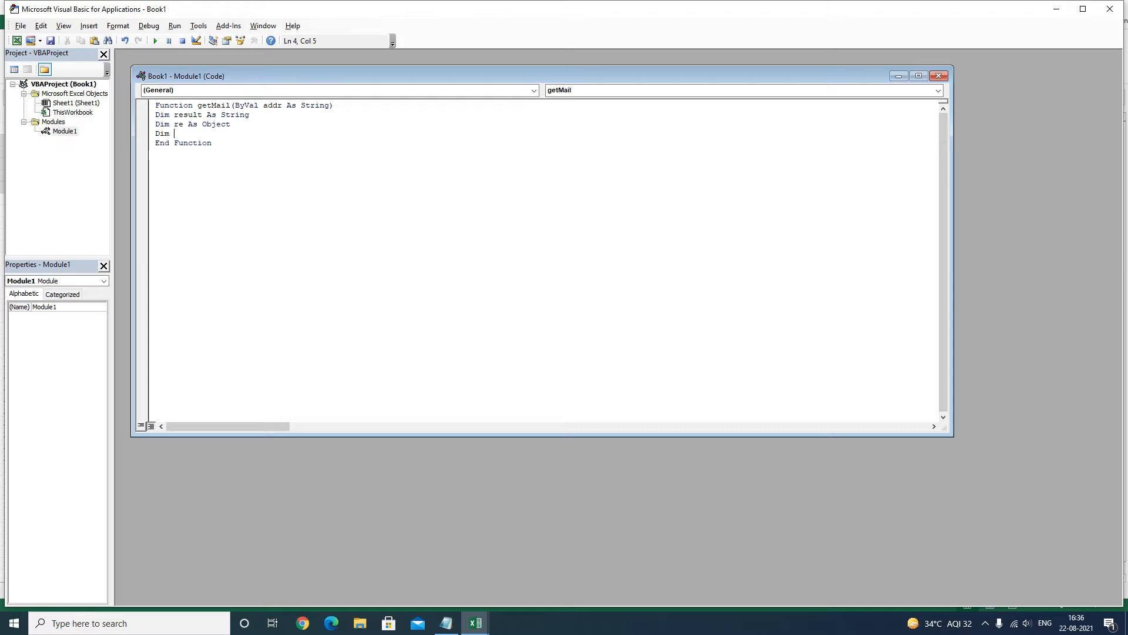
{"action": "type", "text": "allMat"}
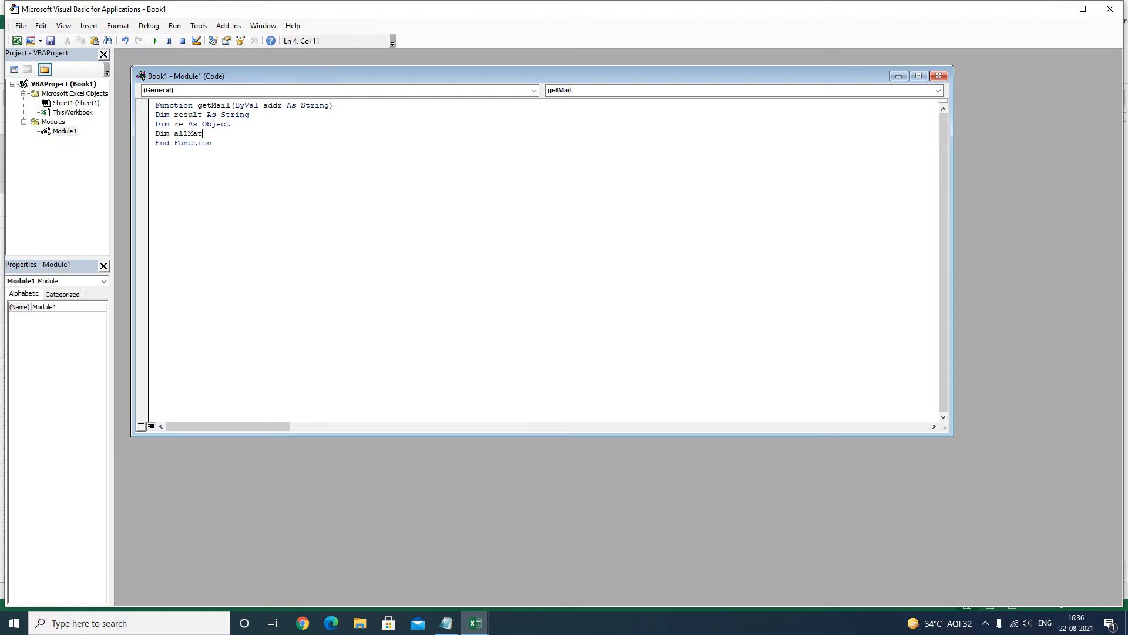
{"action": "key", "text": "Backspace"}
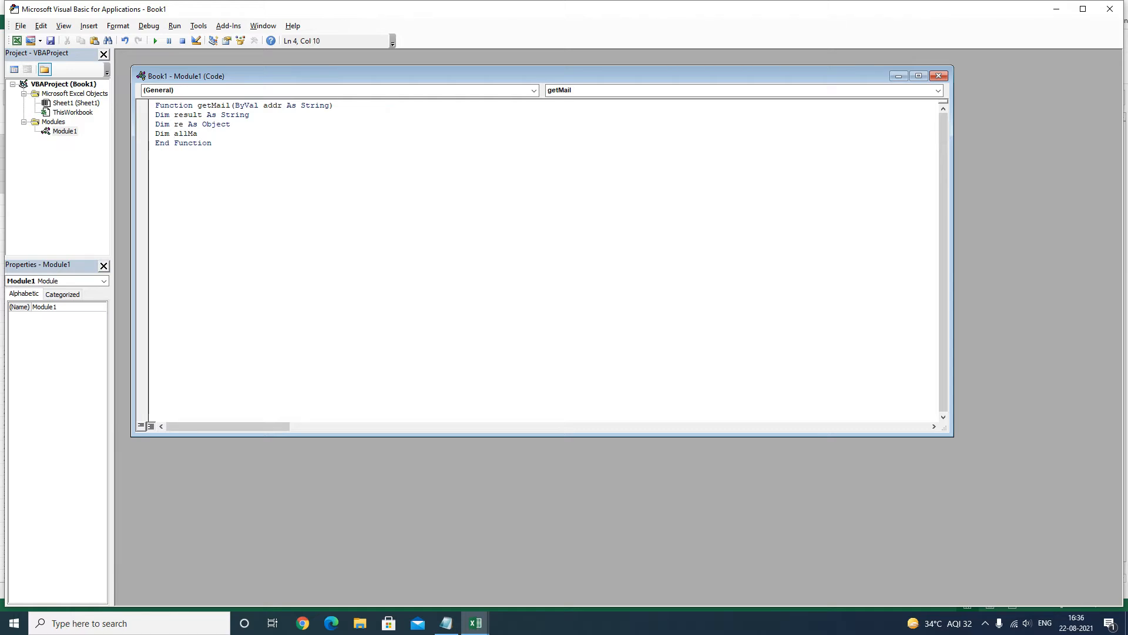
{"action": "type", "text": "tches"}
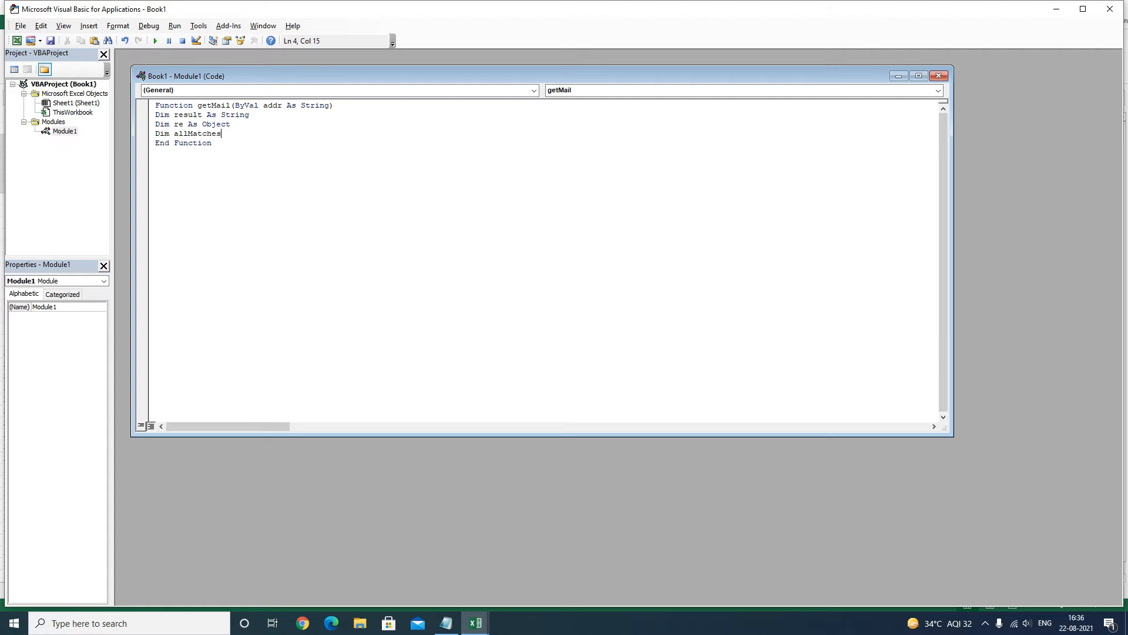
{"action": "type", "text": "as Obj"}
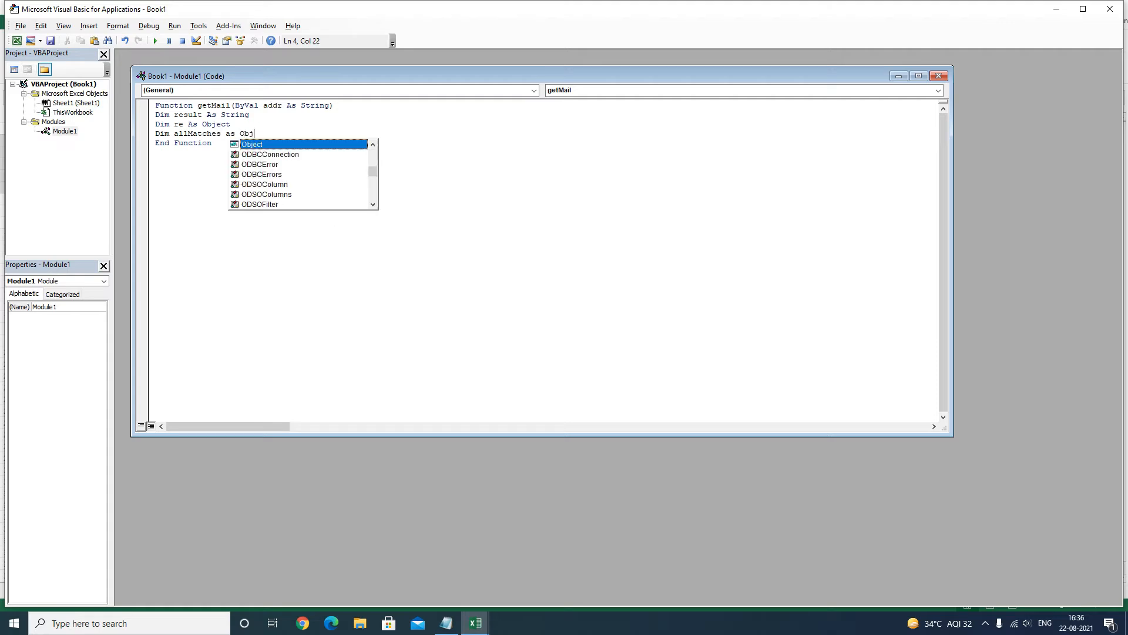
{"action": "key", "text": "Tab"}
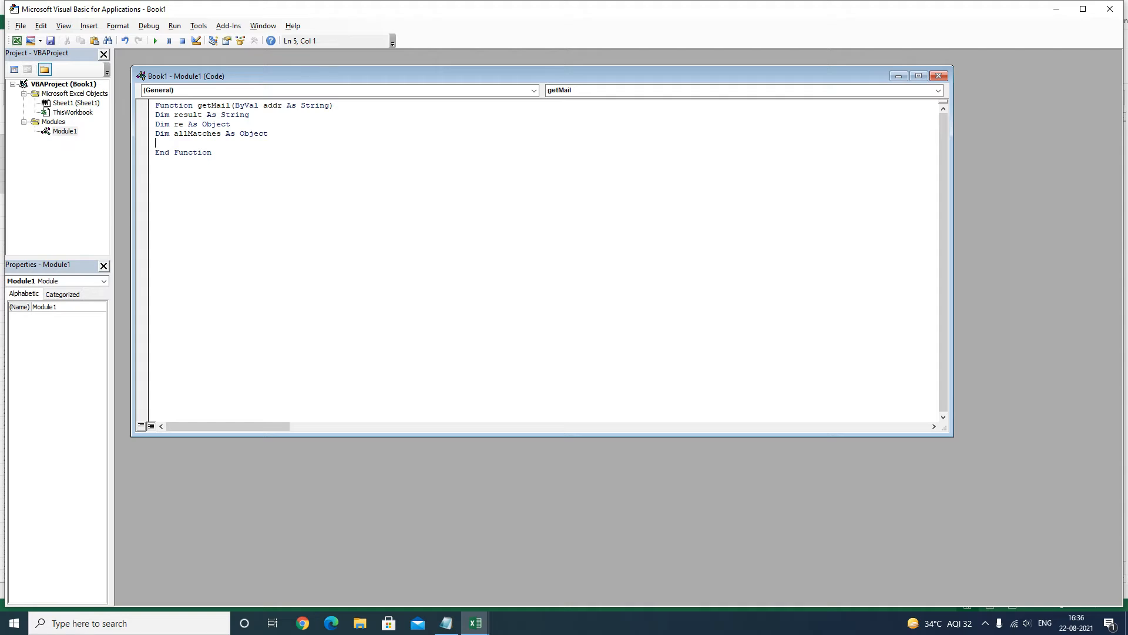
Write Set re = CreateObject("vbscript.regexp") and fix the doubled quote
{"action": "type", "text": "Set re"}
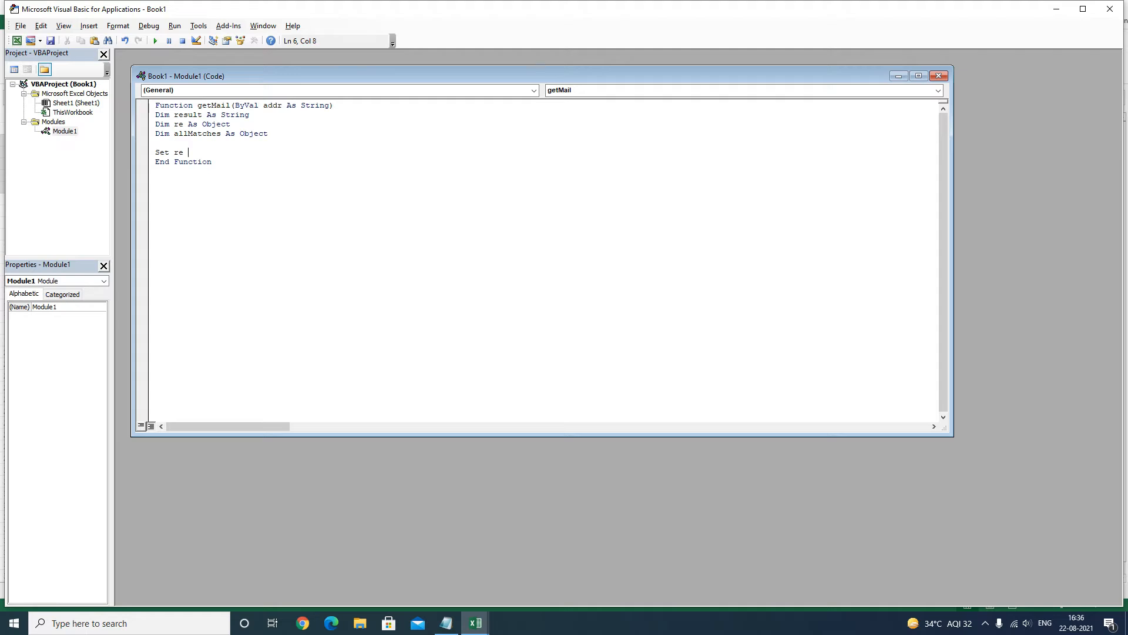
{"action": "type", "text": "= C"}
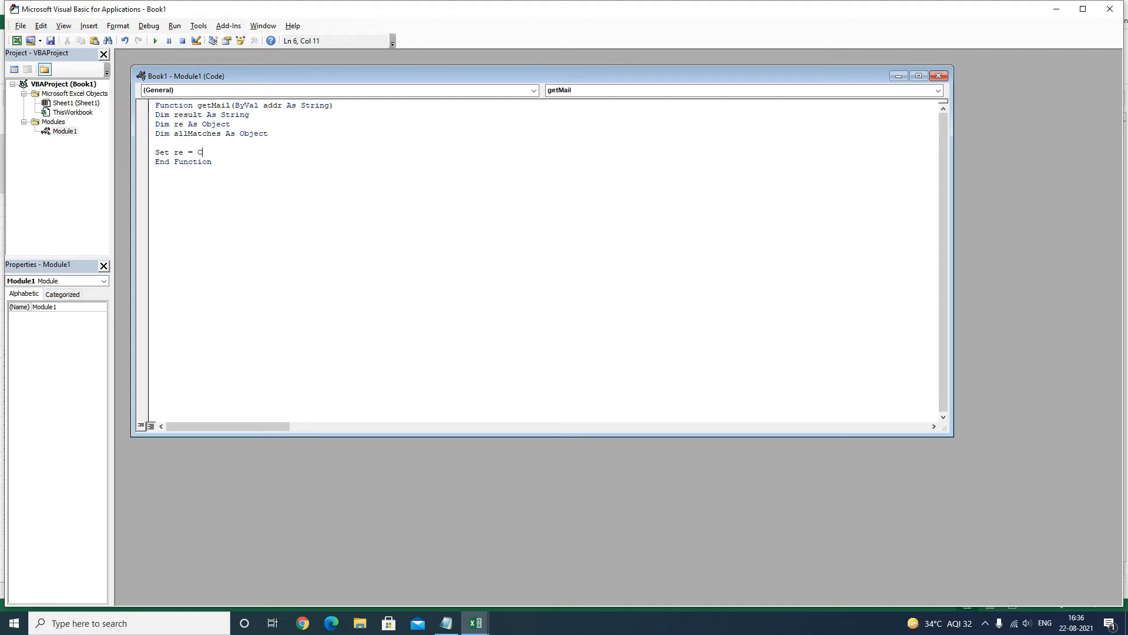
{"action": "type", "text": "reate"}
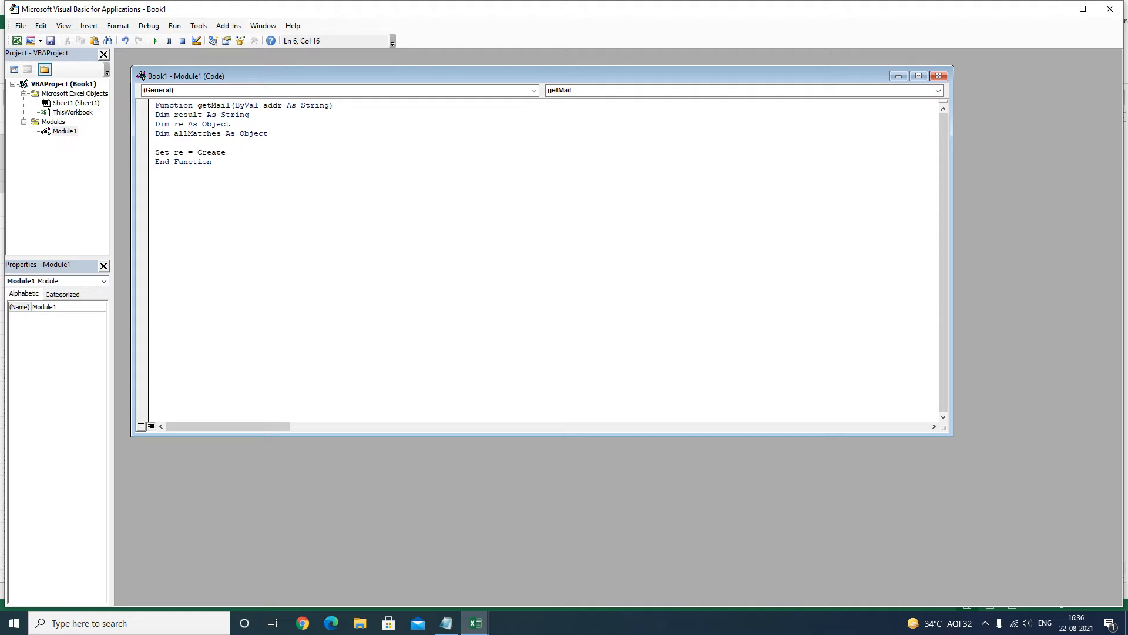
{"action": "type", "text": "Object"}
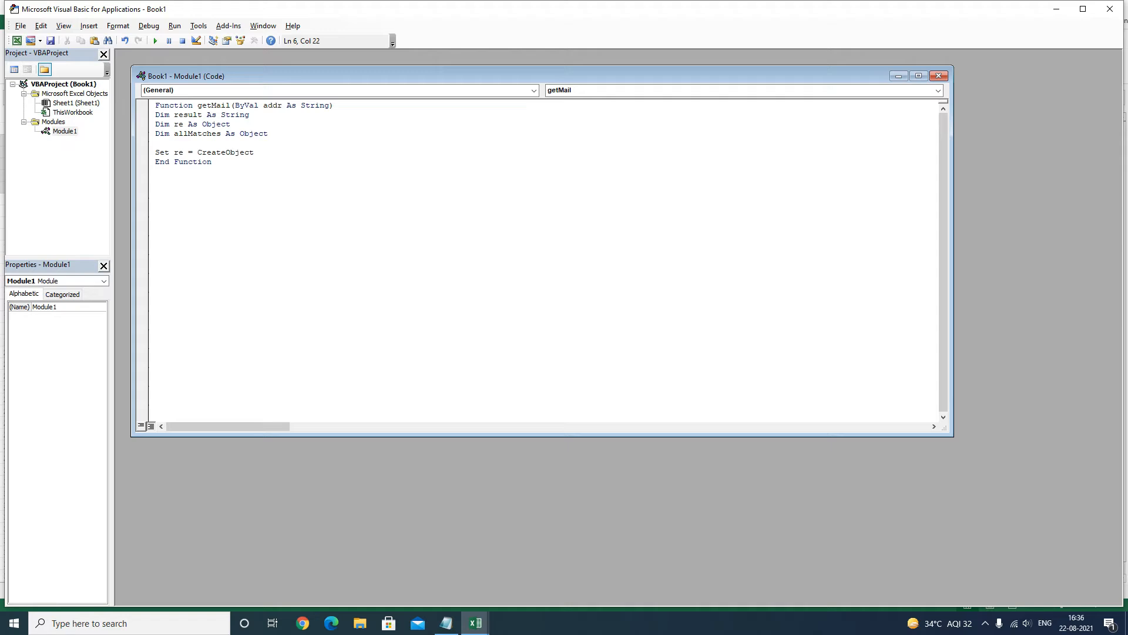
{"action": "type", "text": "("}
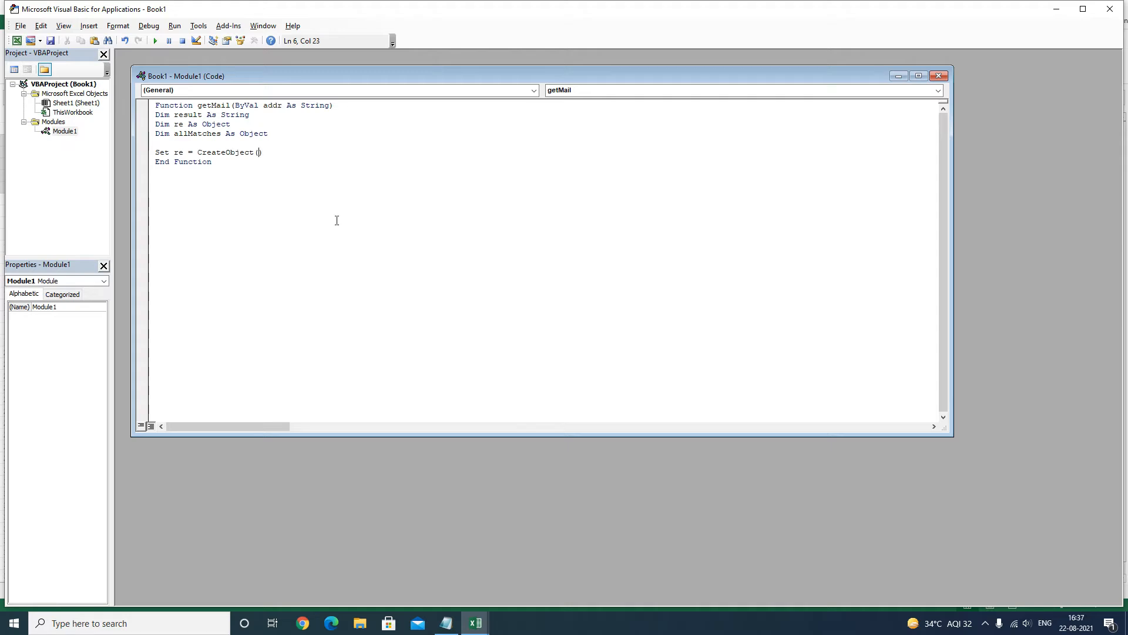
{"action": "type", "text": ")"}
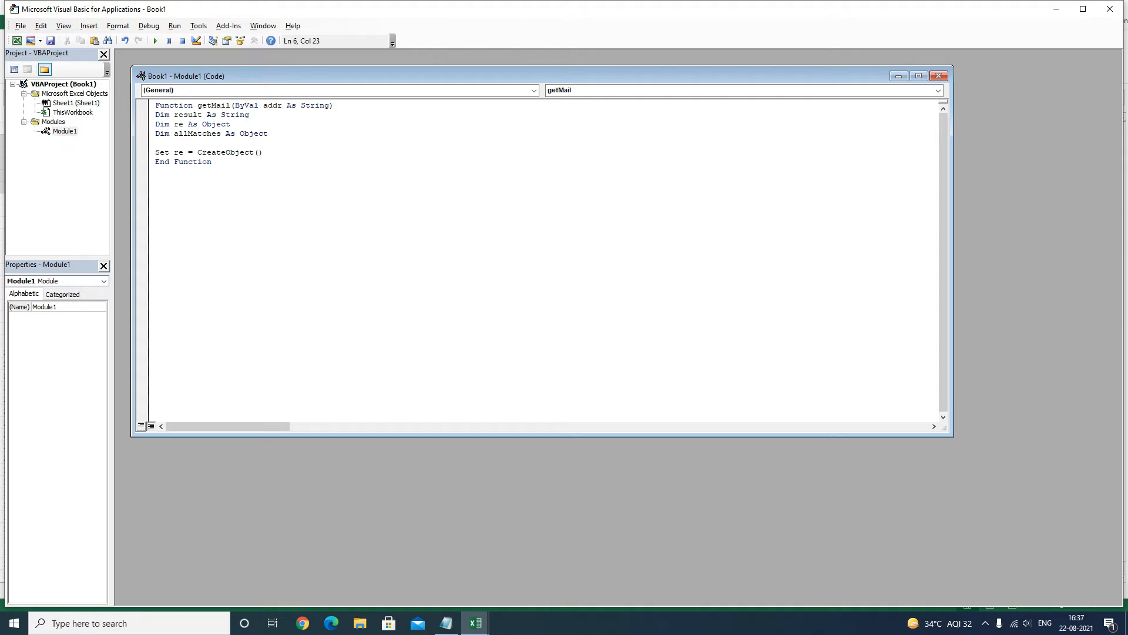
{"action": "type", "text": "\"\"vbscri"}
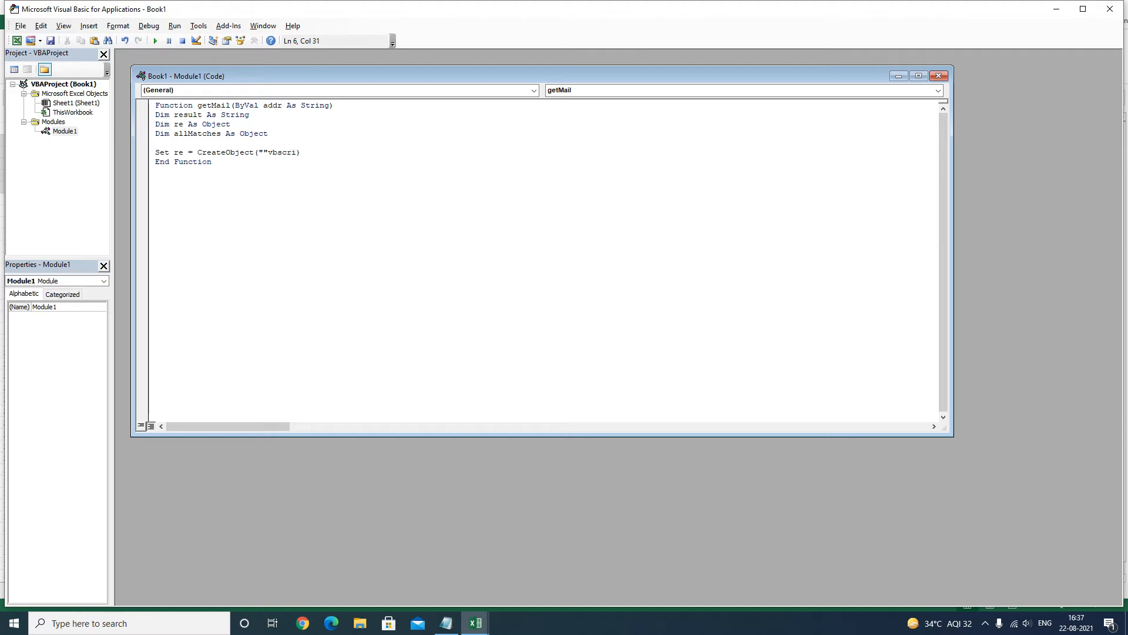
{"action": "type", "text": "pt."}
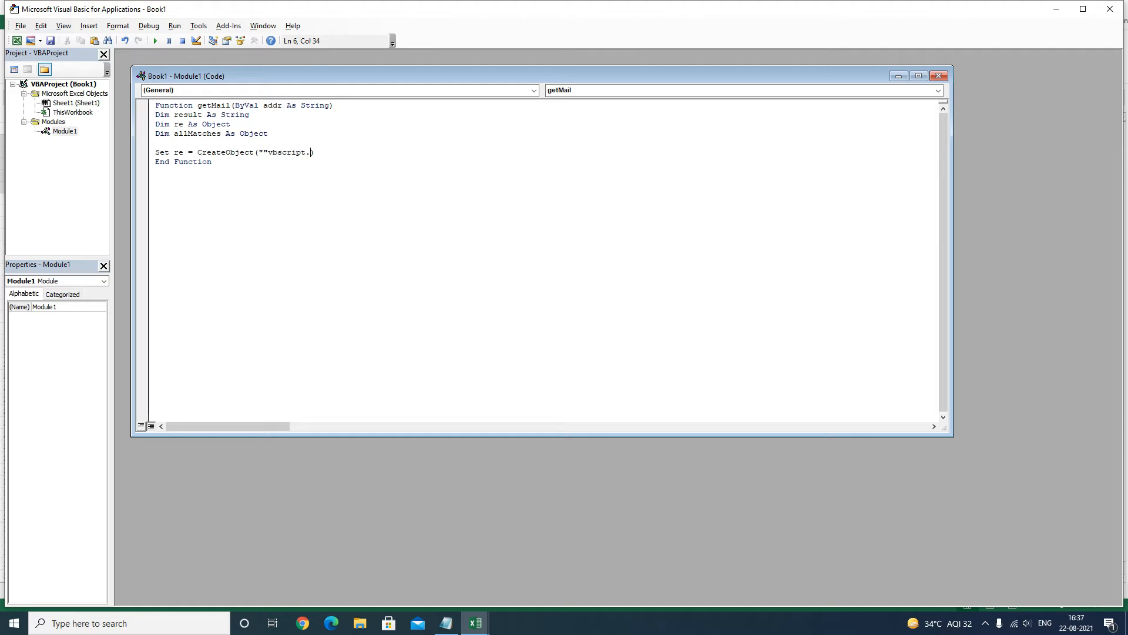
{"action": "type", "text": "regexp)"}
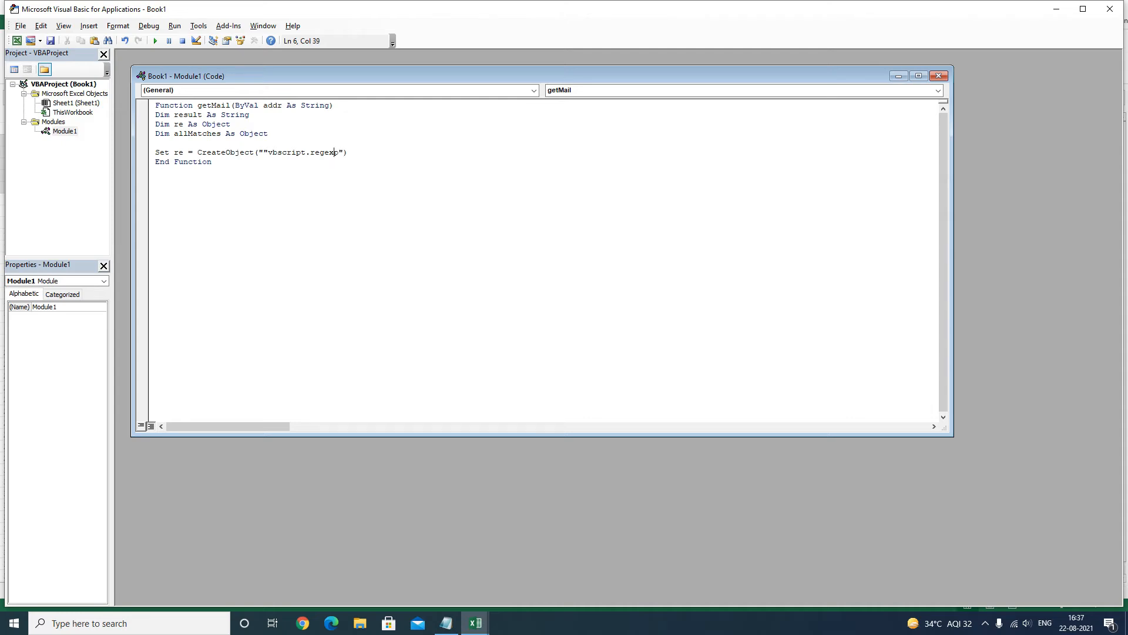
{"action": "left_click", "coordinate": [275, 151]}
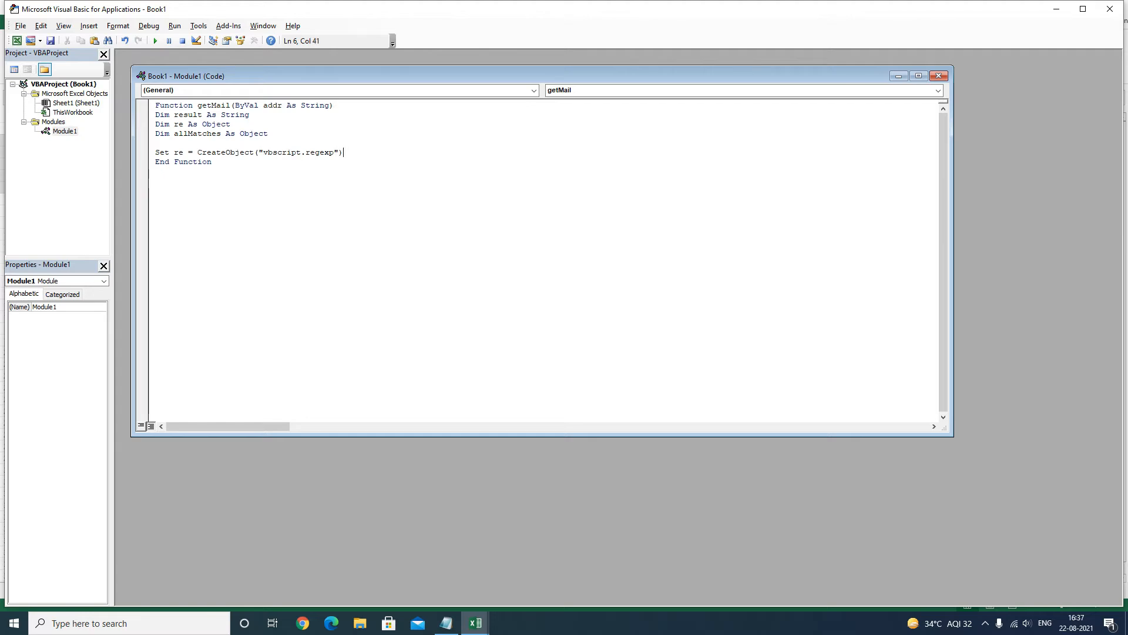
{"action": "key", "text": "enter"}
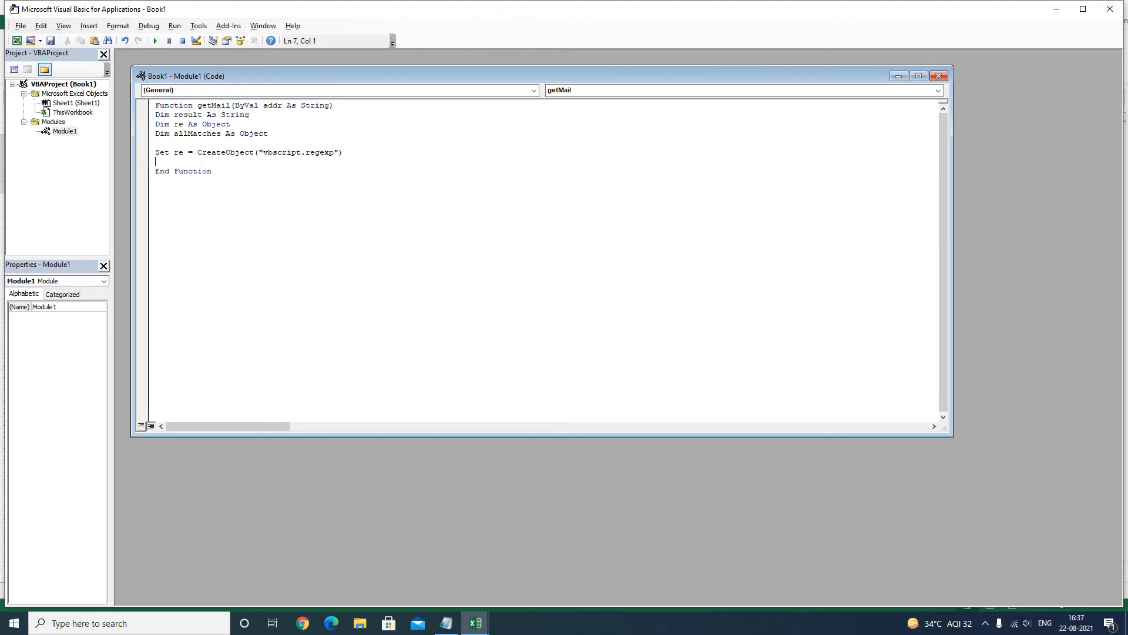
Add re.Pattern = "" as an empty pattern placeholder
{"action": "type", "text": "re."}
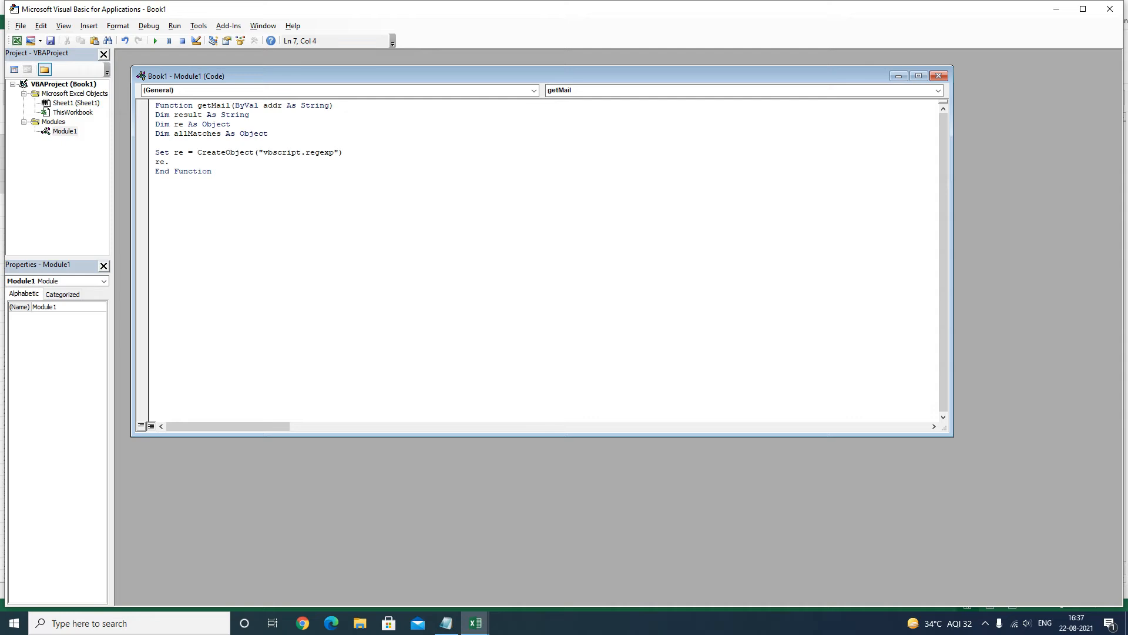
{"action": "type", "text": "p"}
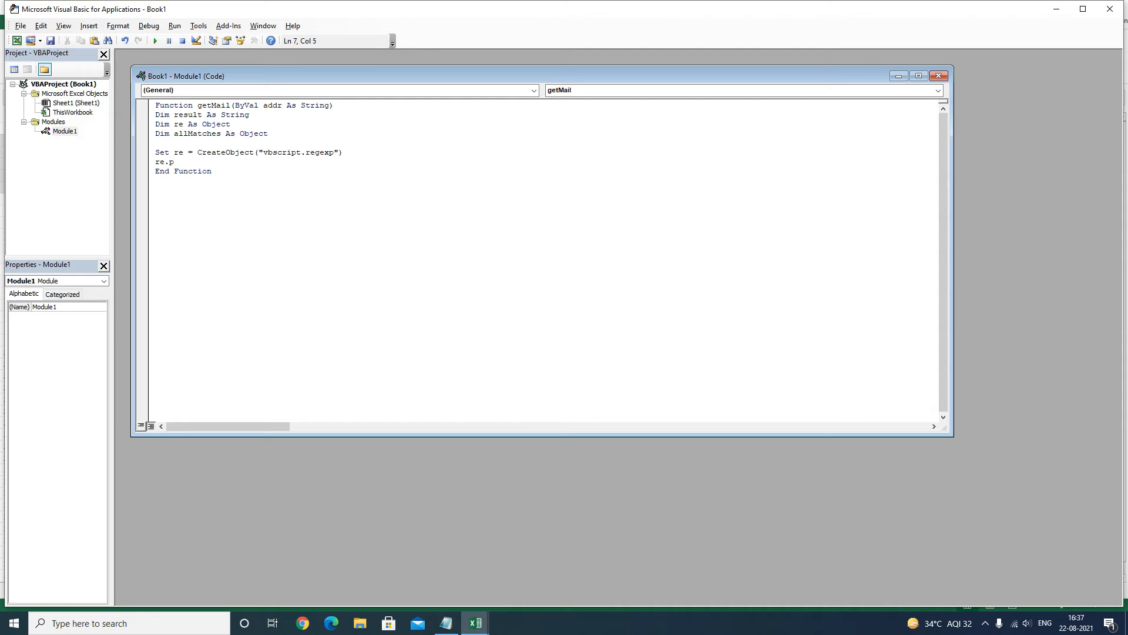
{"action": "type", "text": "attern =\""}
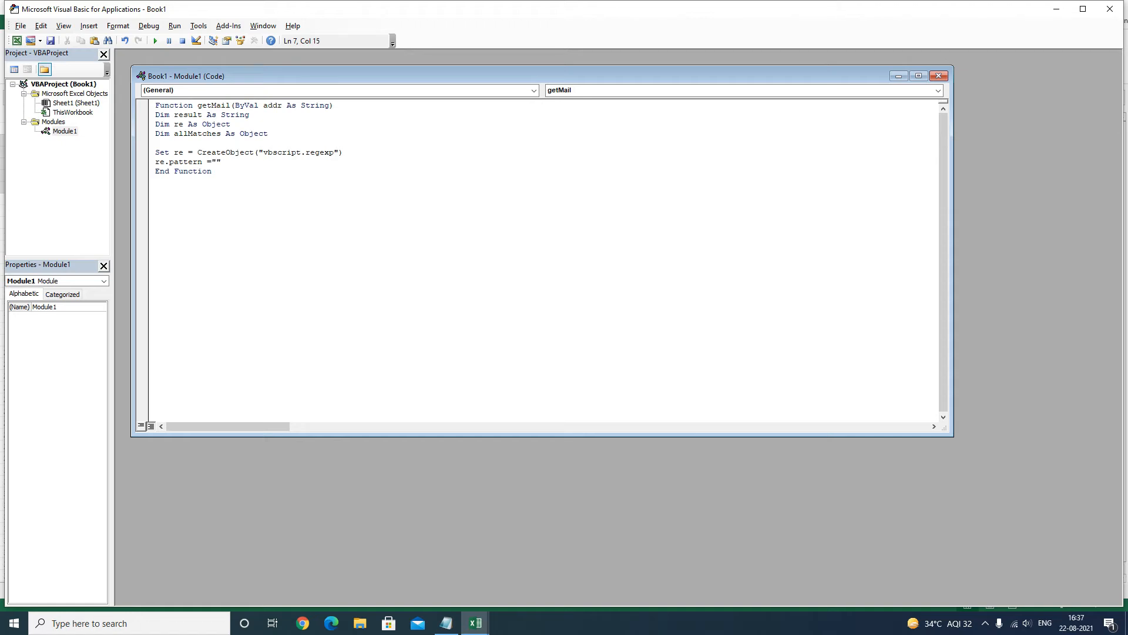
{"action": "key", "text": "enter"}
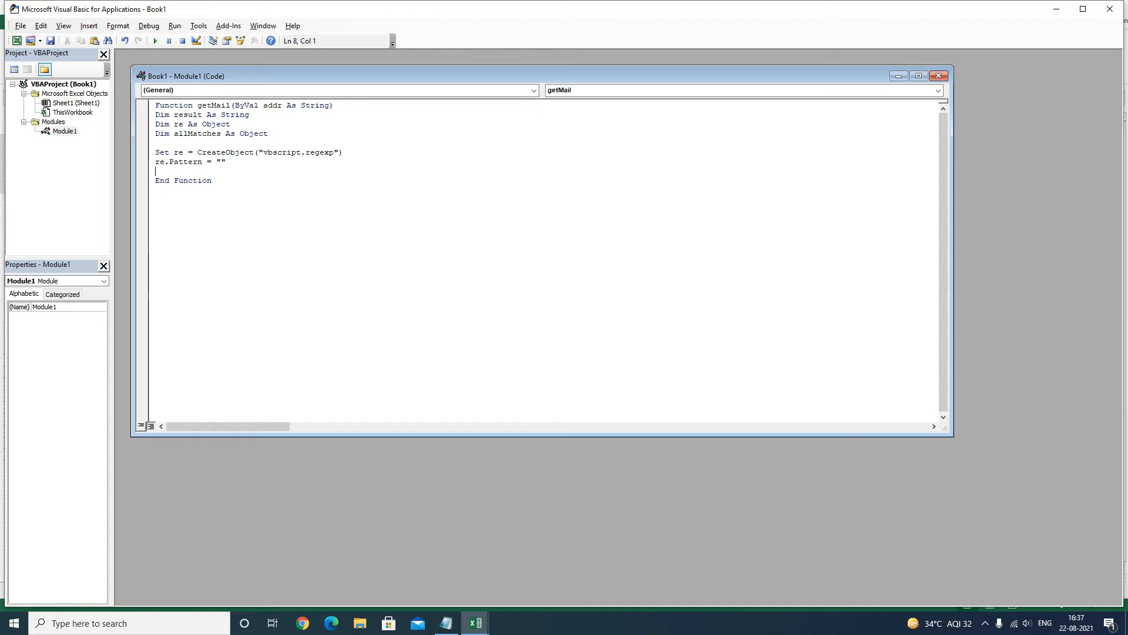
Set re.Global = True and re.IgnoreCase = True, then move to the line before End Function
{"action": "type", "text": "re.g"}
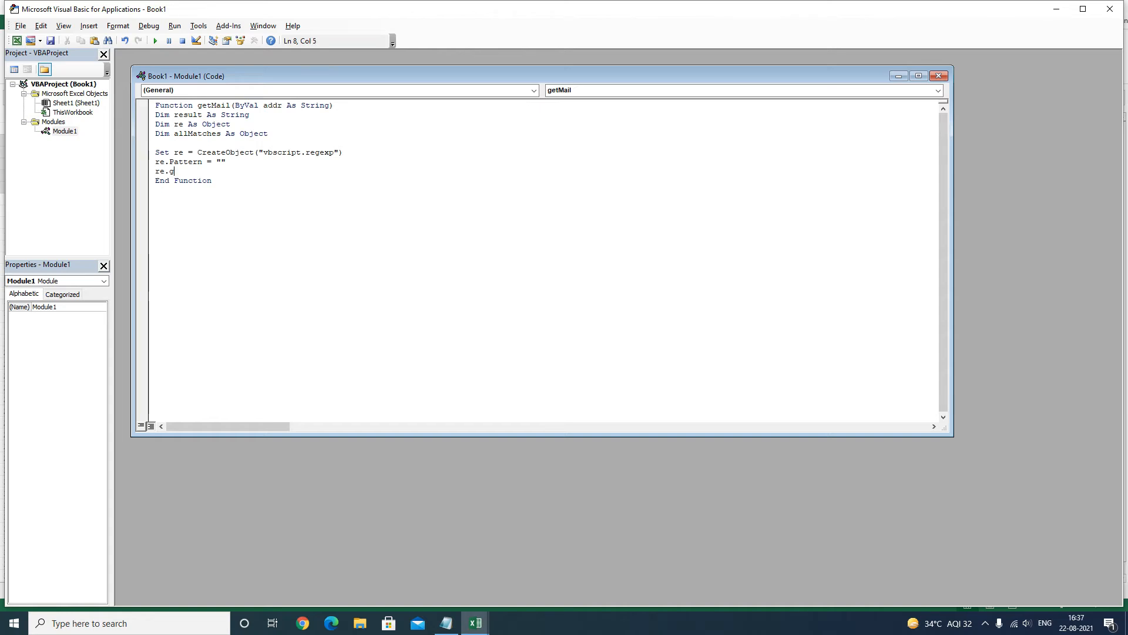
{"action": "type", "text": "lobal = True"}
{"action": "type", "text": "re.ignore"}
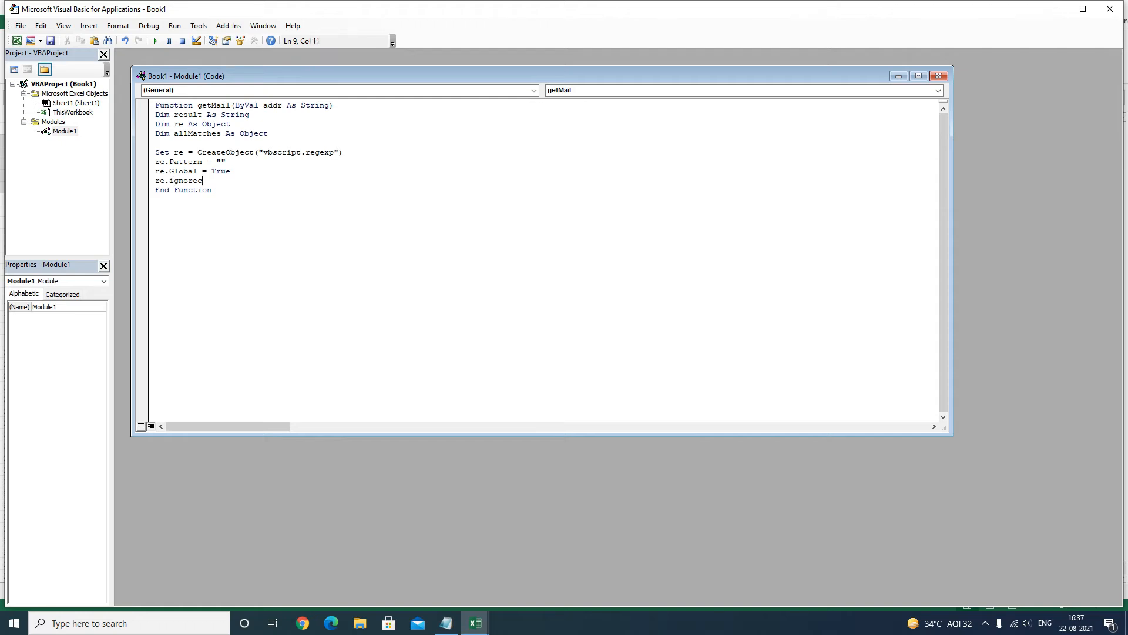
{"action": "type", "text": "case="}
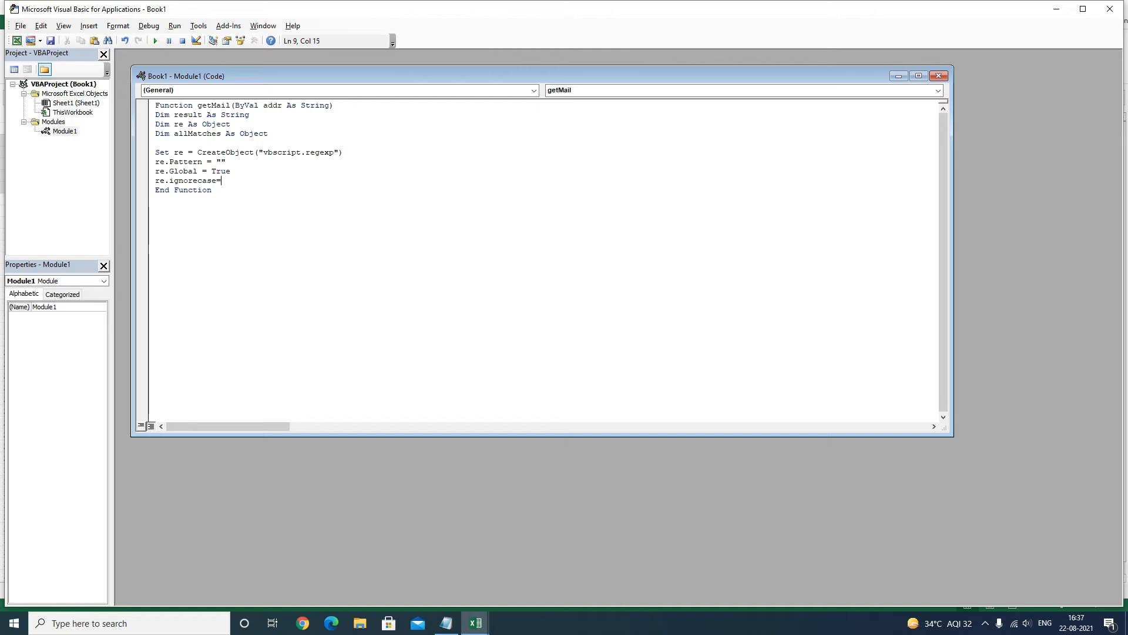
{"action": "type", "text": "True"}
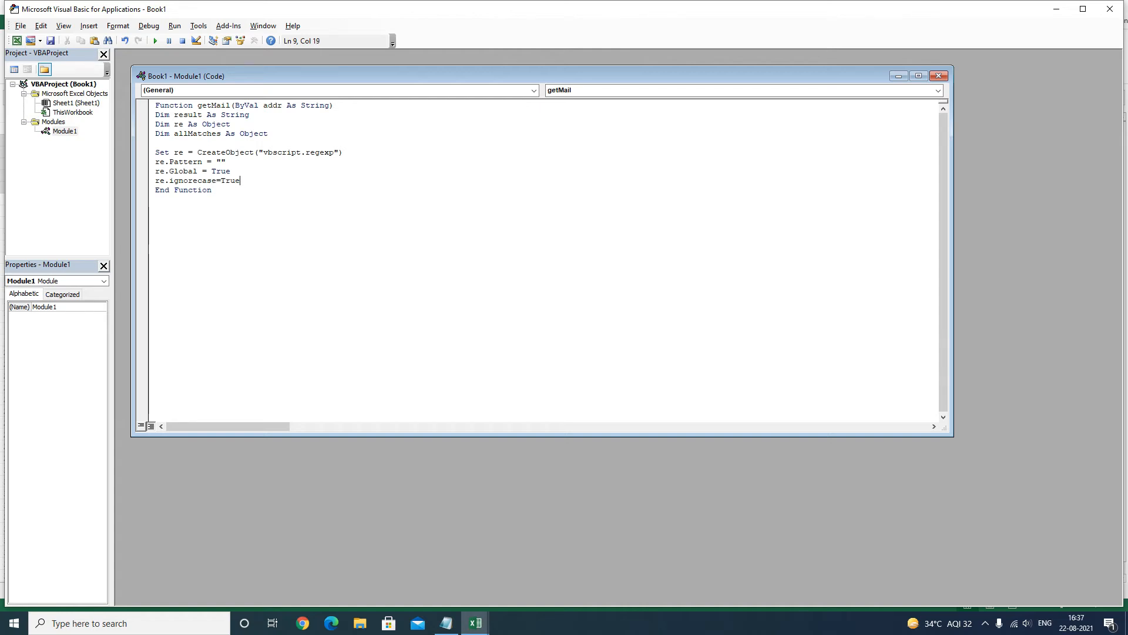
{"action": "key", "text": "enter"}
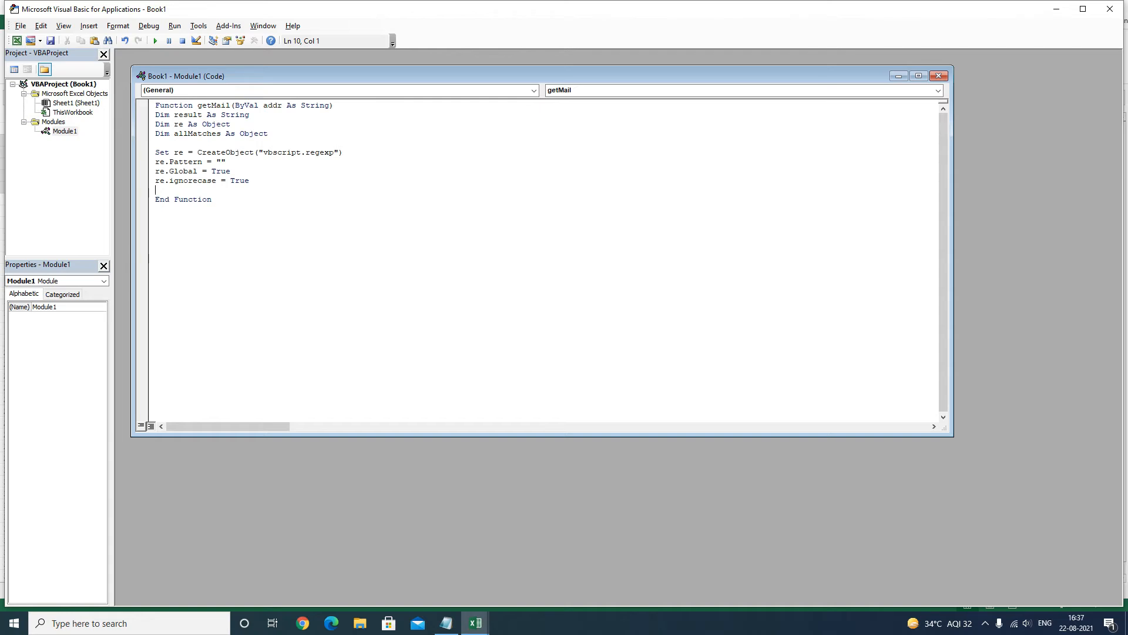
{"action": "left_click", "coordinate": [164, 181]}
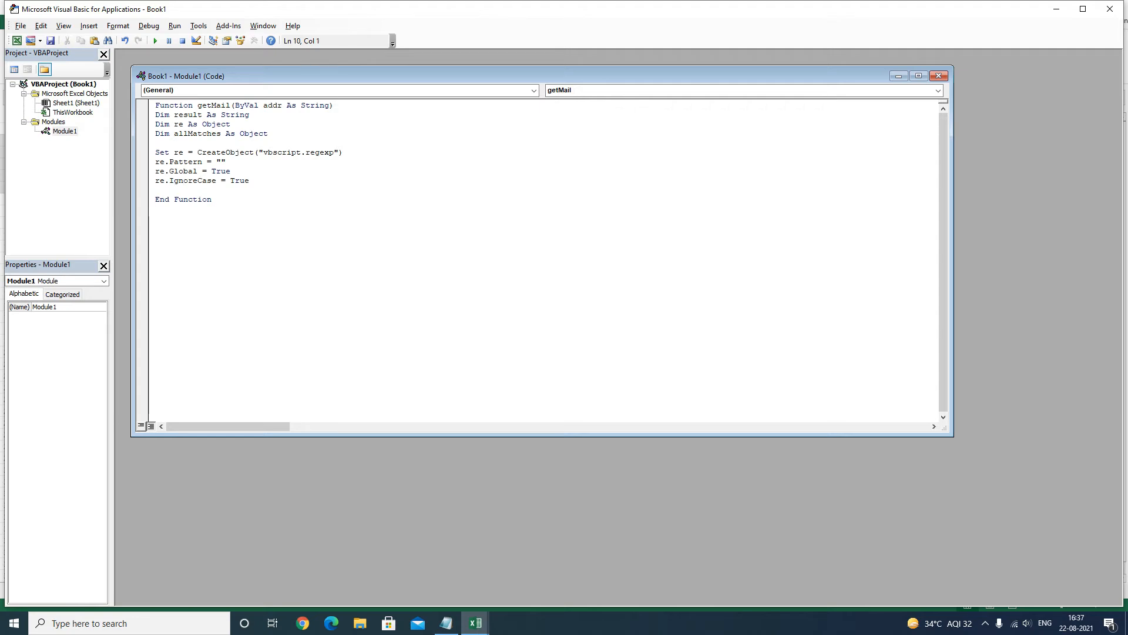
{"action": "type", "text": "s"}
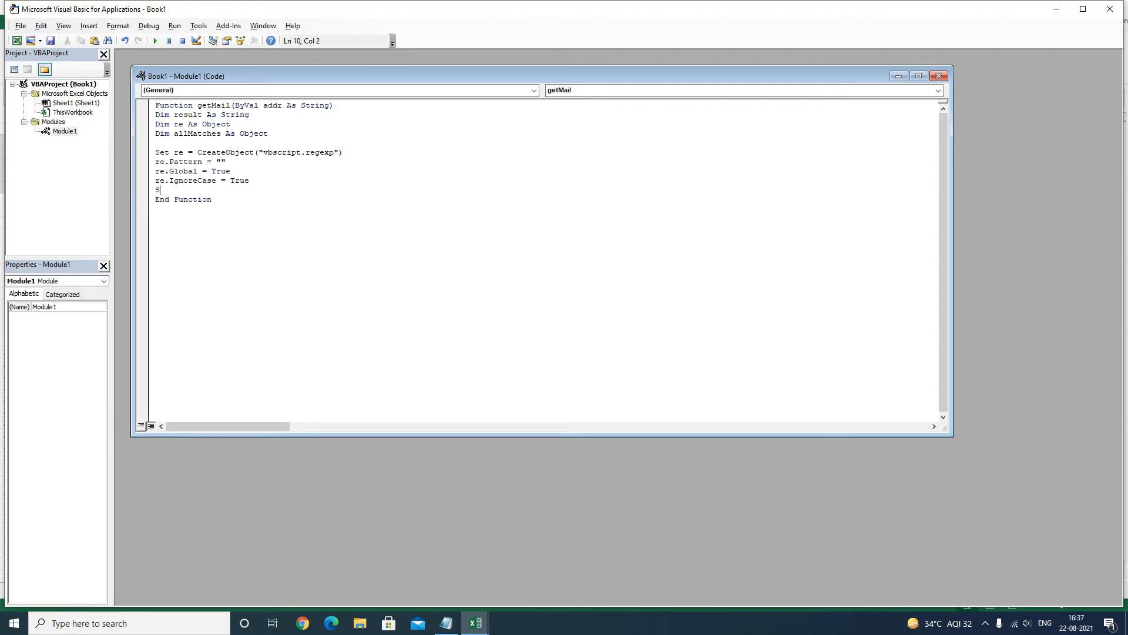
Write Set allMatches = re.Execute(addr)
{"action": "type", "text": "Set allM"}
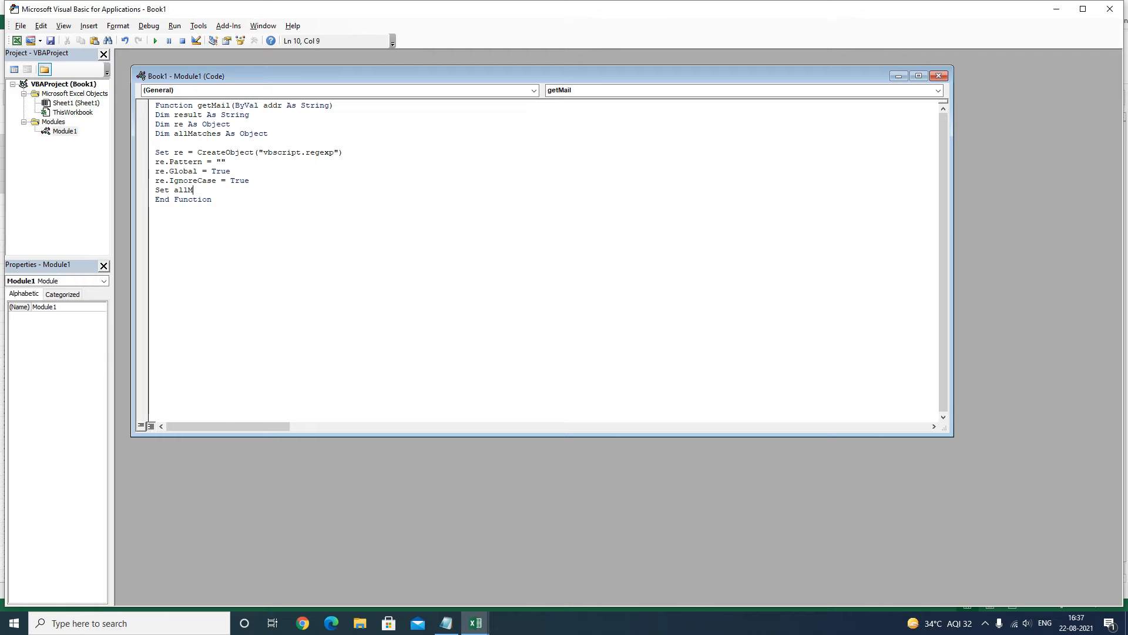
{"action": "type", "text": "atches = re"}
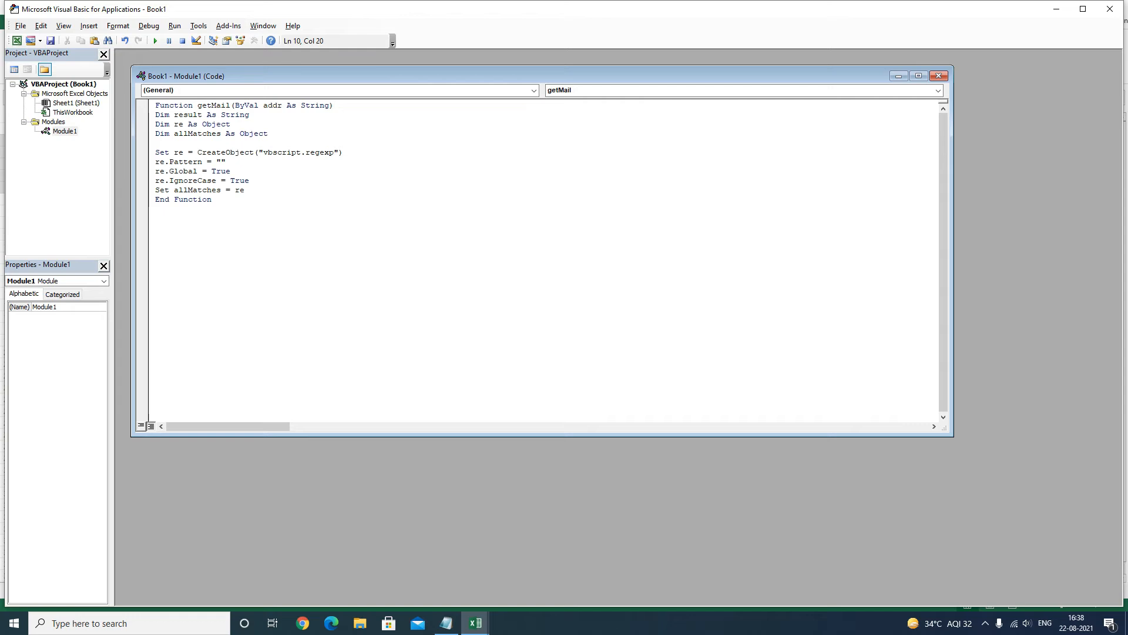
{"action": "type", "text": ".Exe"}
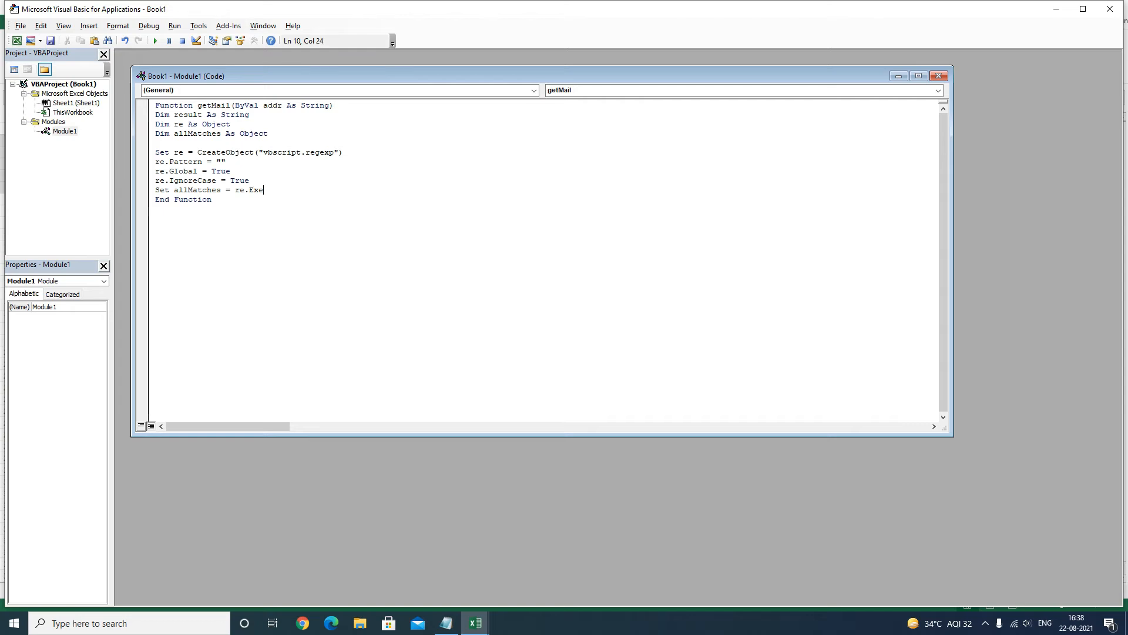
{"action": "type", "text": "cute"}
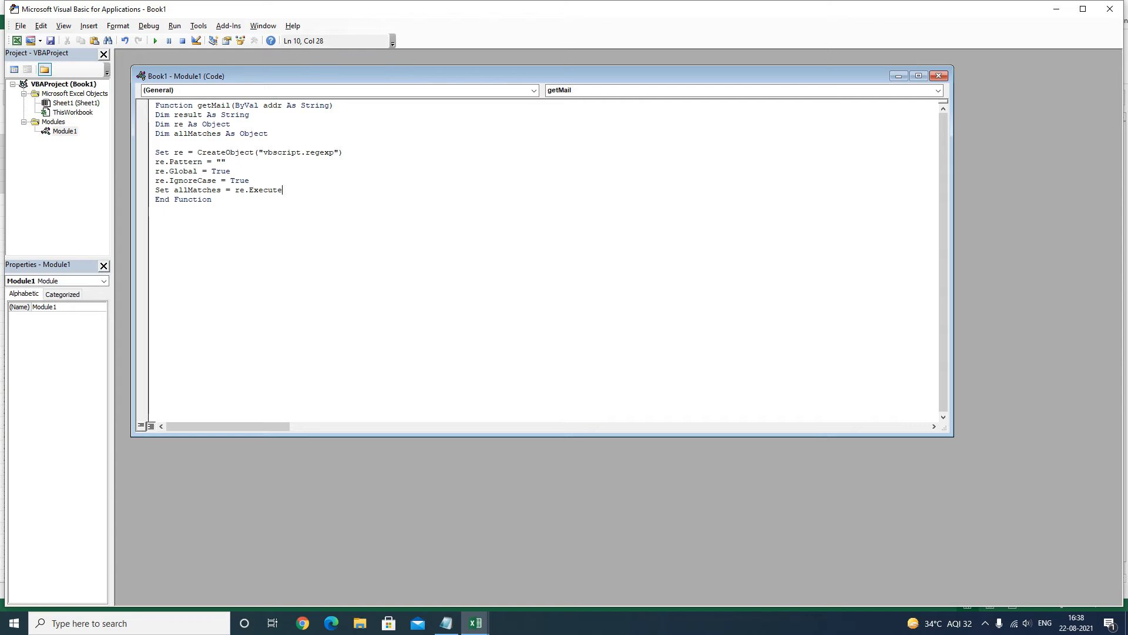
{"action": "type", "text": "("}
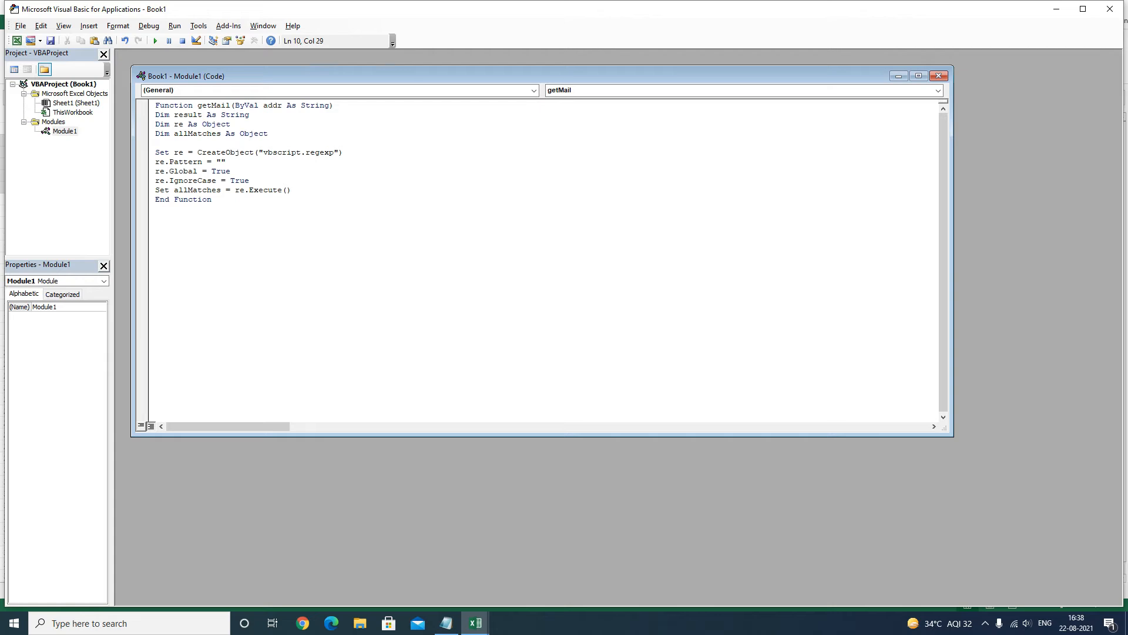
{"action": "type", "text": "addr"}
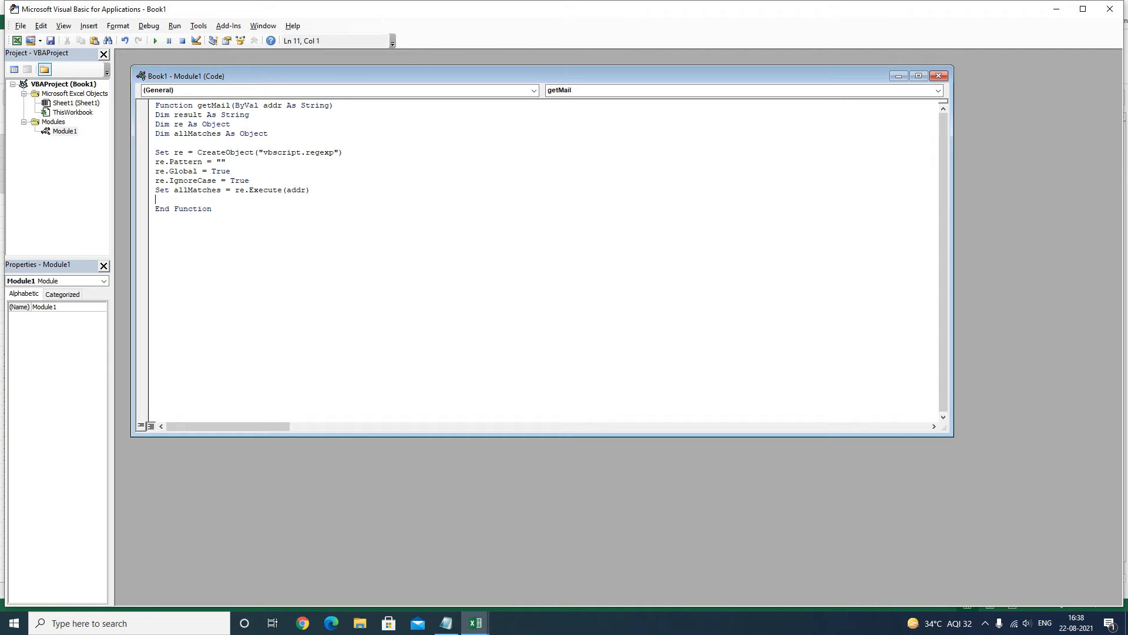
Start the block If allMatches.Count <> 0 Then
{"action": "type", "text": "if aklkl"}
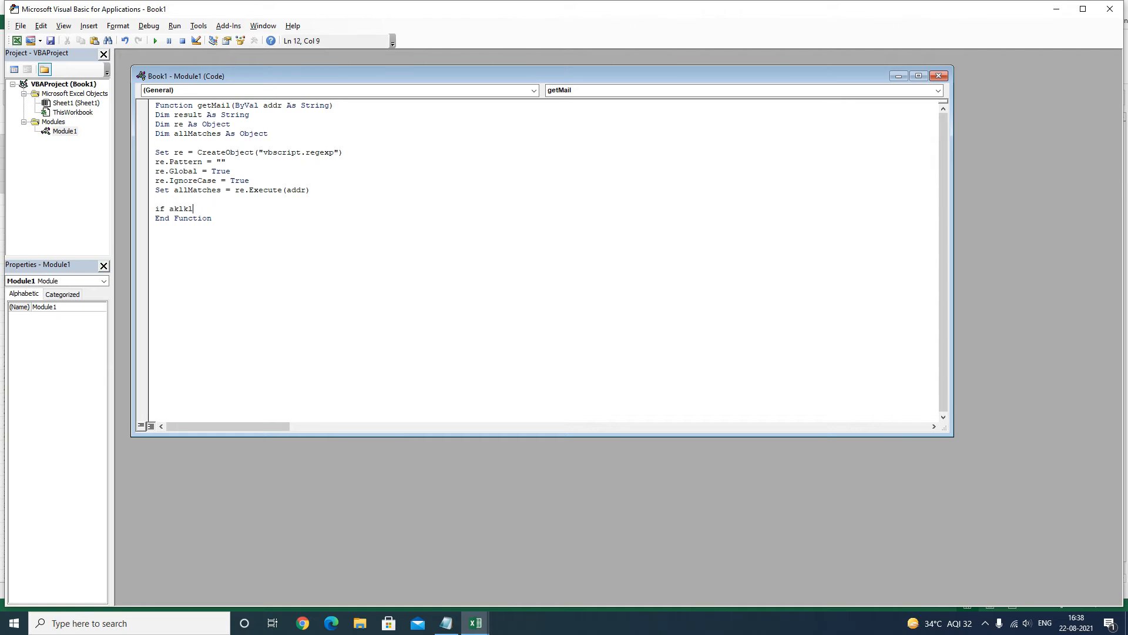
{"action": "key", "text": "Backspace"}
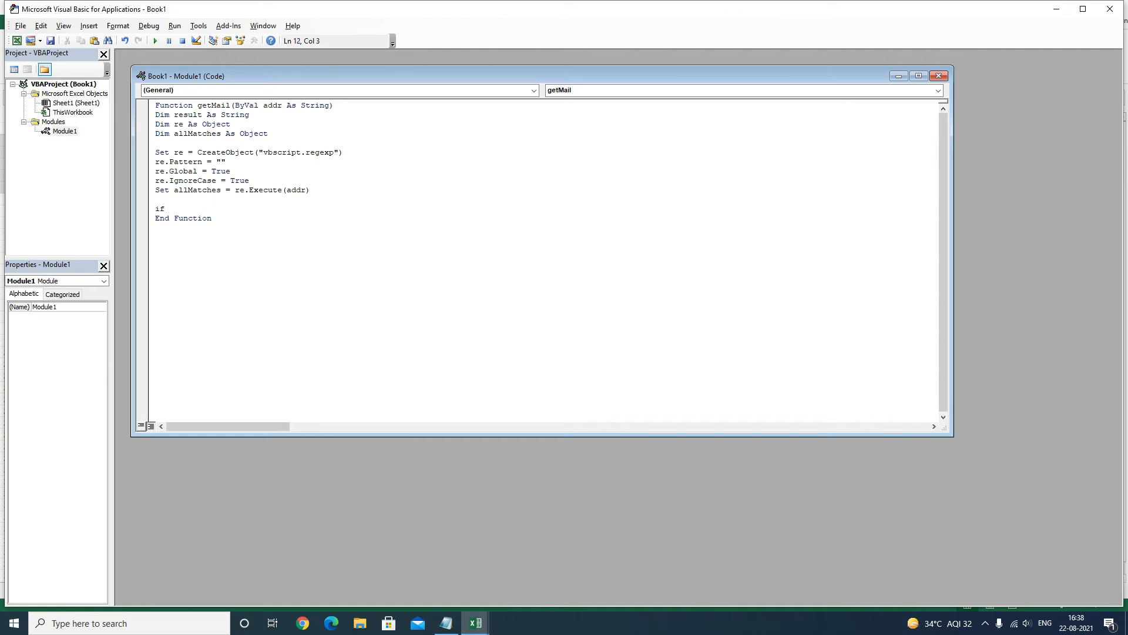
{"action": "key", "text": "Right"}
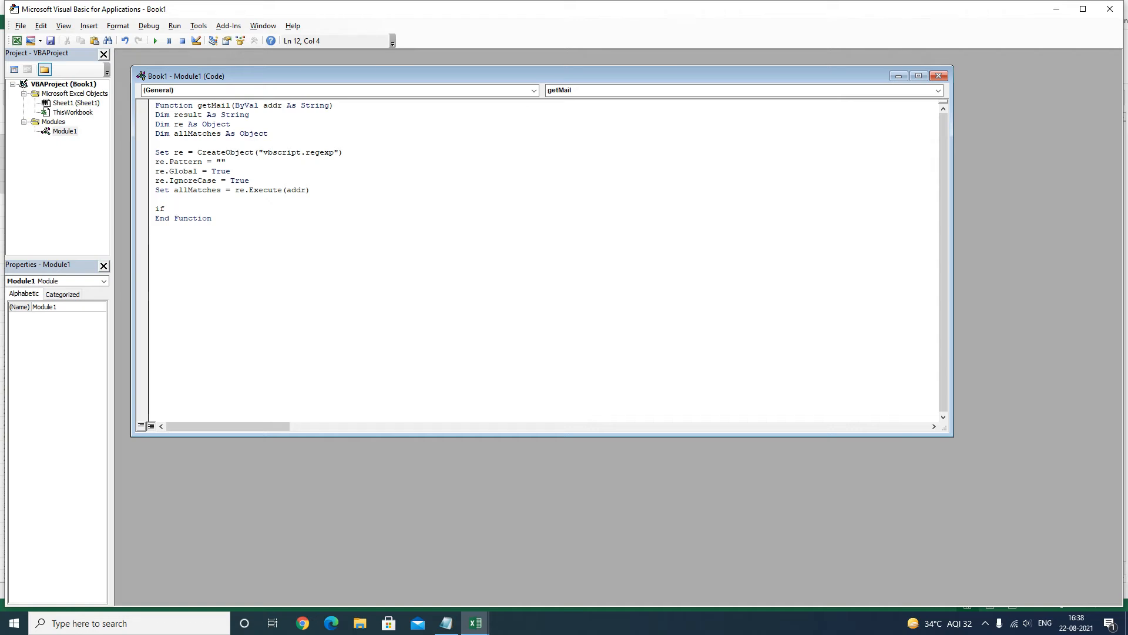
{"action": "type", "text": "allMat"}
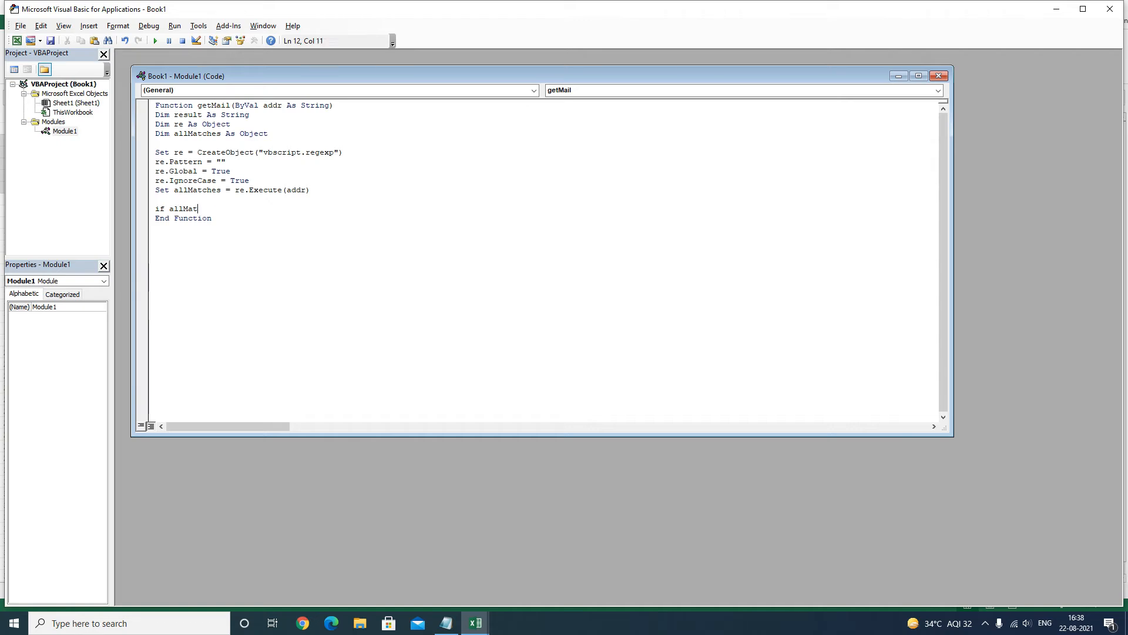
{"action": "type", "text": "ches"}
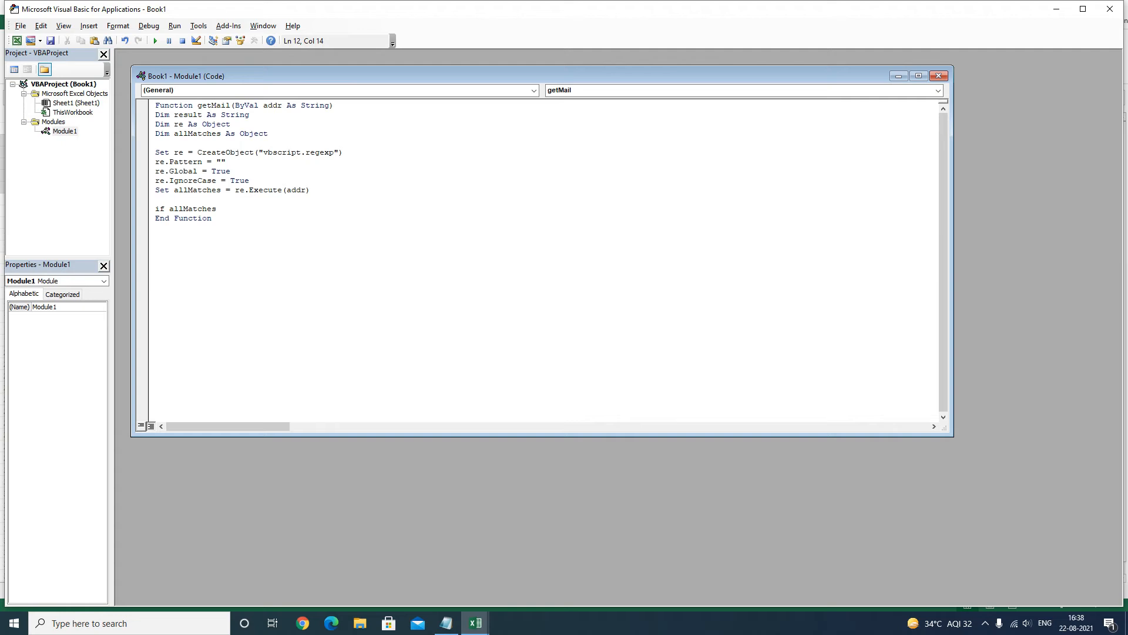
{"action": "type", "text": ".Count"}
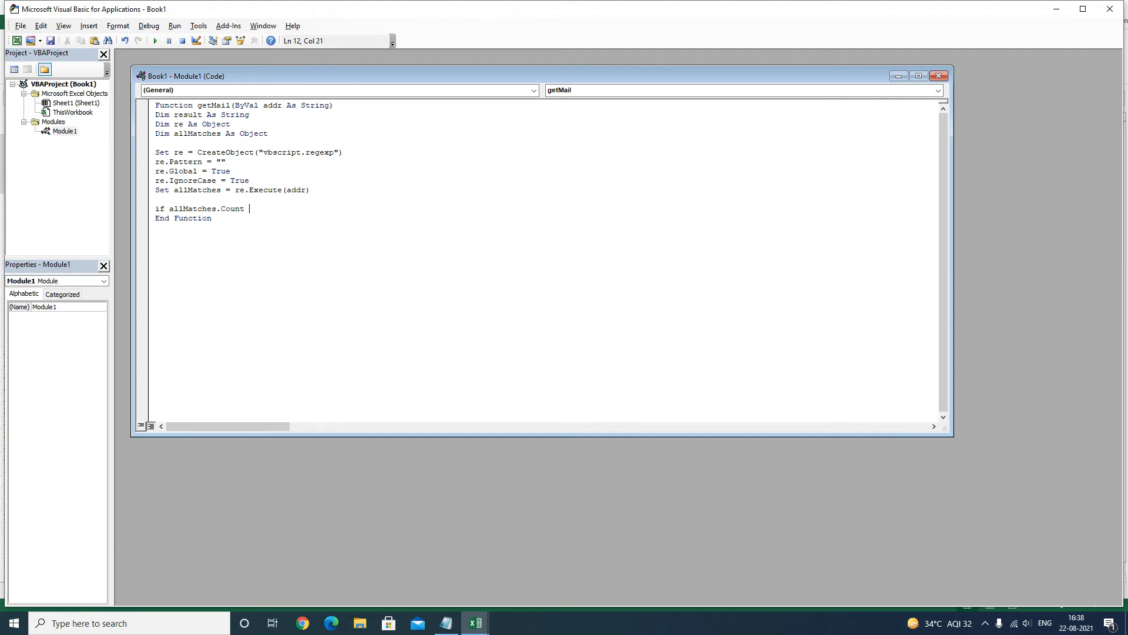
{"action": "type", "text": "<> 0 Then"}
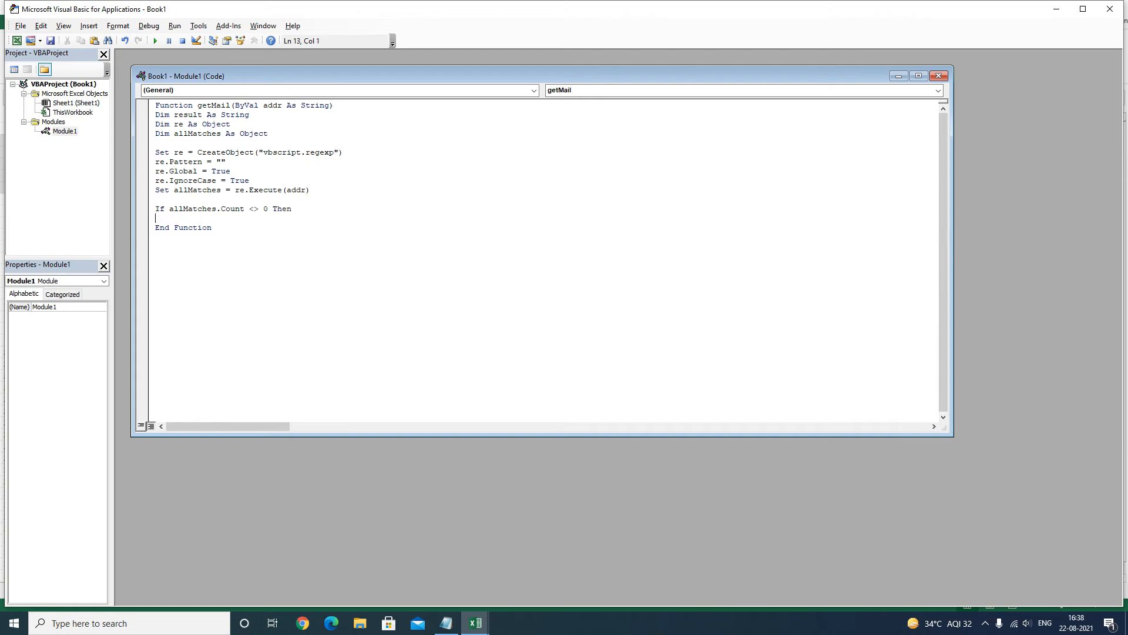
Assign result = allMatches.Item(0).submatches.Item(0) and close with End If
{"action": "type", "text": "result"}
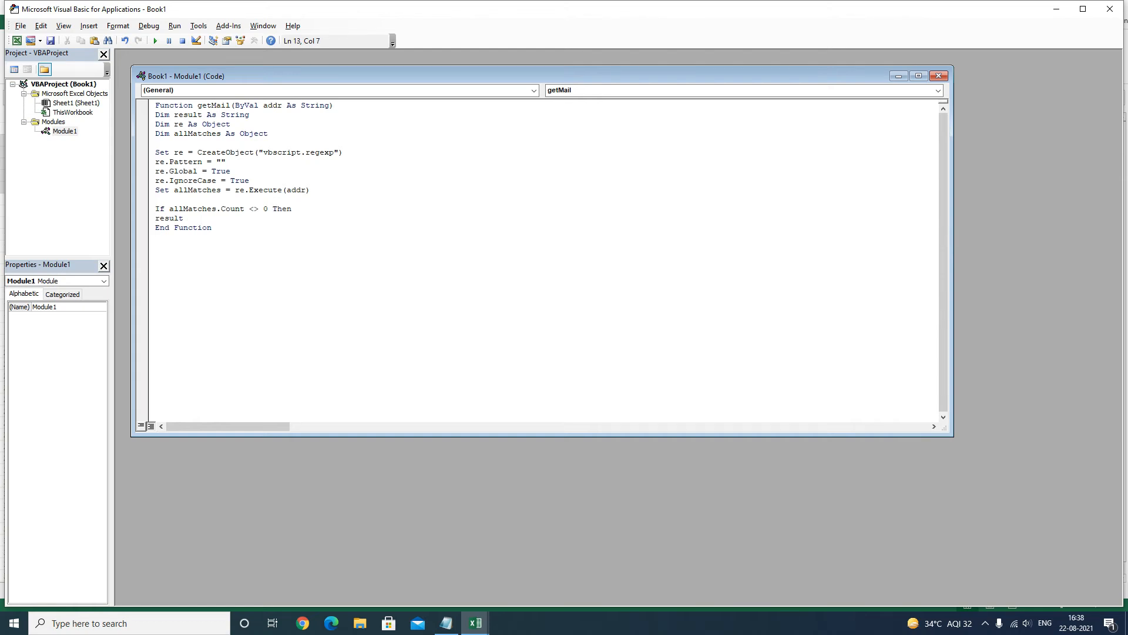
{"action": "type", "text": "="}
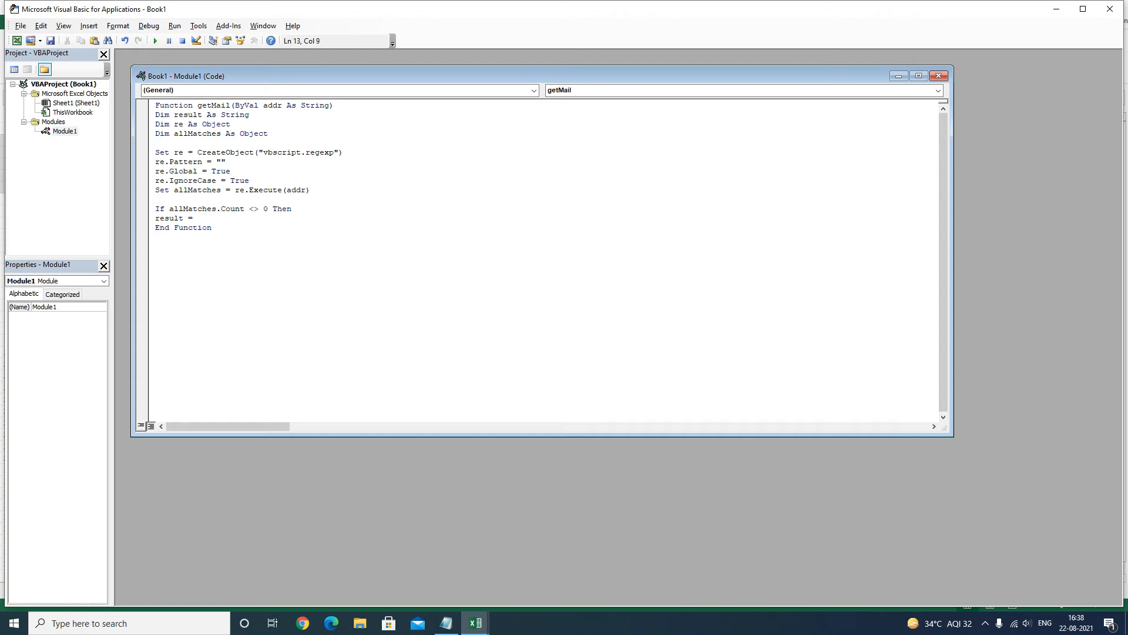
{"action": "type", "text": "all"}
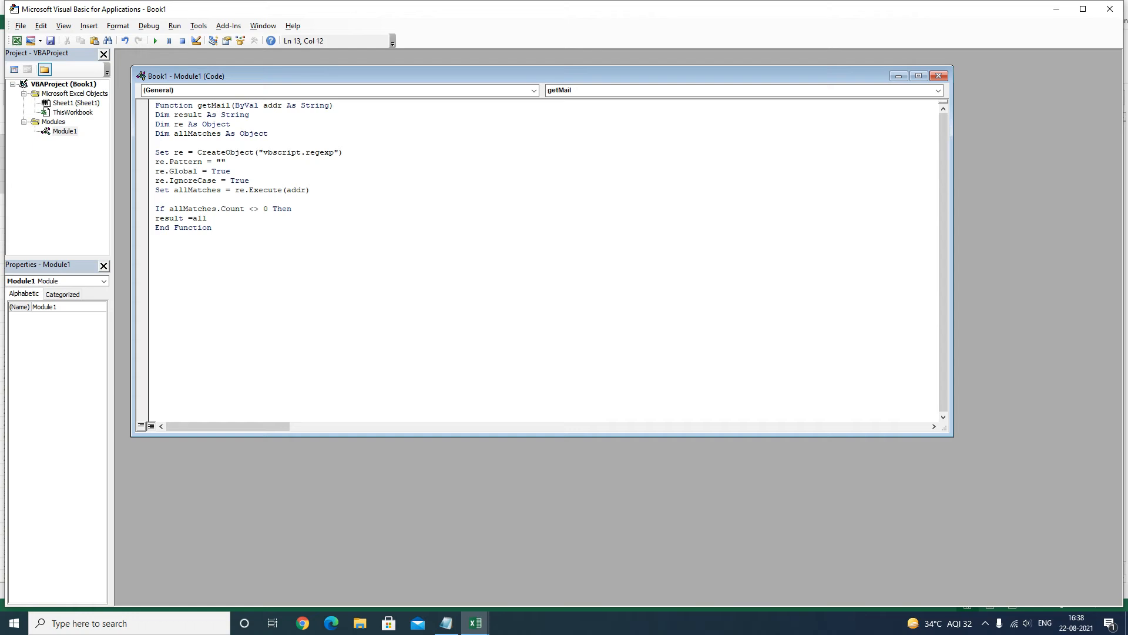
{"action": "type", "text": "Matches.I"}
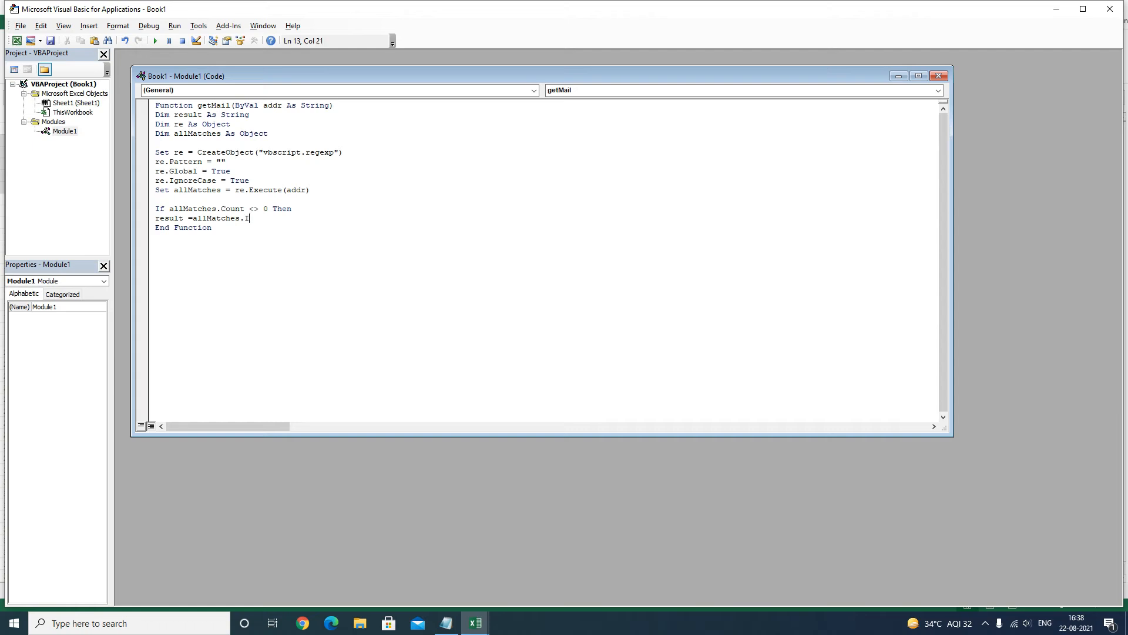
{"action": "type", "text": "tem("}
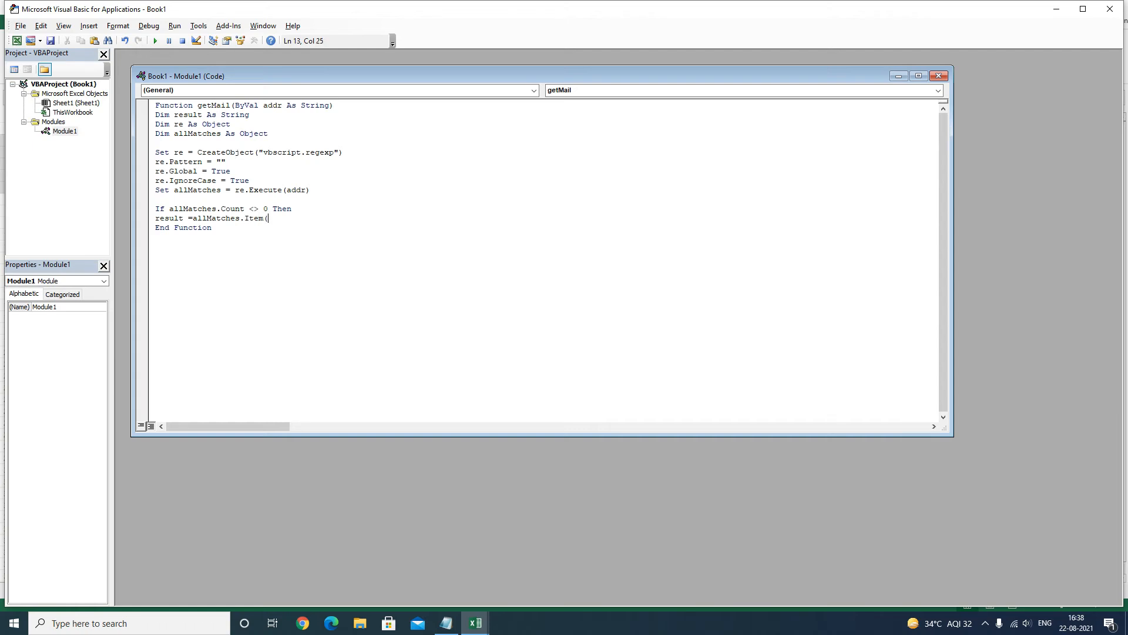
{"action": "type", "text": "0)"}
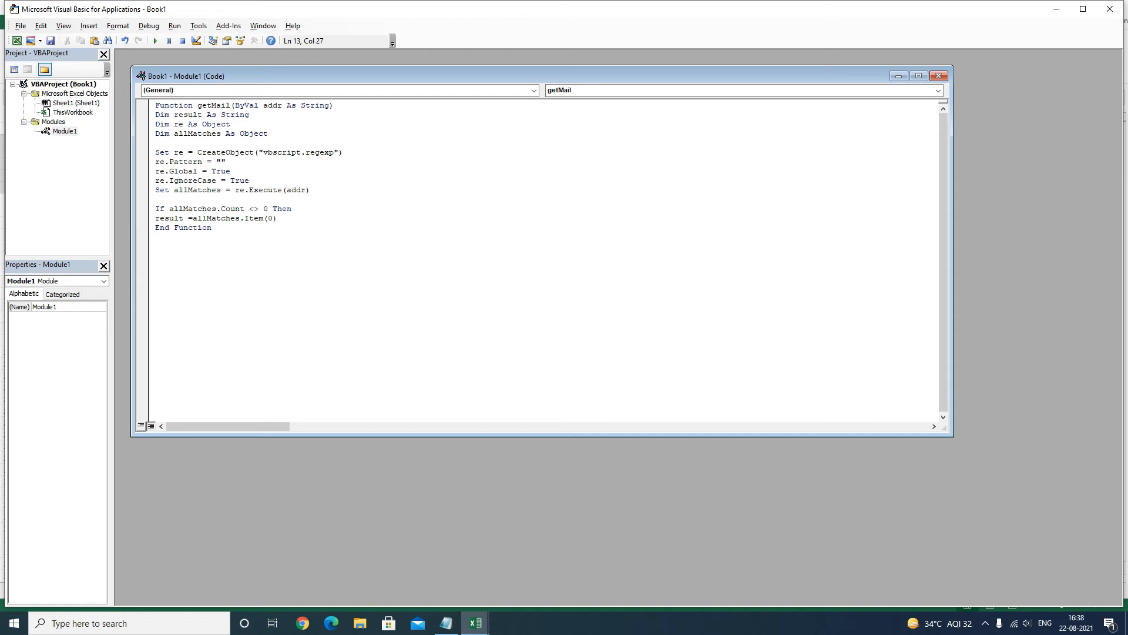
{"action": "type", "text": ".subite"}
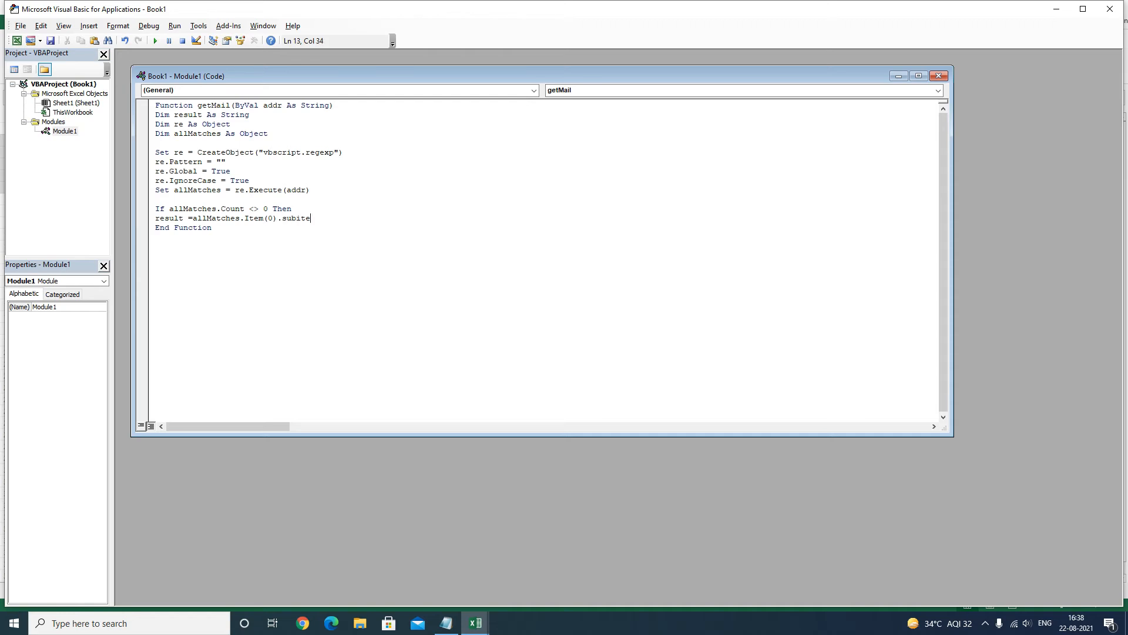
{"action": "key", "text": "Backspace"}
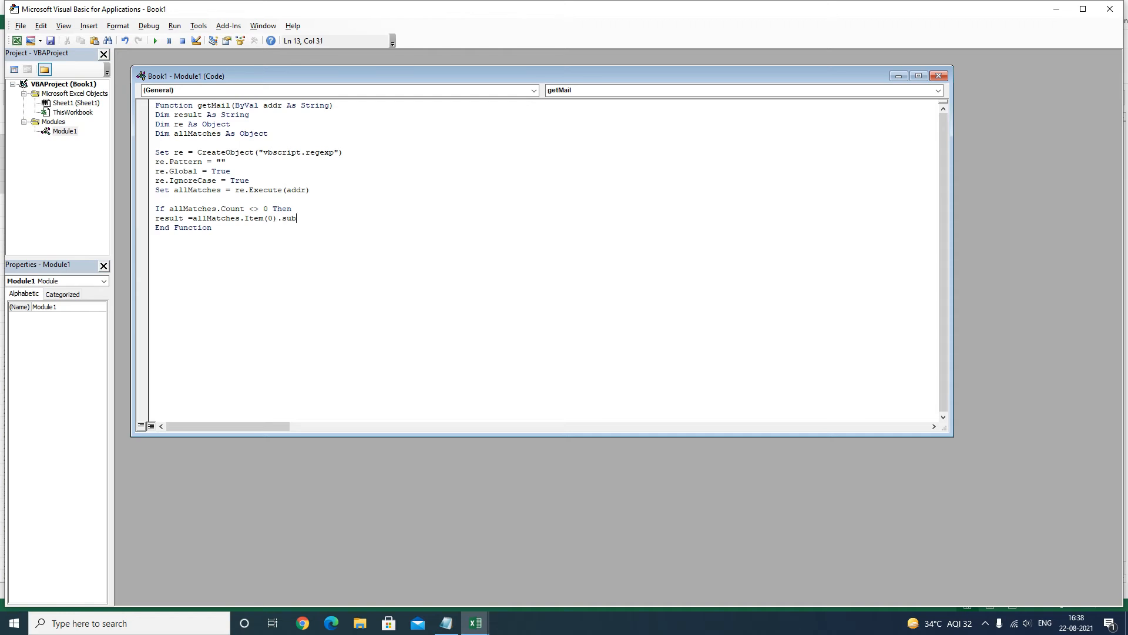
{"action": "type", "text": "matches"}
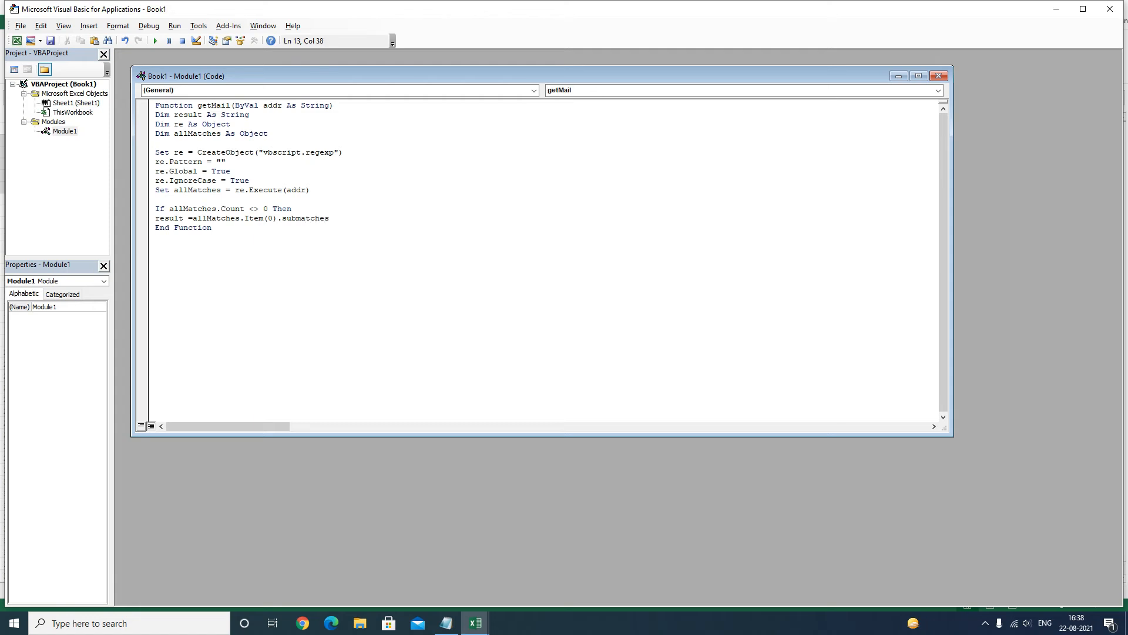
{"action": "type", "text": ".Item("}
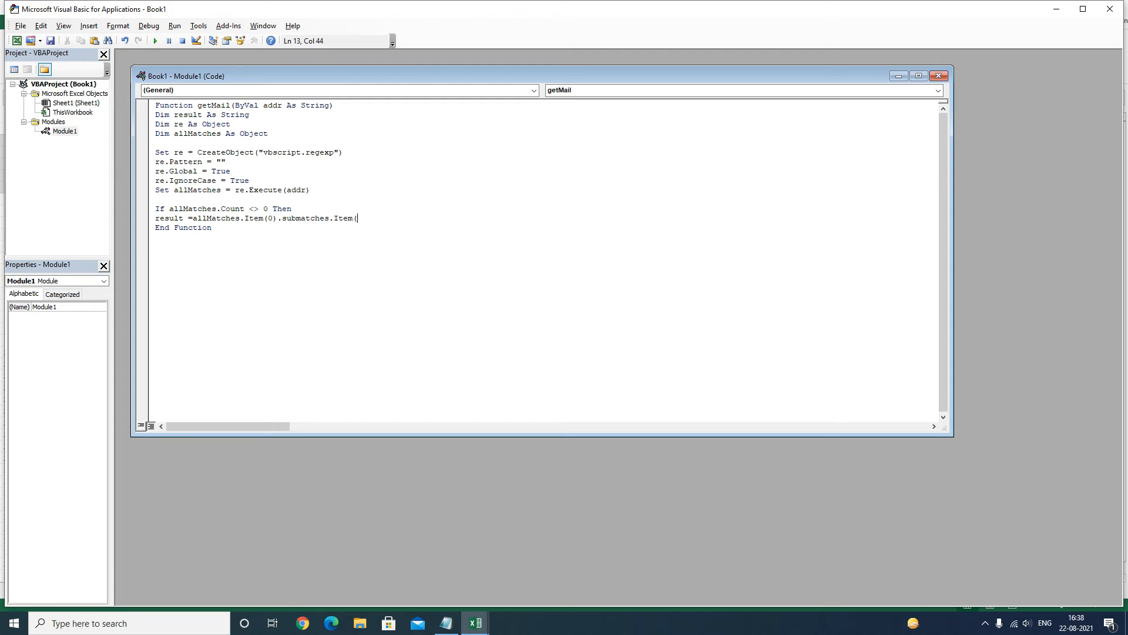
{"action": "type", "text": "0)"}
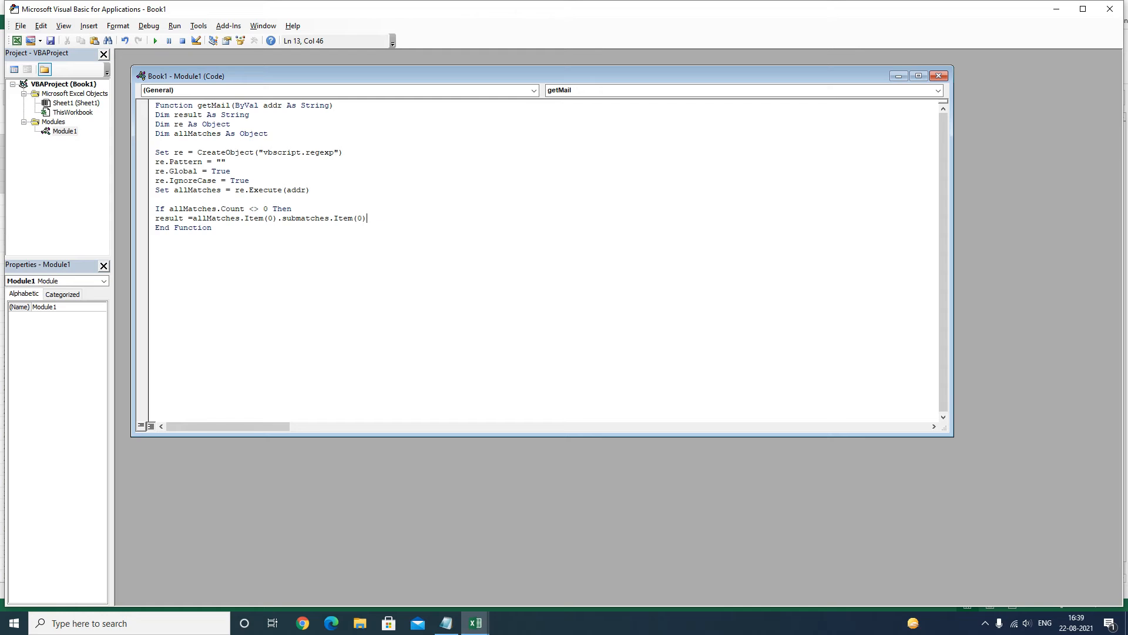
{"action": "type", "text": "endif"}
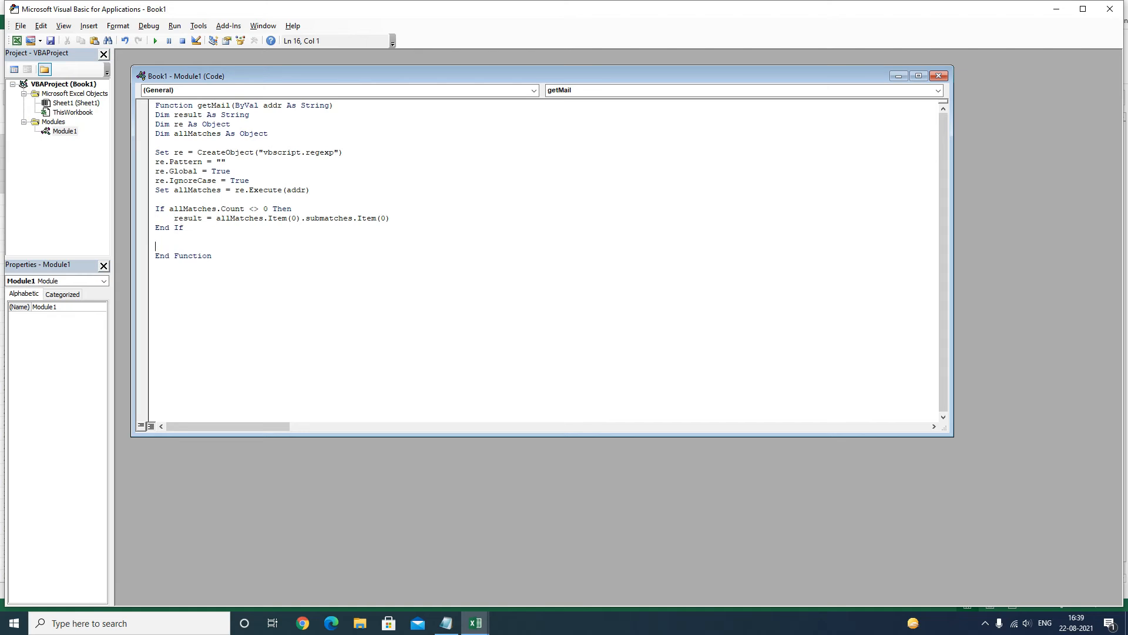
Return the value with getMail = result
{"action": "type", "text": "getM"}
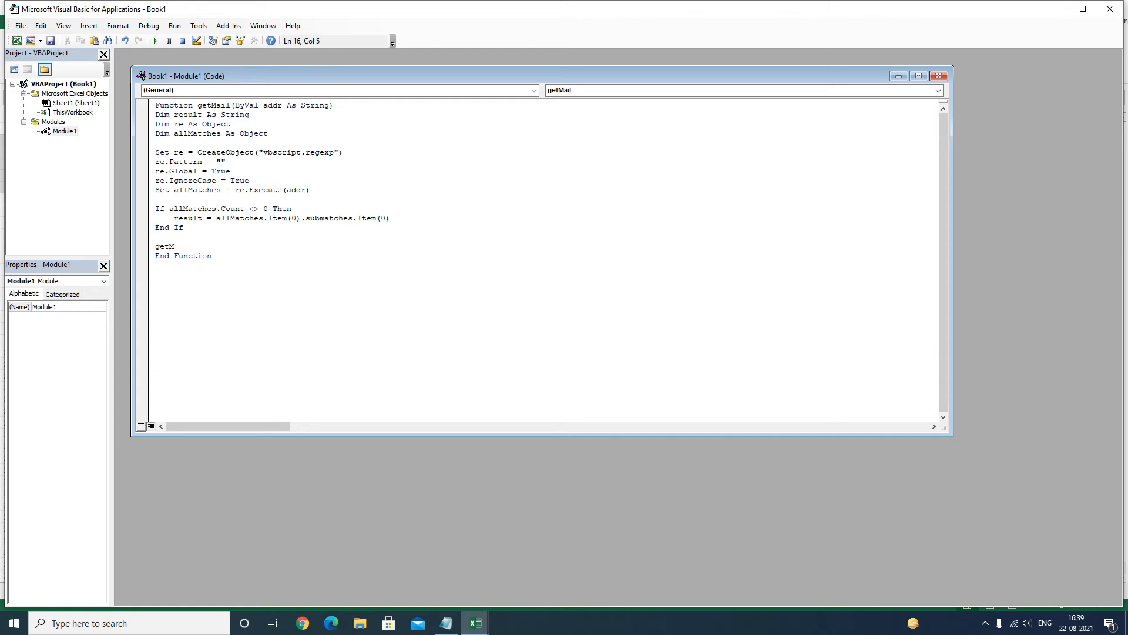
{"action": "type", "text": "ail ="}
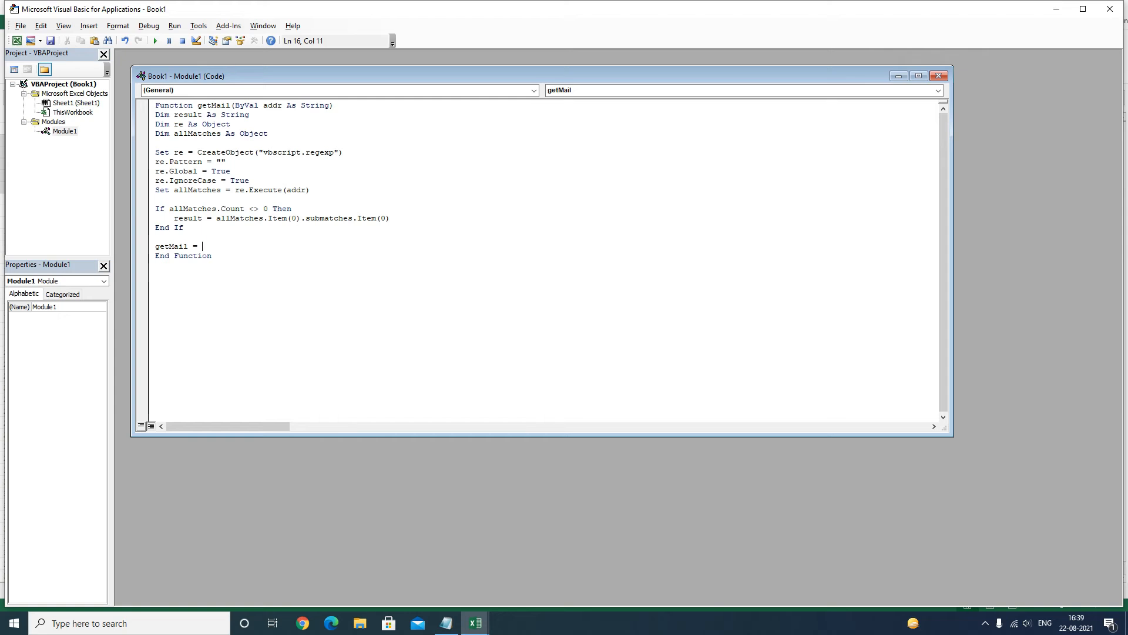
{"action": "type", "text": "result"}
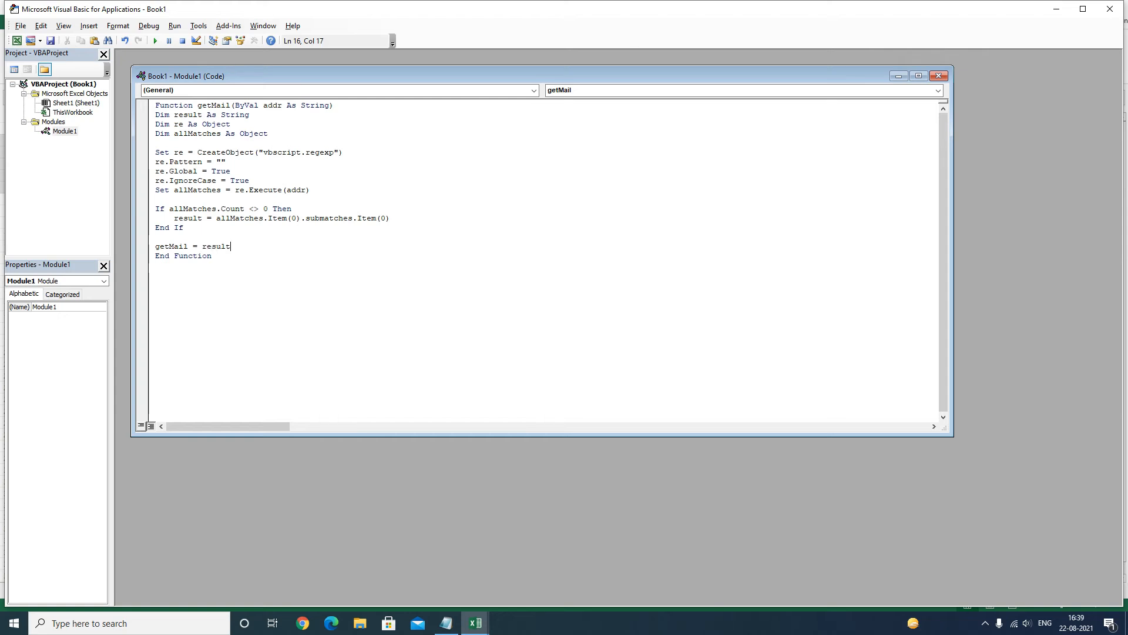
{"action": "key", "text": "enter"}
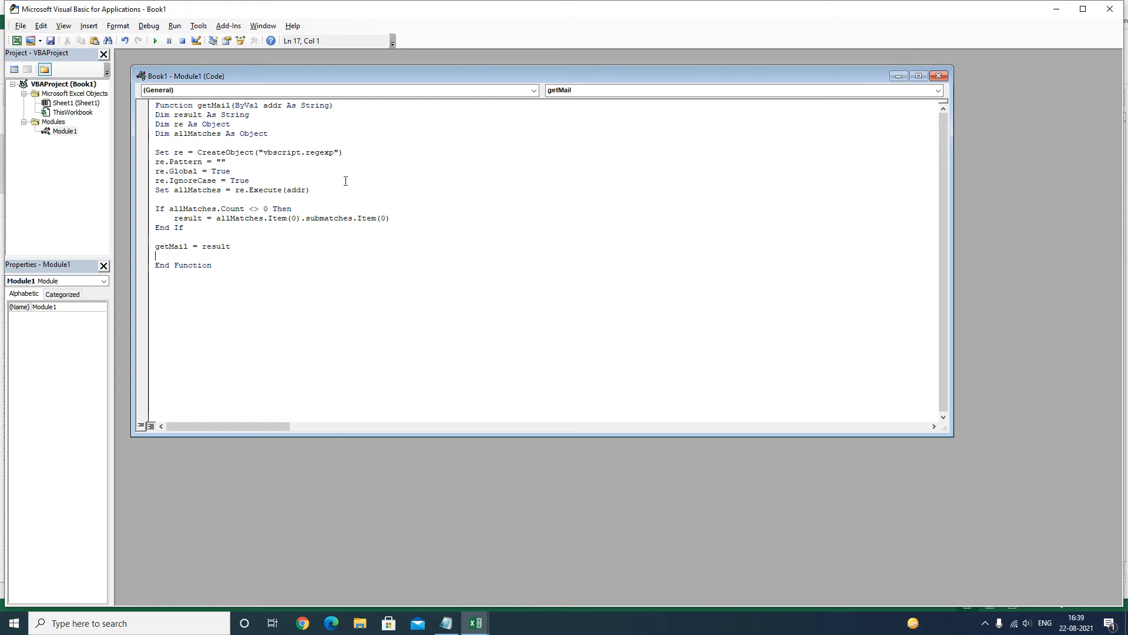
Fill the pattern's name part [a-z\d_.-]+@ inside re.Pattern
{"action": "left_click", "coordinate": [335, 170]}
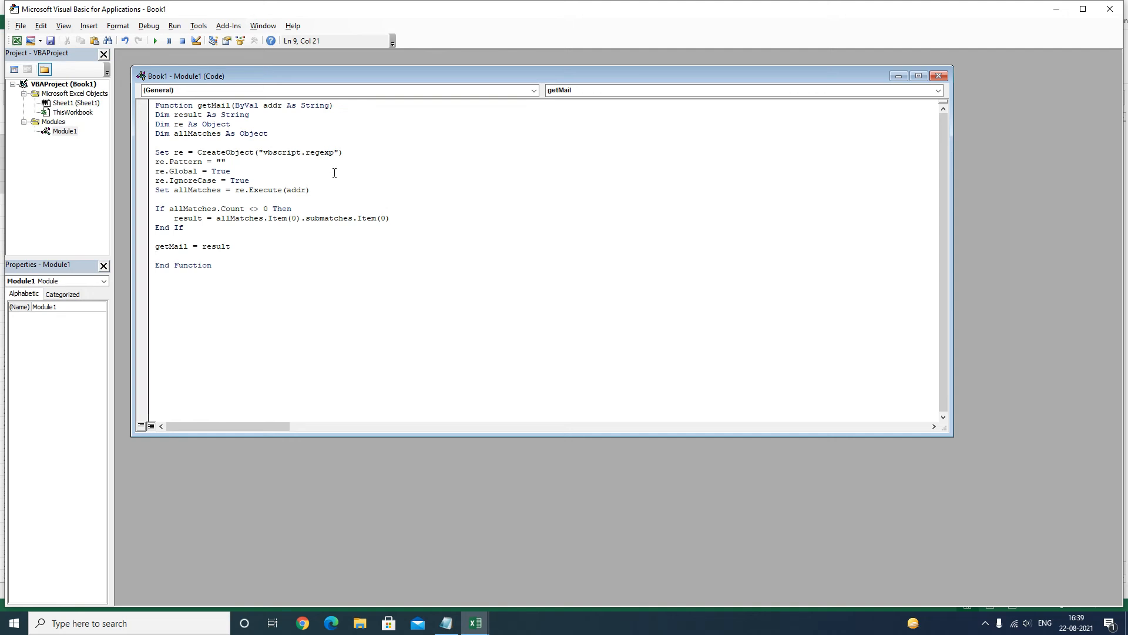
{"action": "mouse_move", "coordinate": [348, 224]}
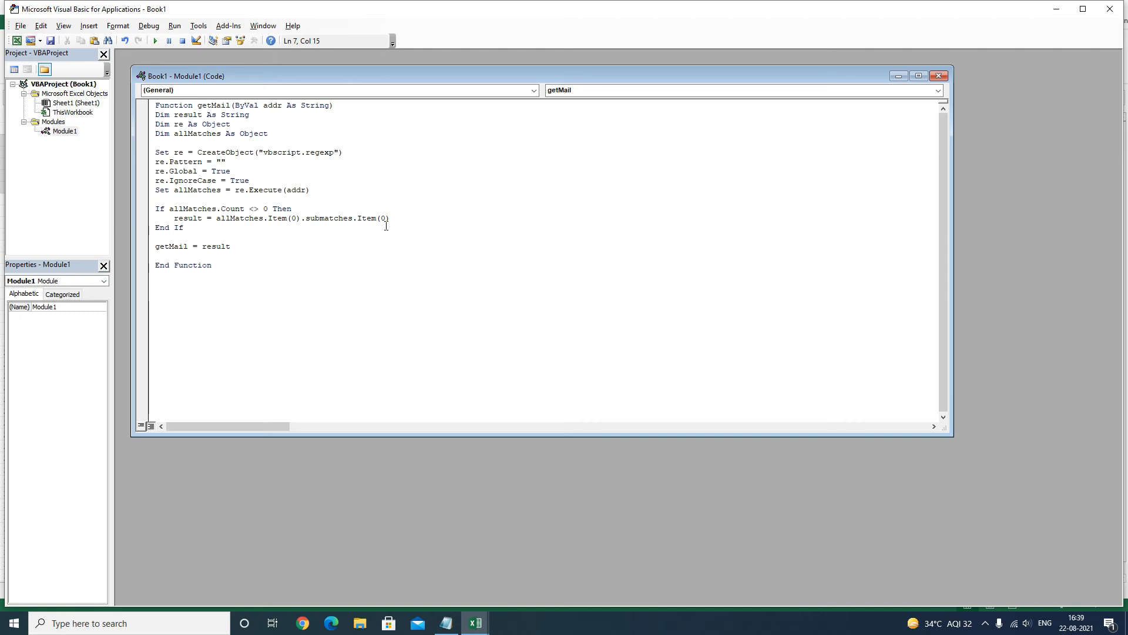
{"action": "left_click", "coordinate": [221, 161]}
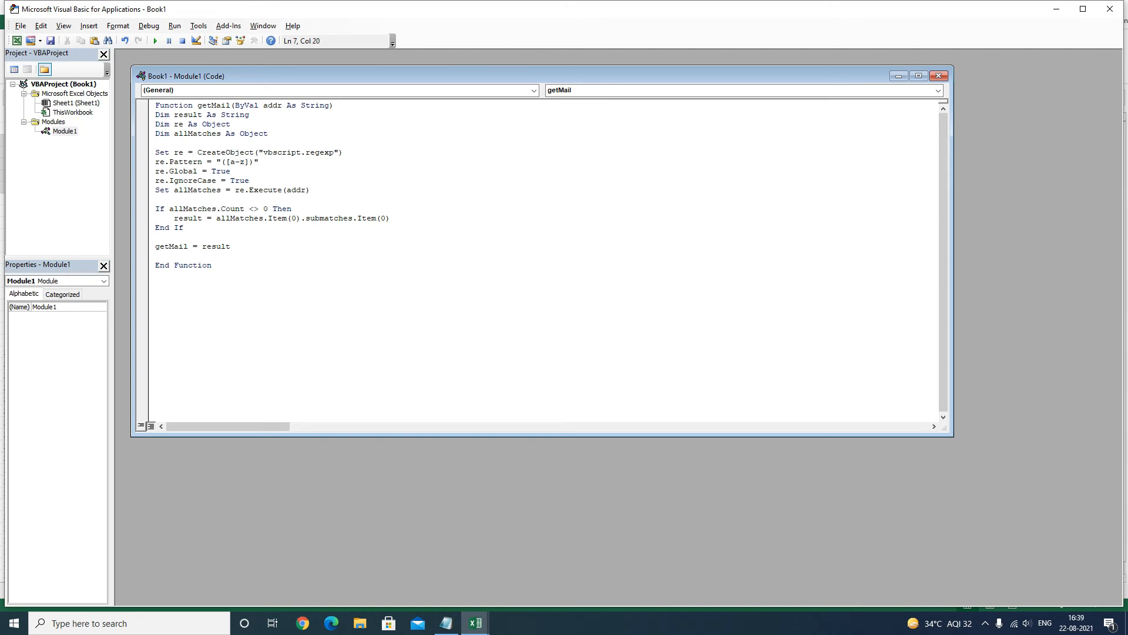
{"action": "type", "text": "\\d"}
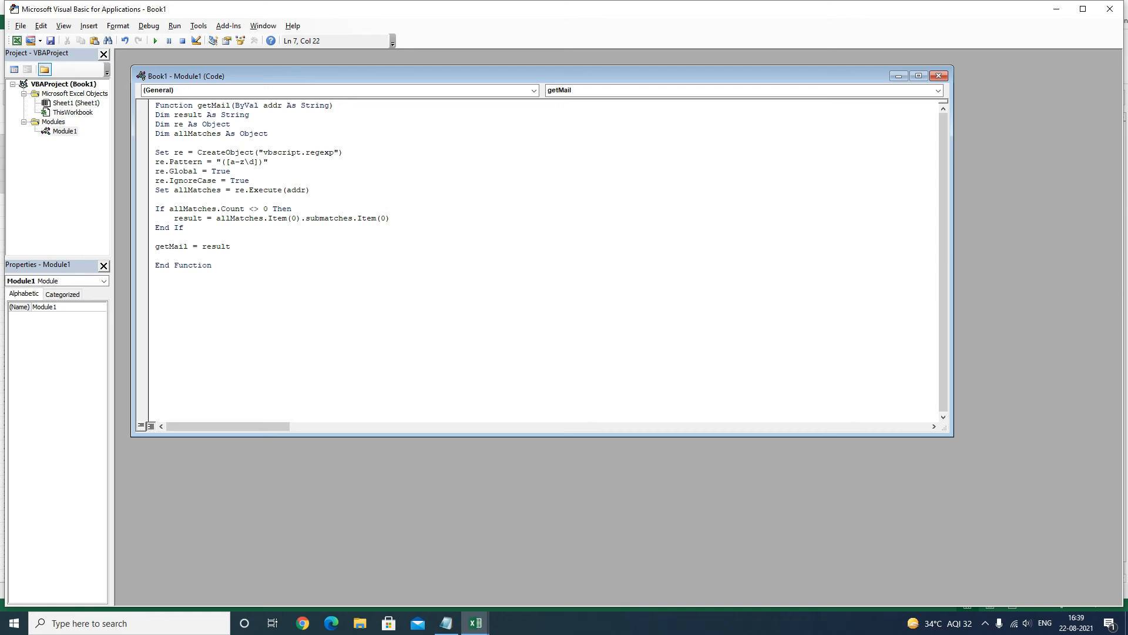
{"action": "type", "text": "_.-"}
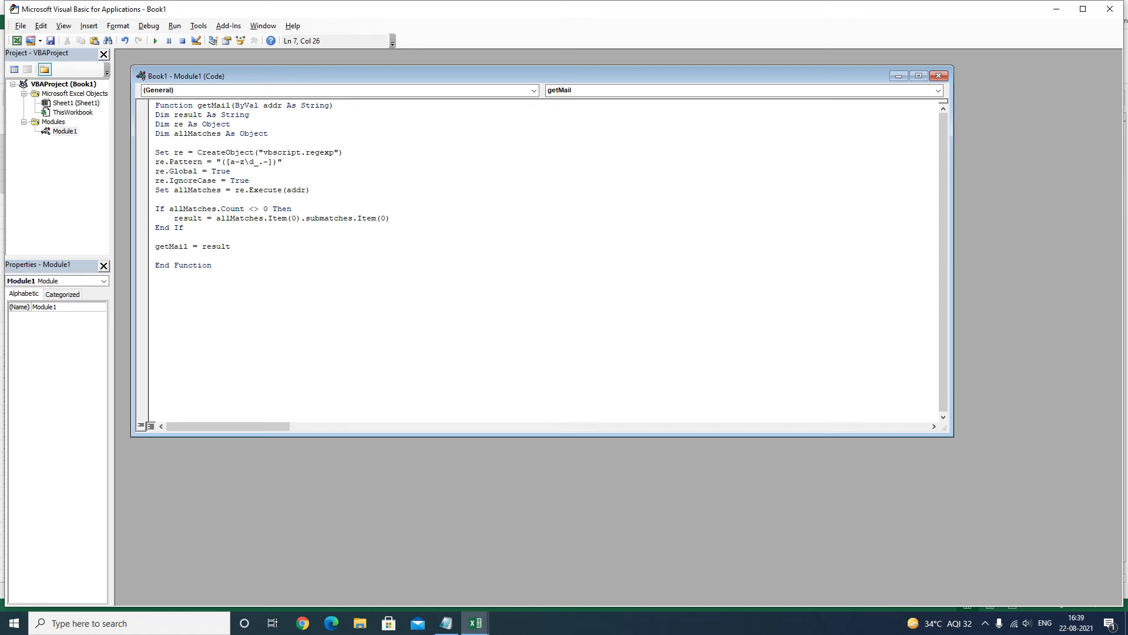
{"action": "type", "text": "+"}
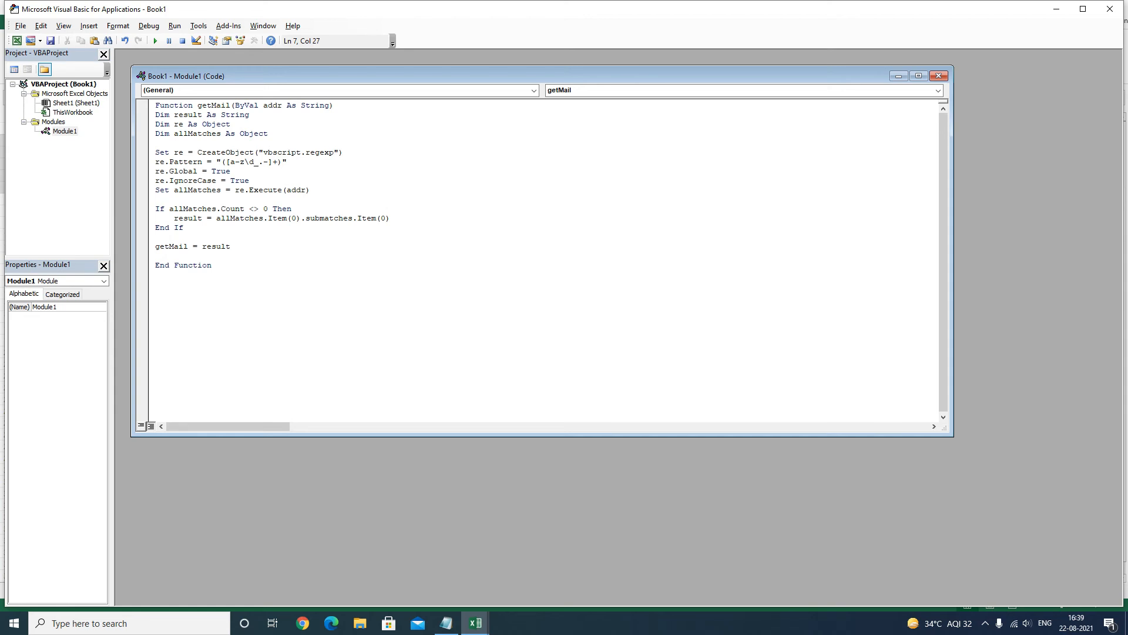
{"action": "type", "text": "@"}
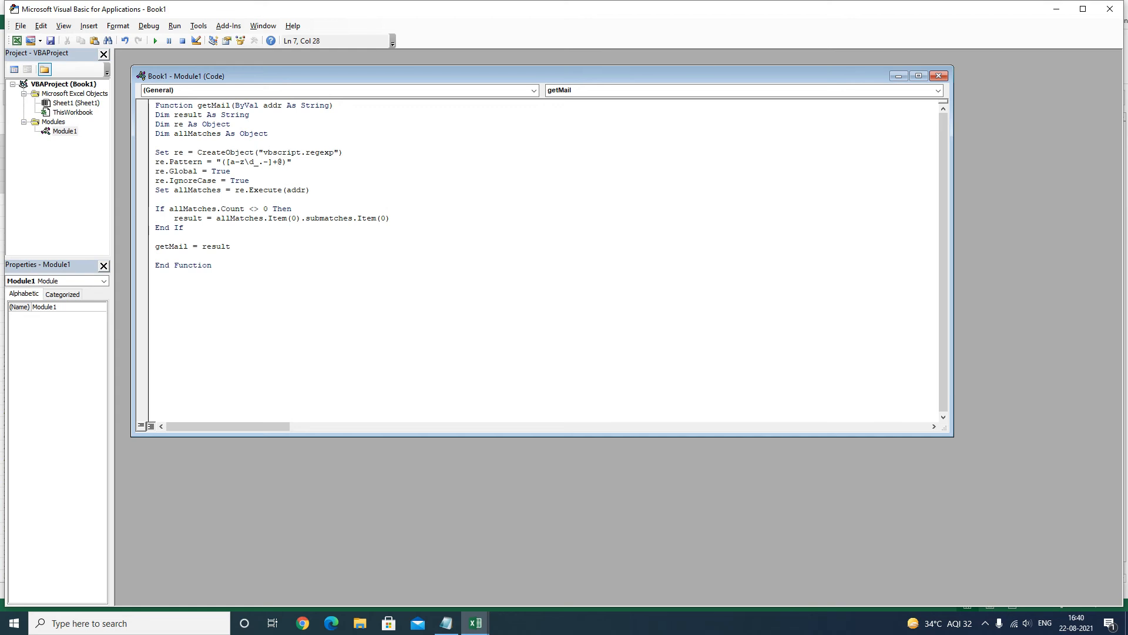
Complete the domain part [a-z\d-]+\.[a-z.]{2,5} of the email pattern
{"action": "type", "text": "[]"}
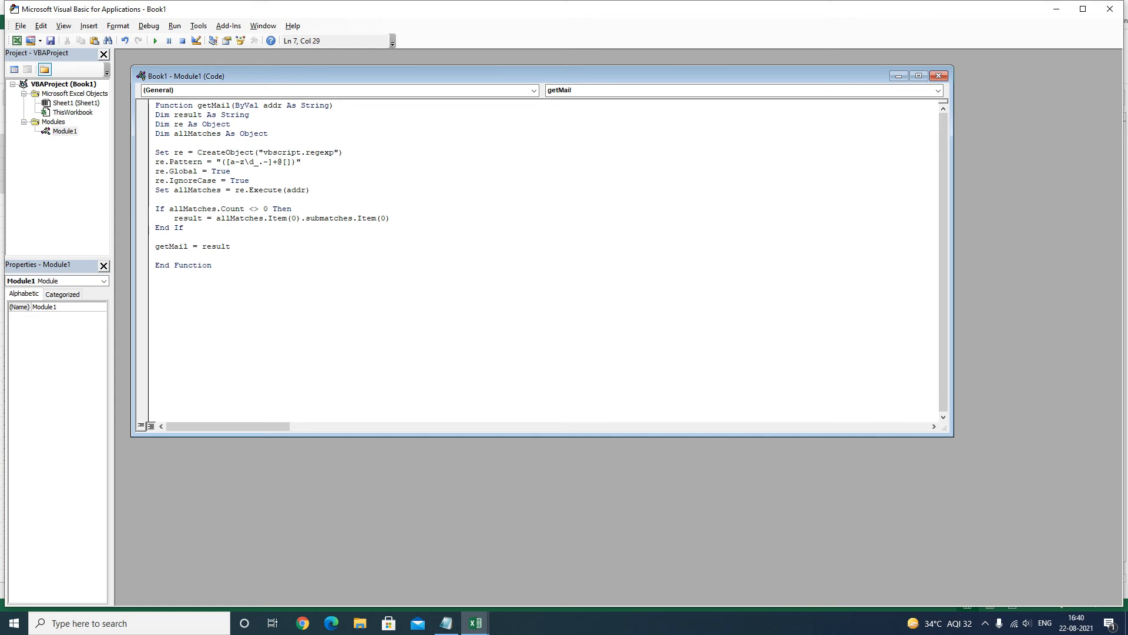
{"action": "type", "text": "a-z\\d"}
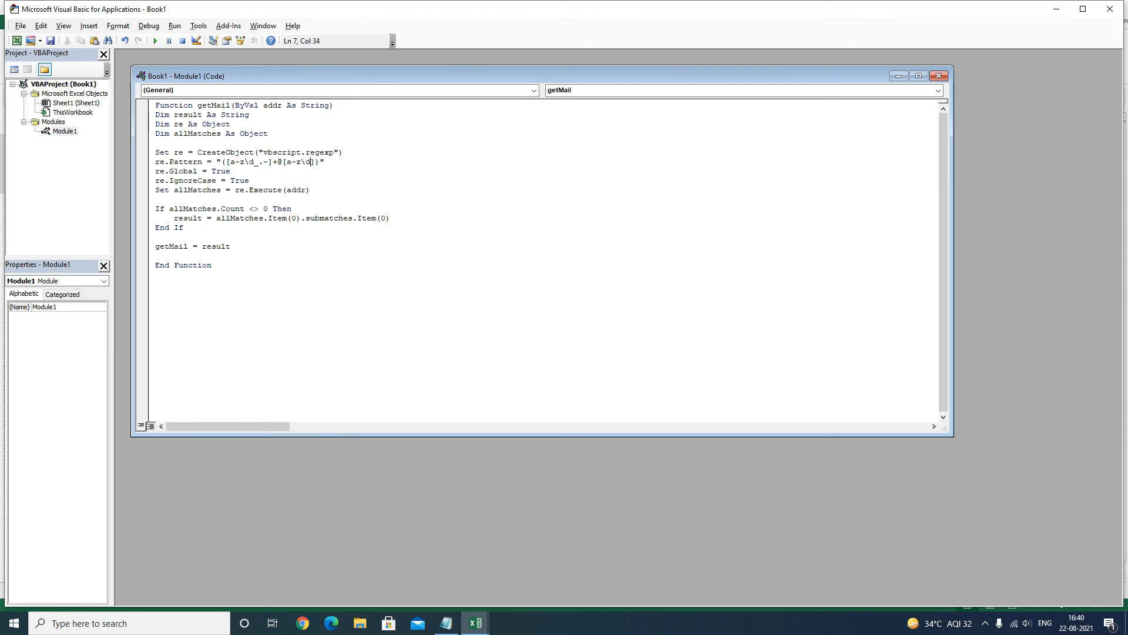
{"action": "type", "text": "-"}
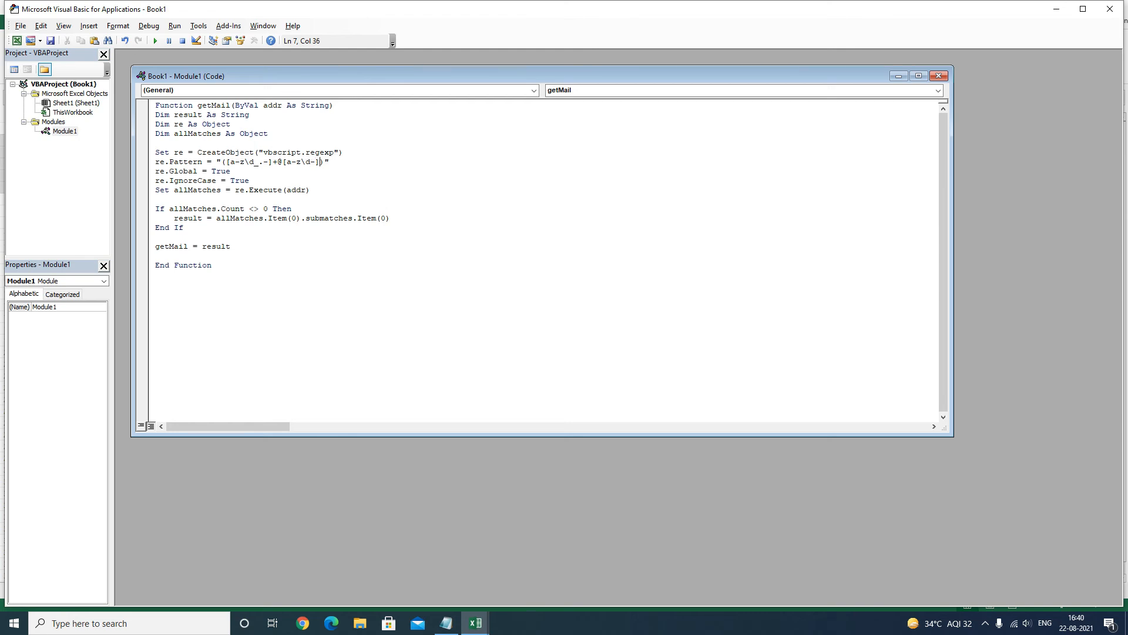
{"action": "type", "text": "+"}
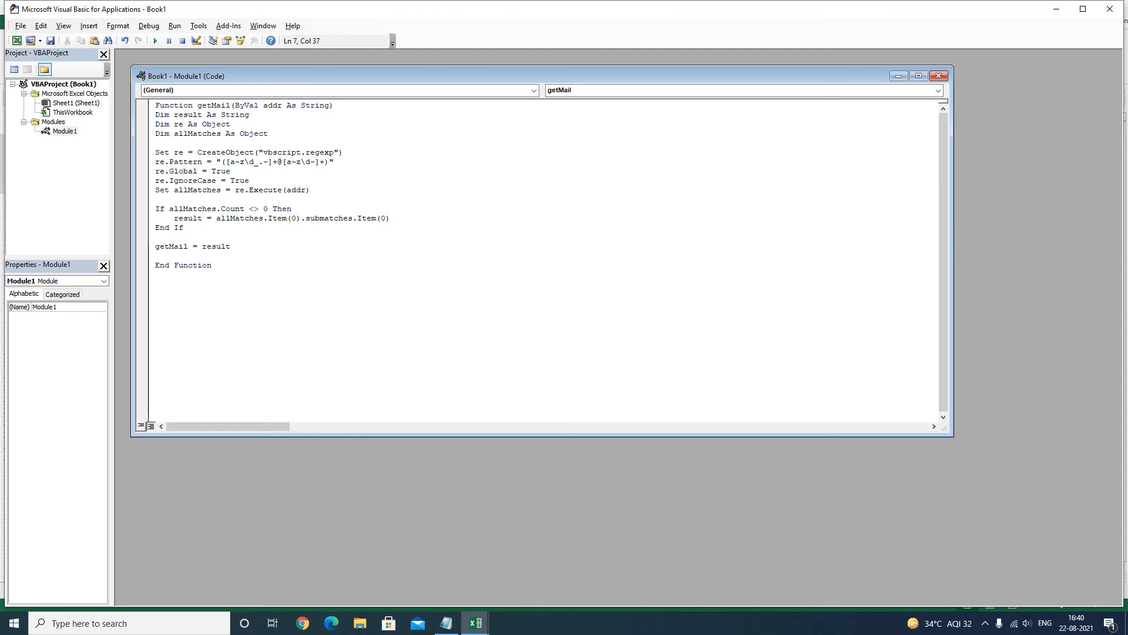
{"action": "type", "text": "\\."}
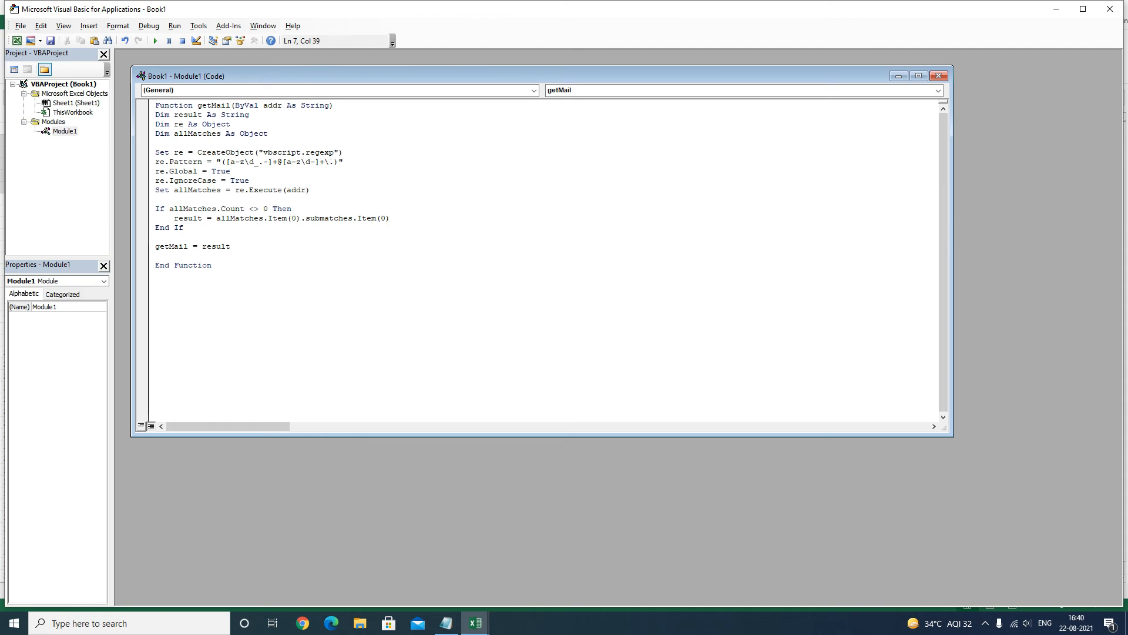
{"action": "type", "text": "[a"}
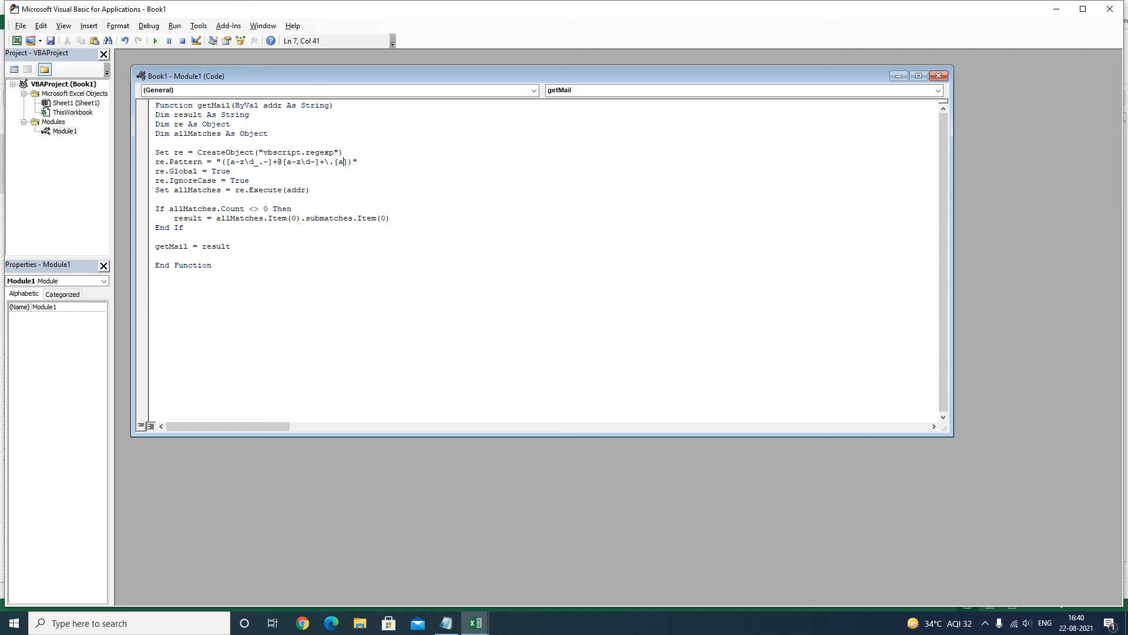
{"action": "type", "text": "-z"}
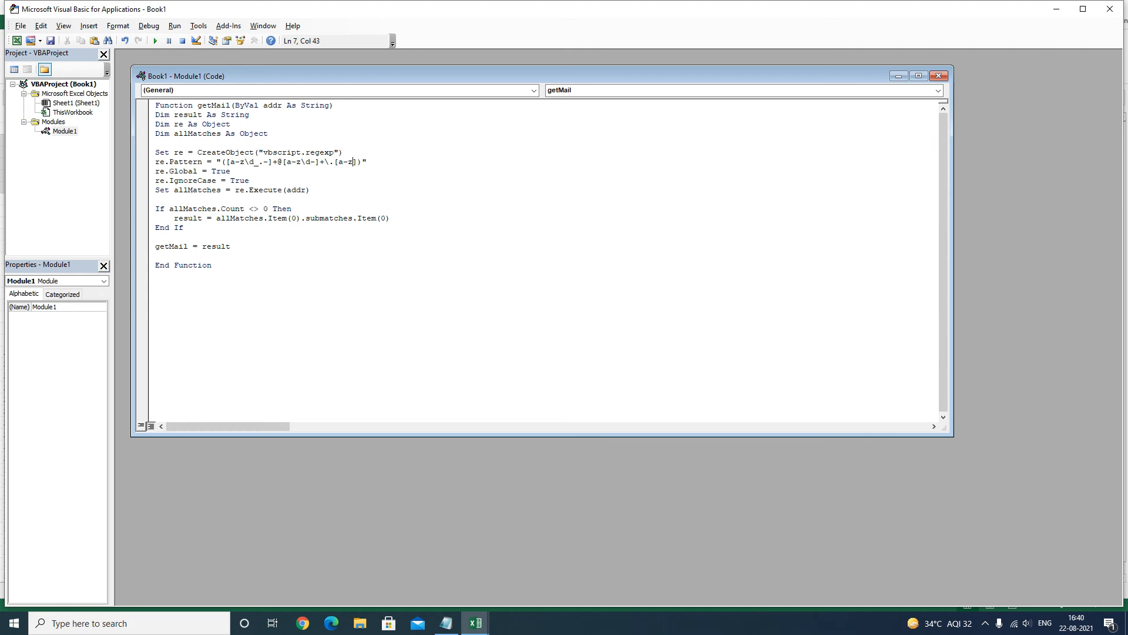
{"action": "type", "text": "."}
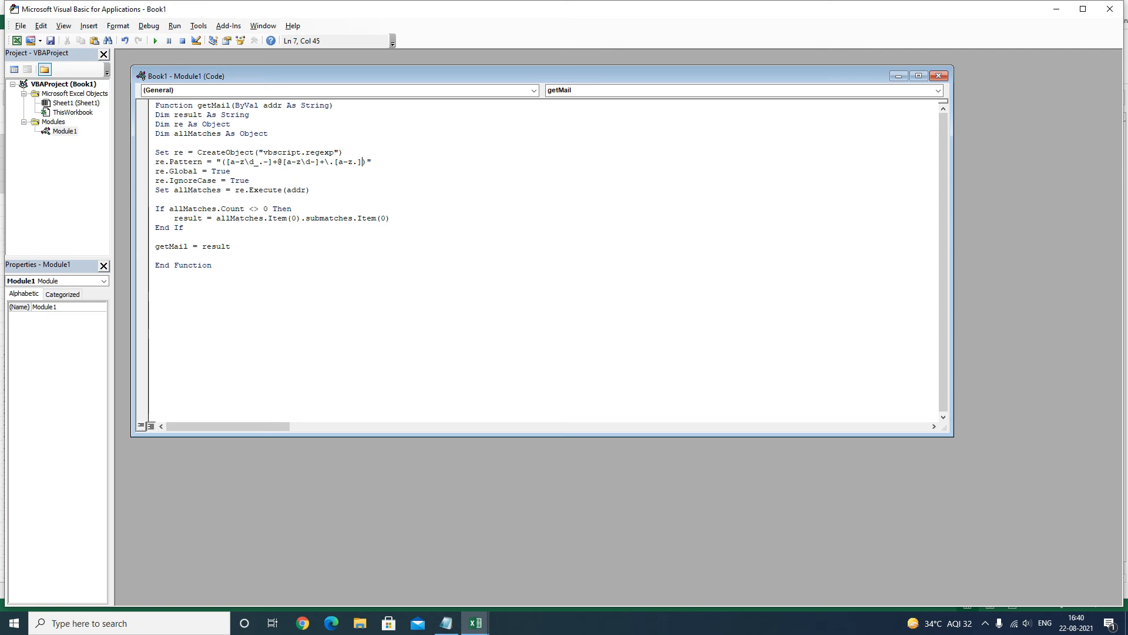
{"action": "type", "text": "{2}"}
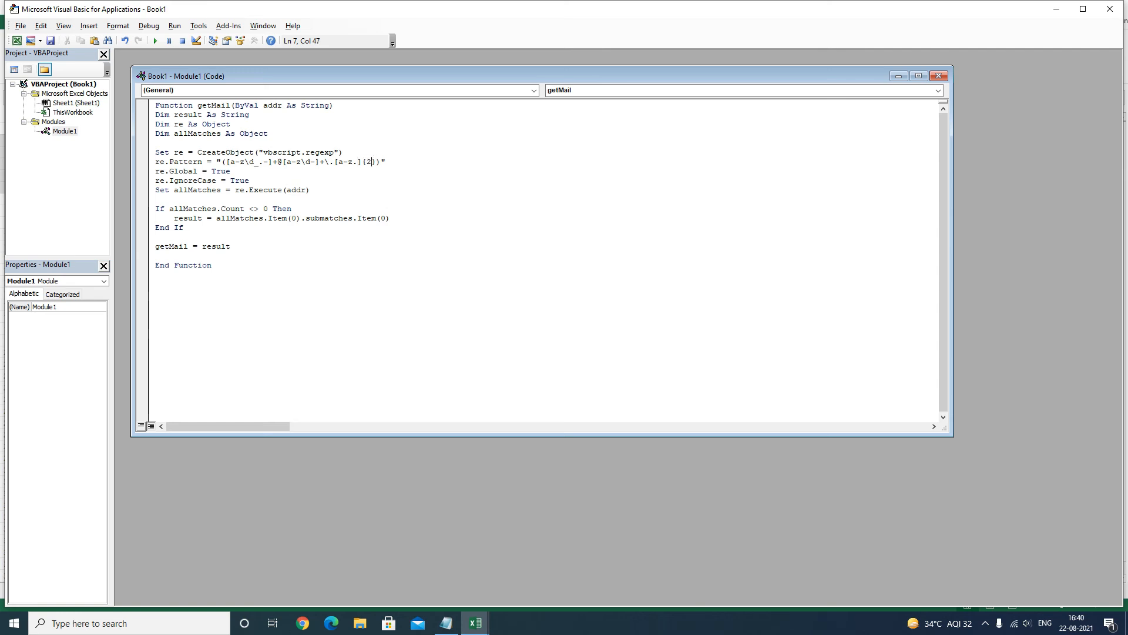
{"action": "type", "text": ",5"}
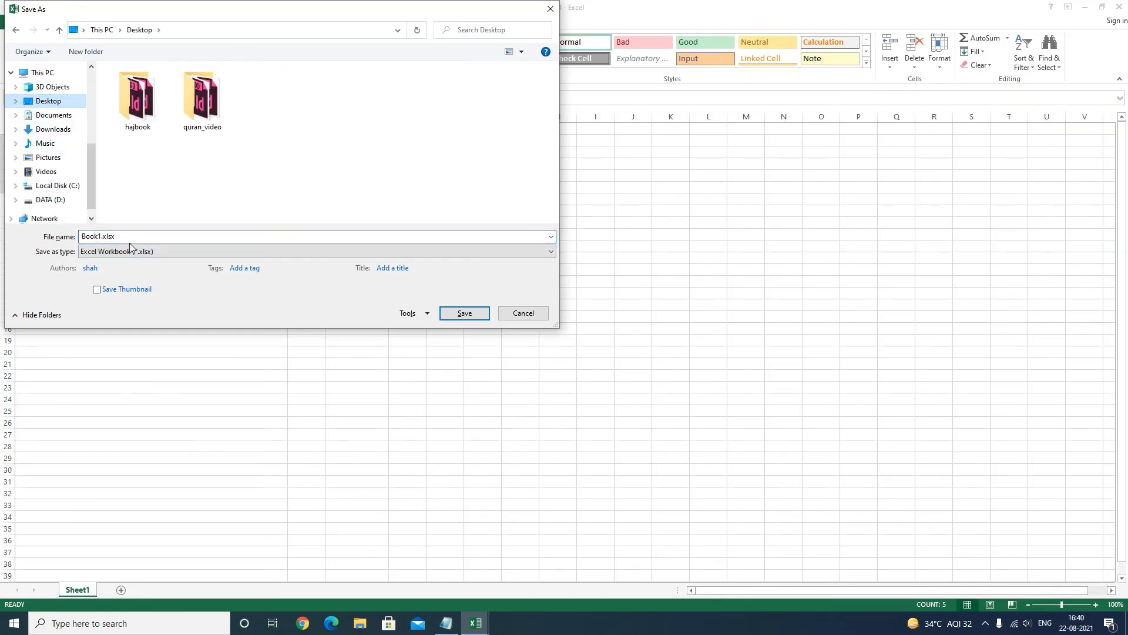
Save the workbook as macro-enabled getMail.xlsm and close the editor back to Excel
{"action": "type", "text": "getMail.xlsm"}
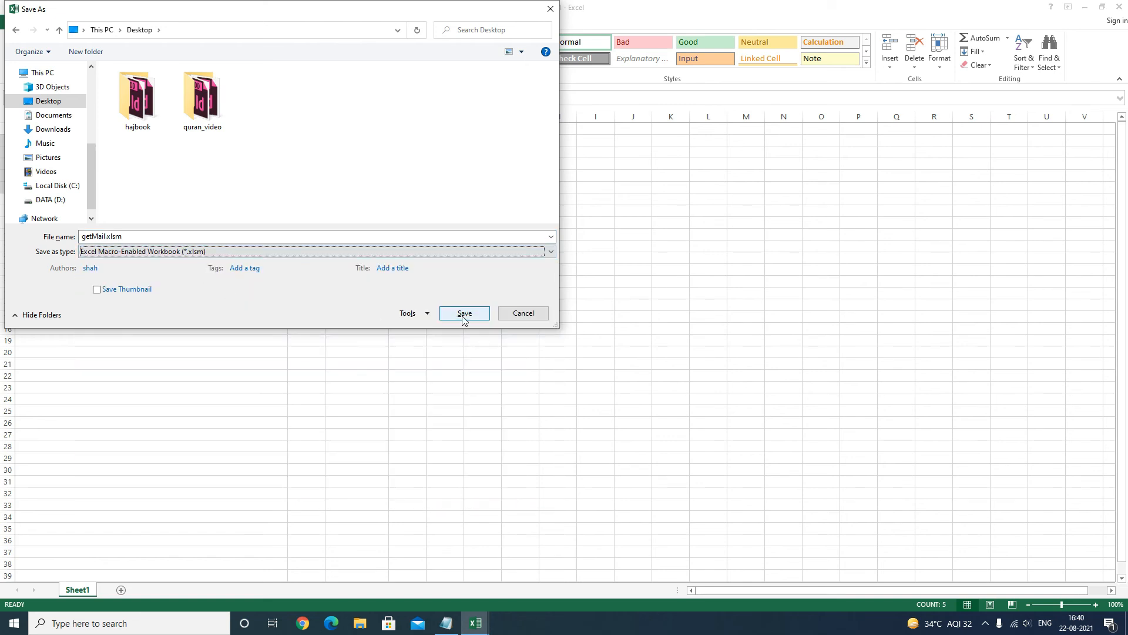
{"action": "left_click", "coordinate": [463, 312]}
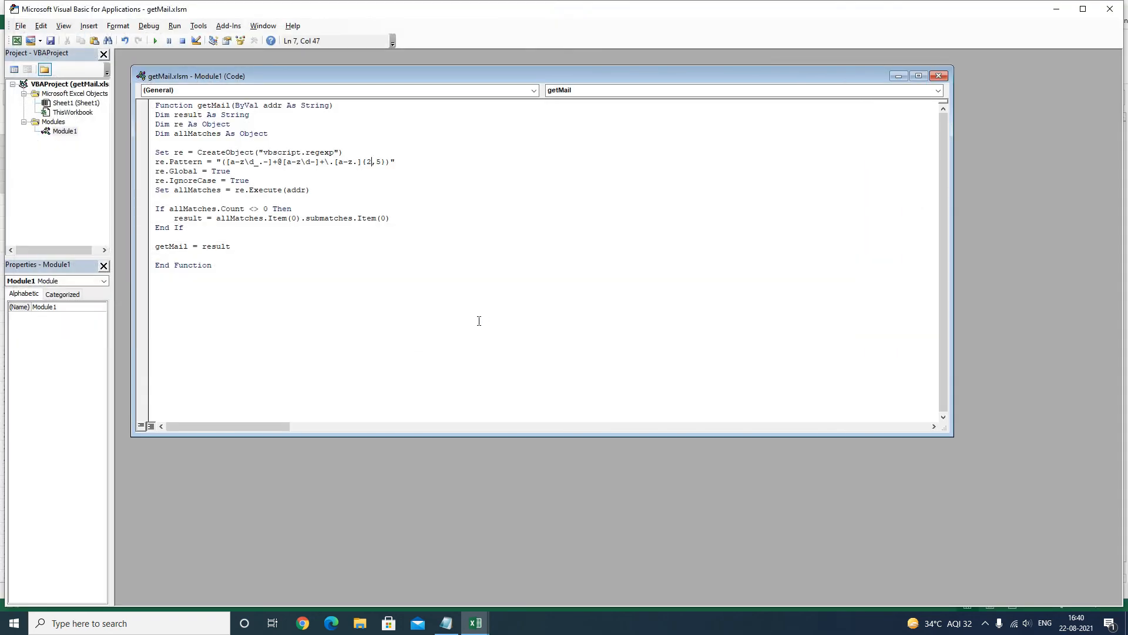
{"action": "mouse_move", "coordinate": [1091, 24]}
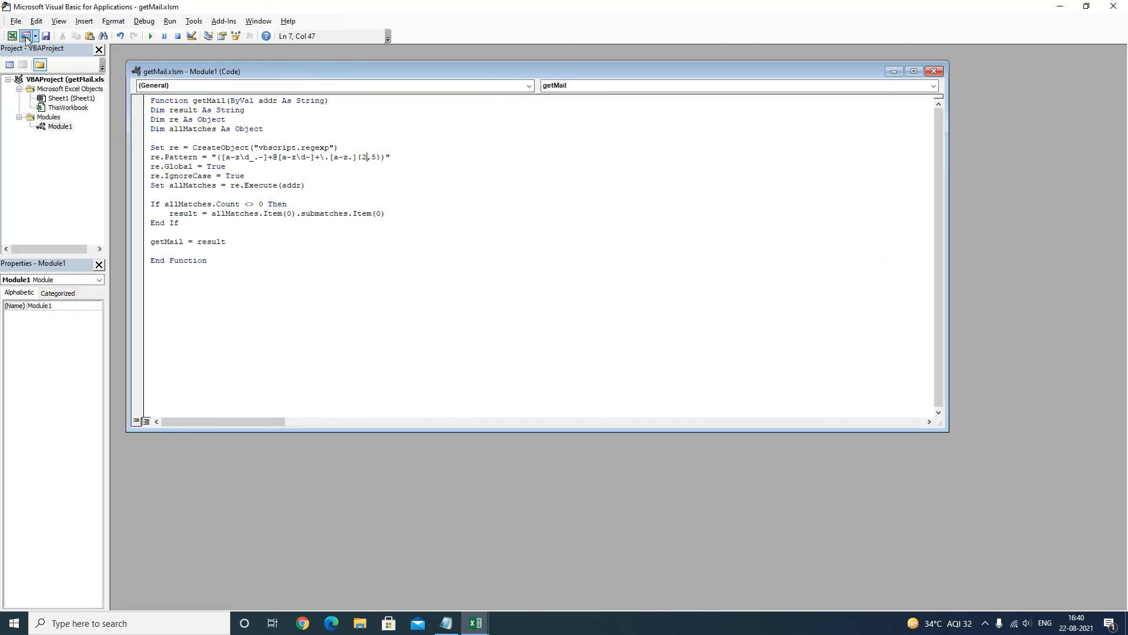
{"action": "left_click", "coordinate": [14, 21]}
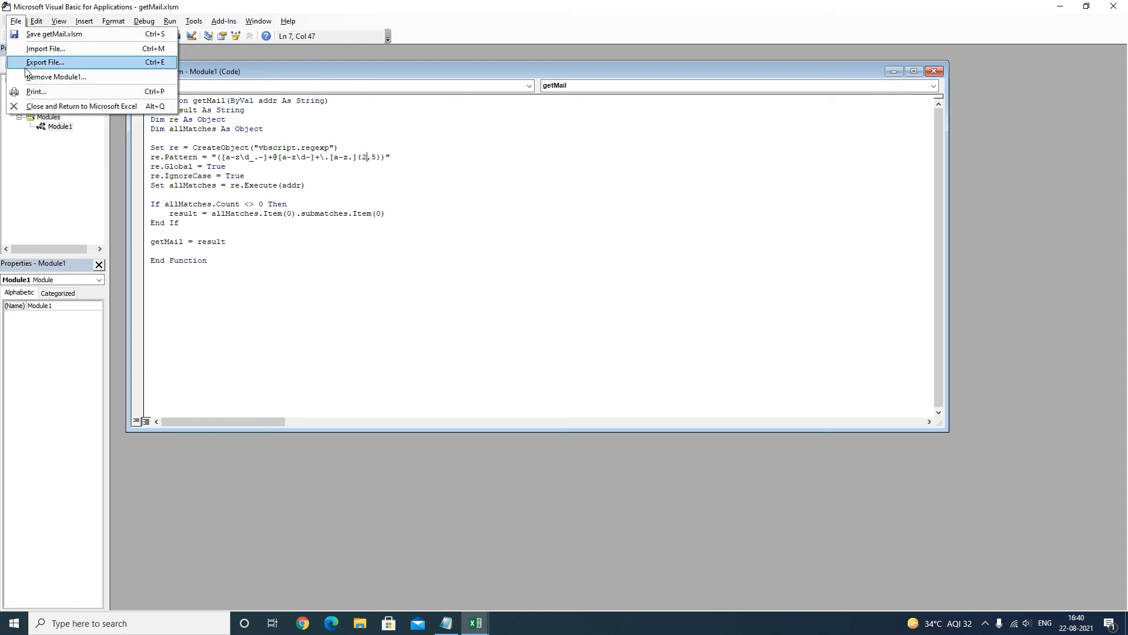
{"action": "mouse_move", "coordinate": [81, 106]}
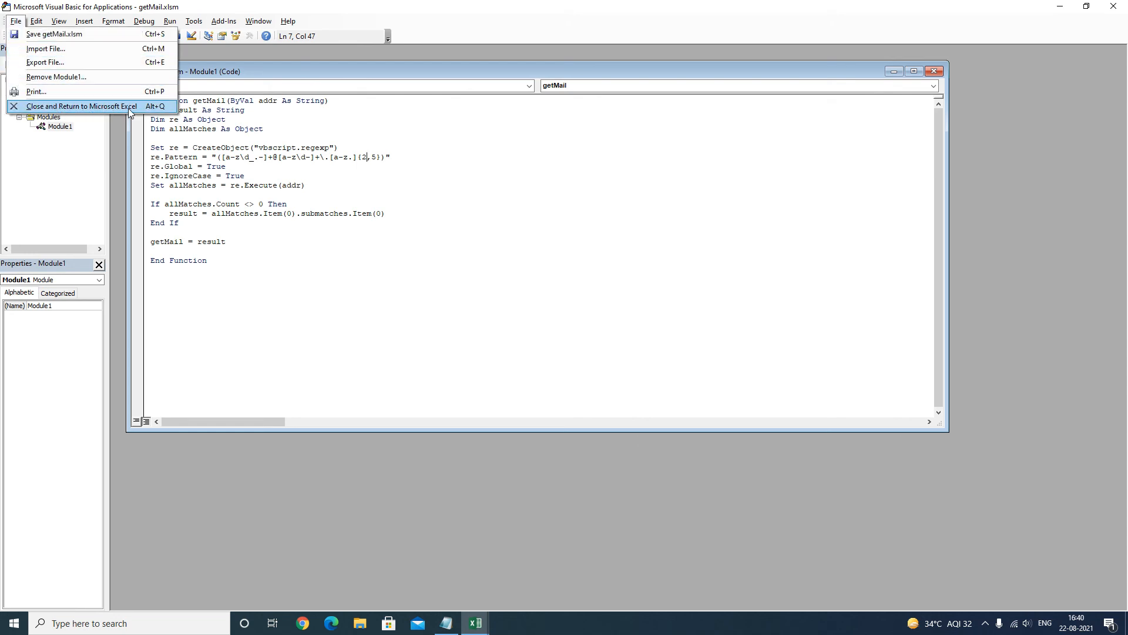
{"action": "left_click", "coordinate": [81, 106]}
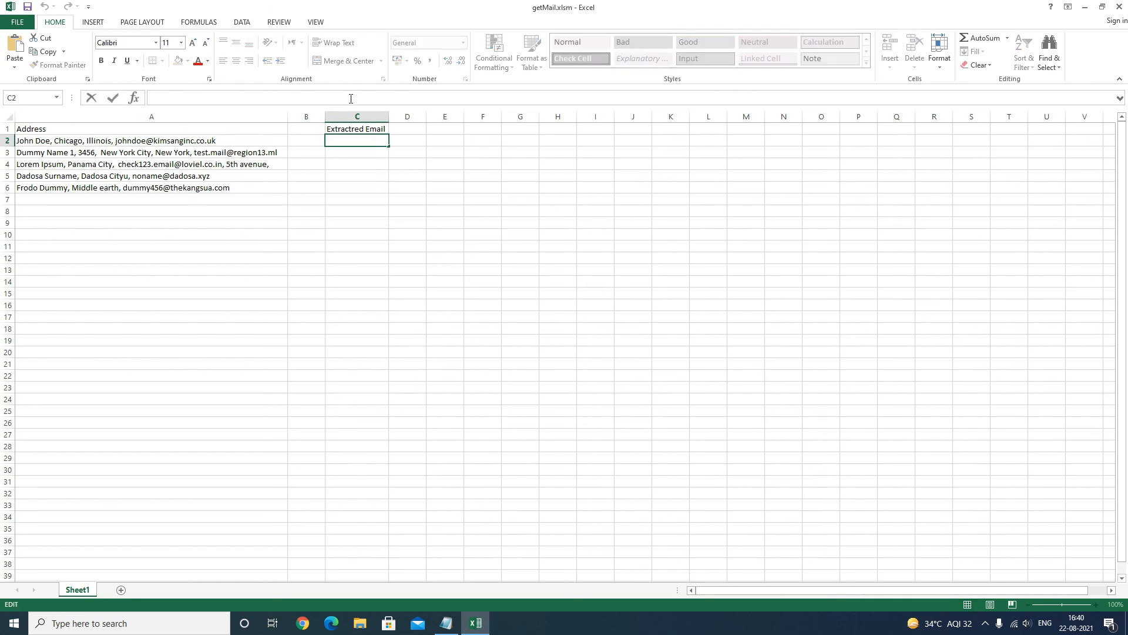
Enter =getMail(A2) in C2 and fill it down to C6 to extract the five emails
{"action": "type", "text": "=getMail("}
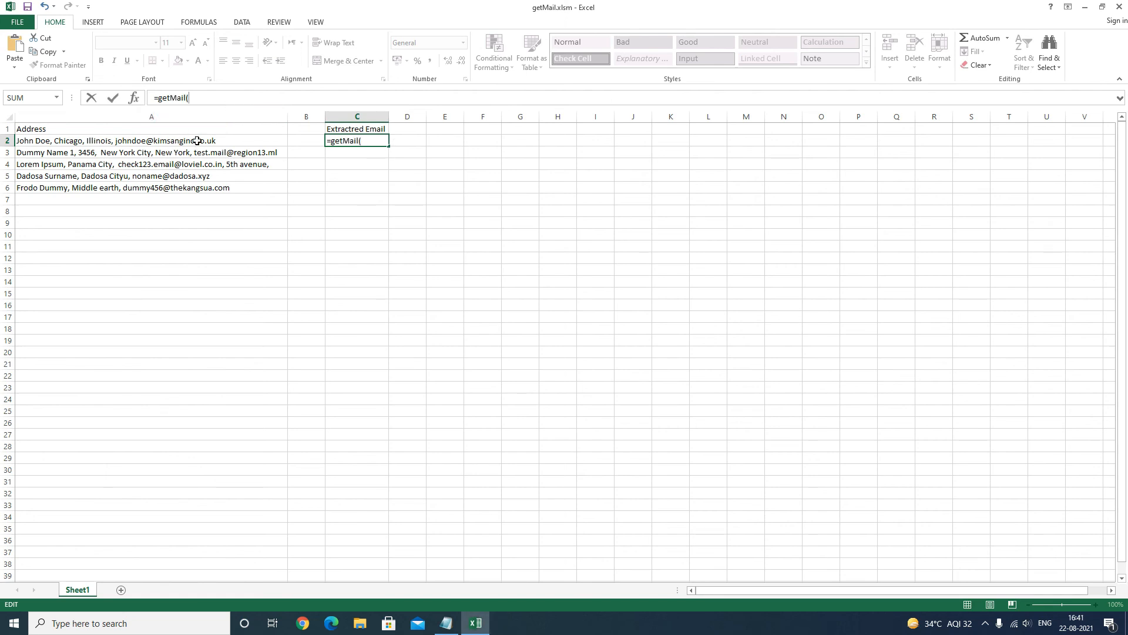
{"action": "type", "text": "A2)"}
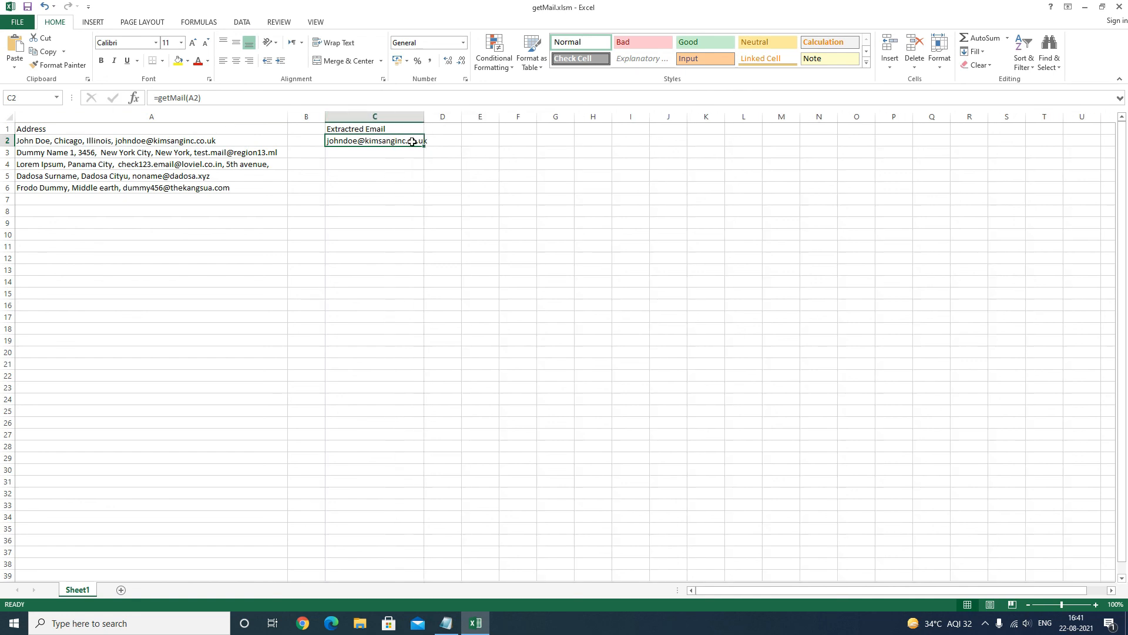
{"action": "mouse_move", "coordinate": [112, 140]}
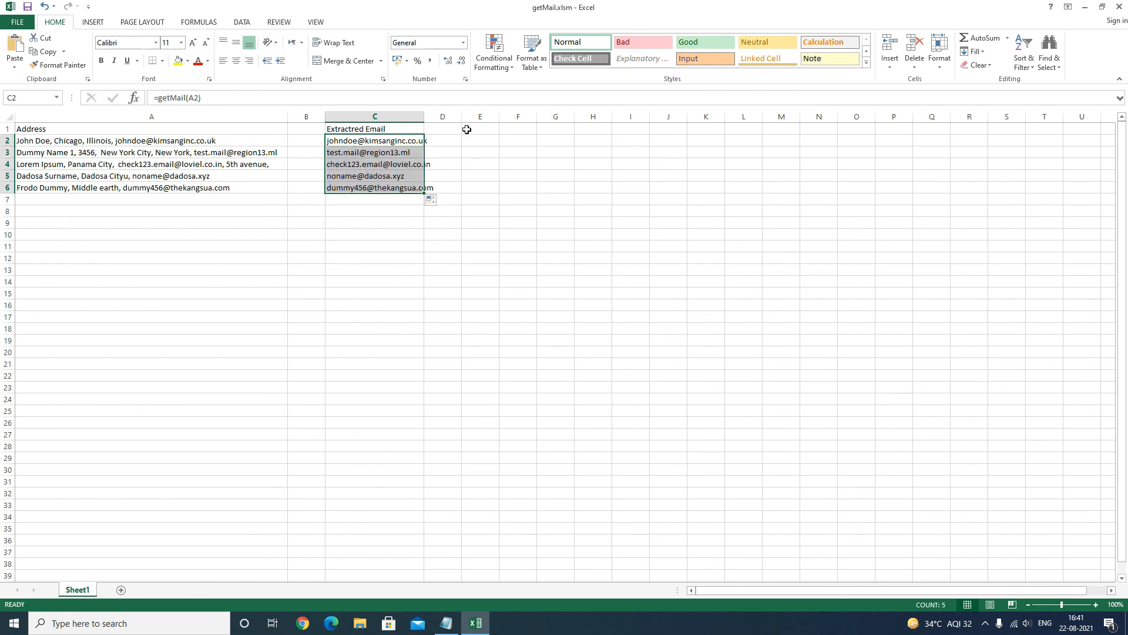
{"action": "left_click", "coordinate": [381, 234]}
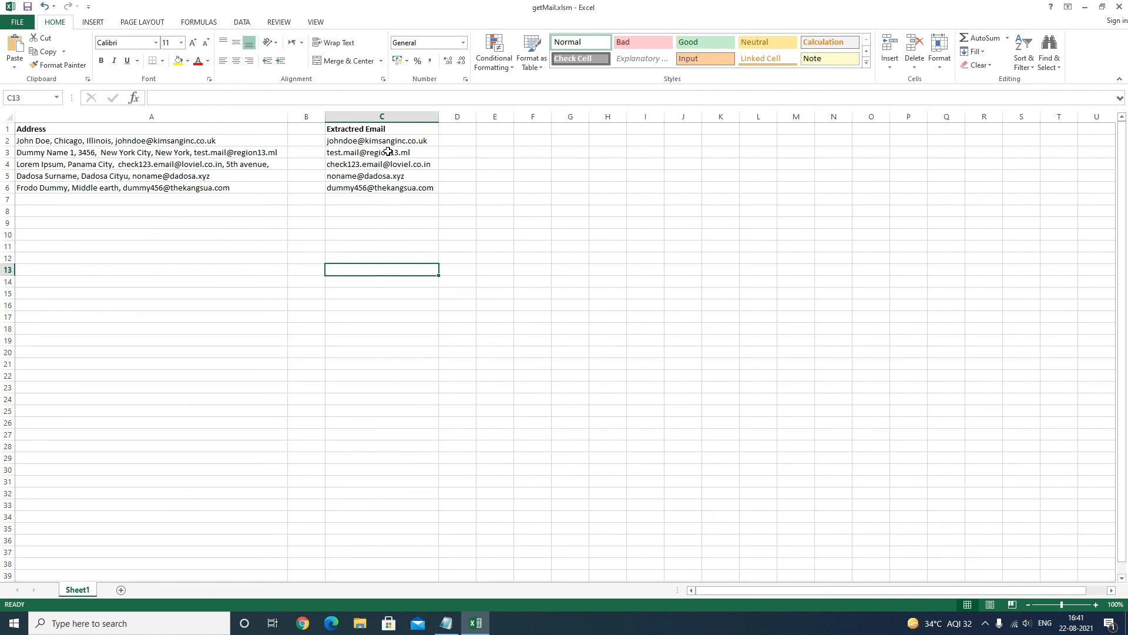
Bold the Address and Extracted Email headers and autofit column C to the emails
{"action": "left_click", "coordinate": [381, 222]}
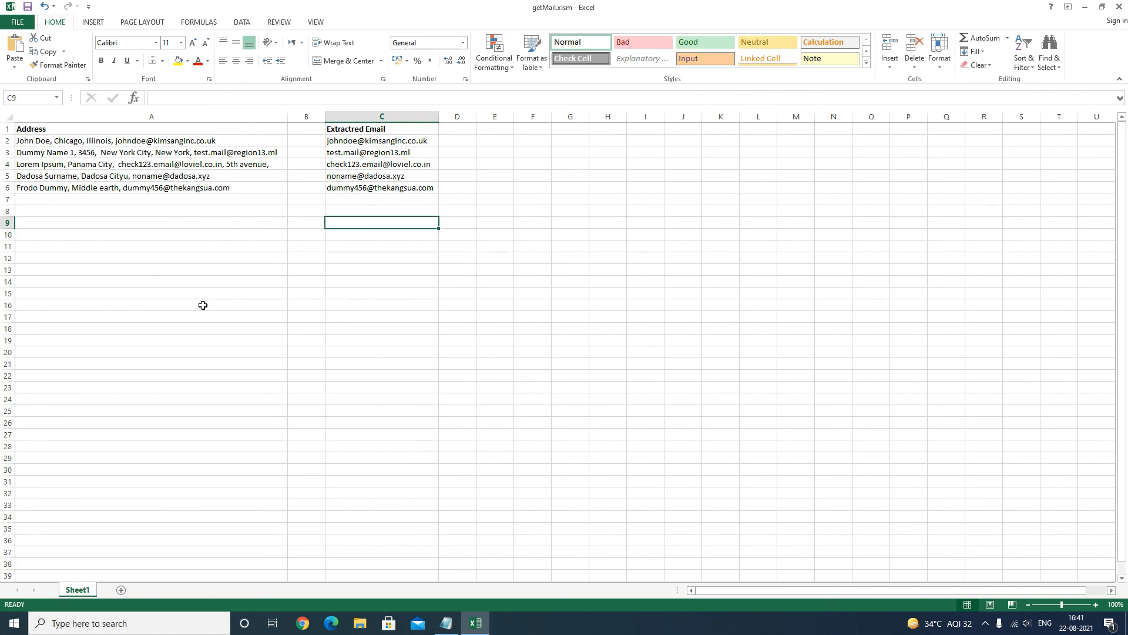
{"action": "mouse_move", "coordinate": [213, 302]}
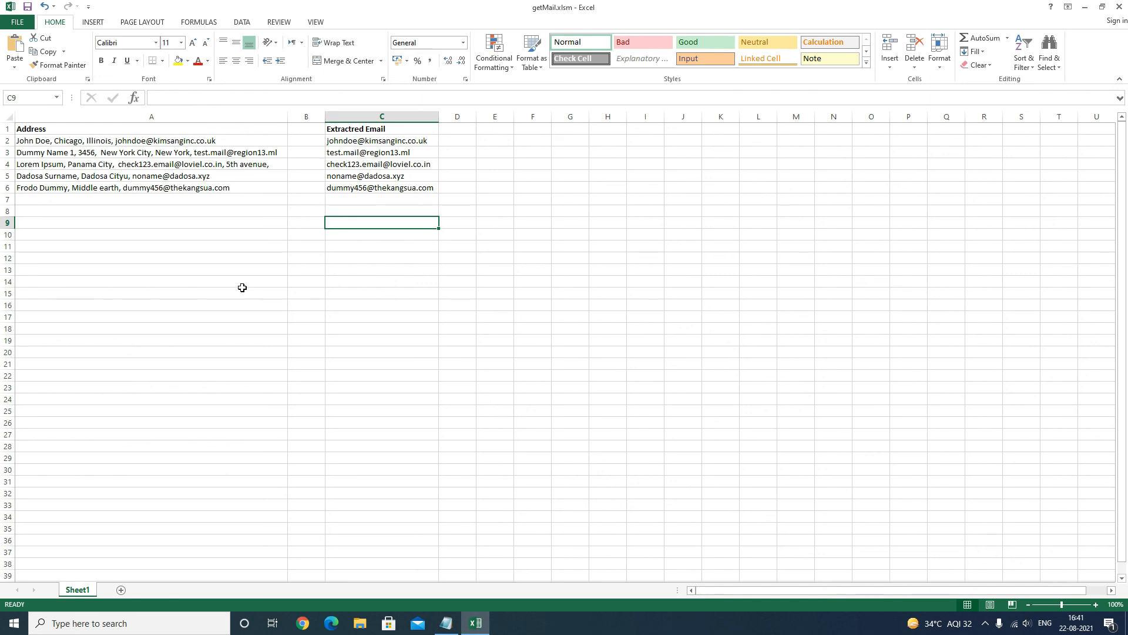
{"action": "mouse_move", "coordinate": [230, 295]}
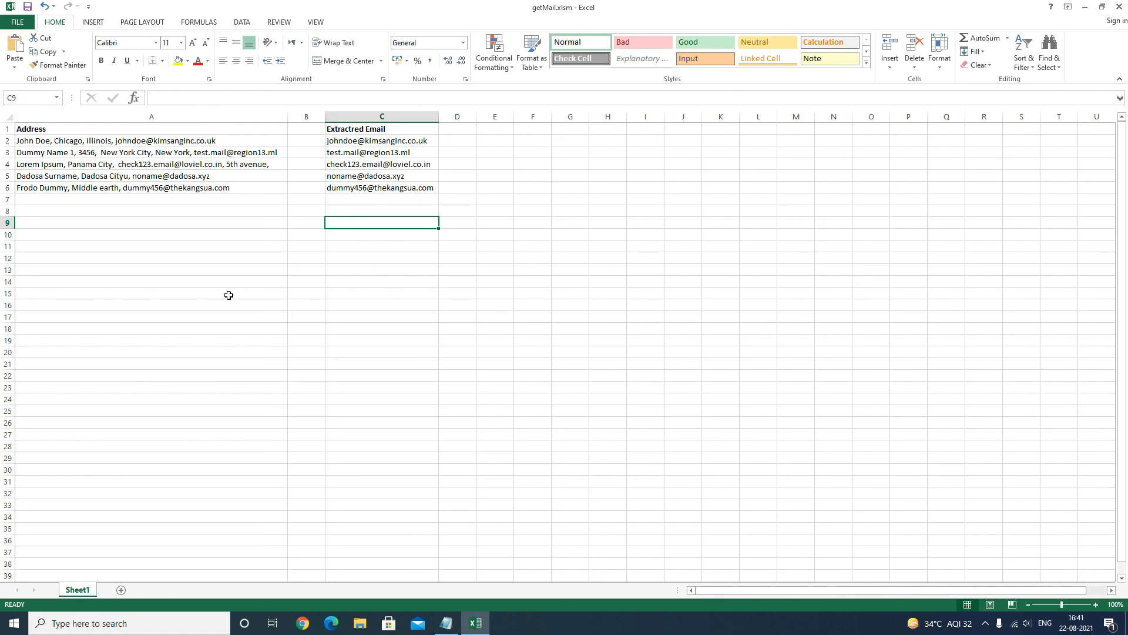